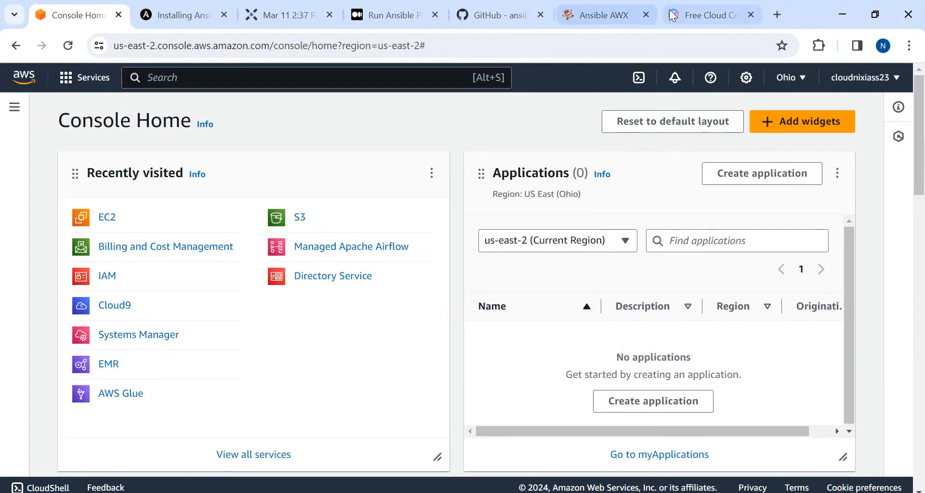
- Look at the AWS Free Tier page, then the Ansible installation guide
{"action": "left_click", "coordinate": [711, 15]}
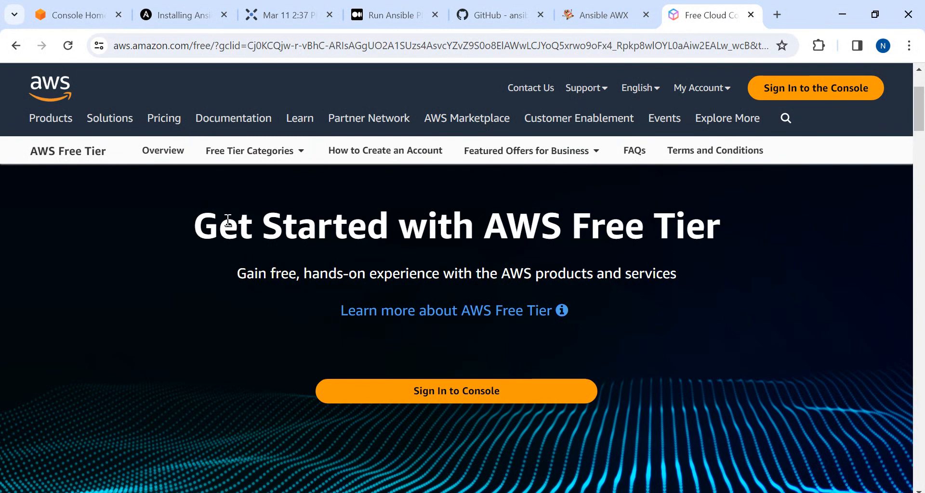
{"action": "mouse_move", "coordinate": [781, 271]}
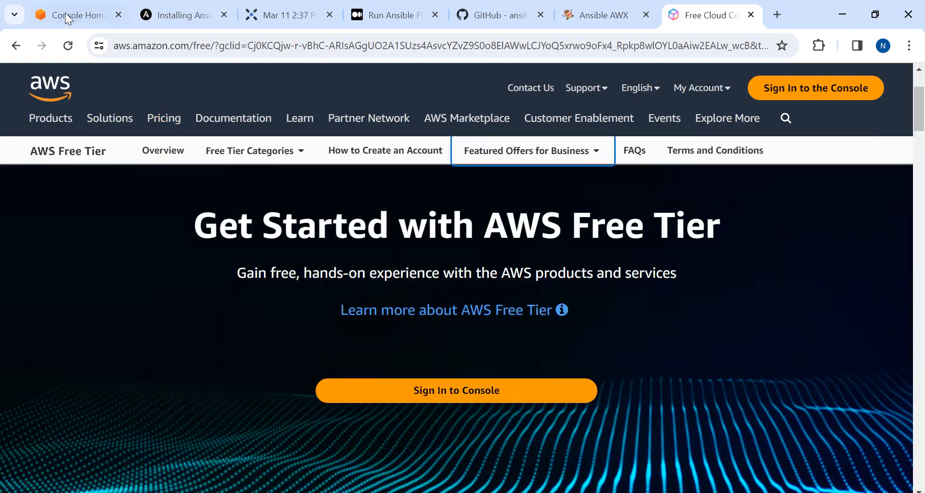
{"action": "left_click", "coordinate": [177, 14]}
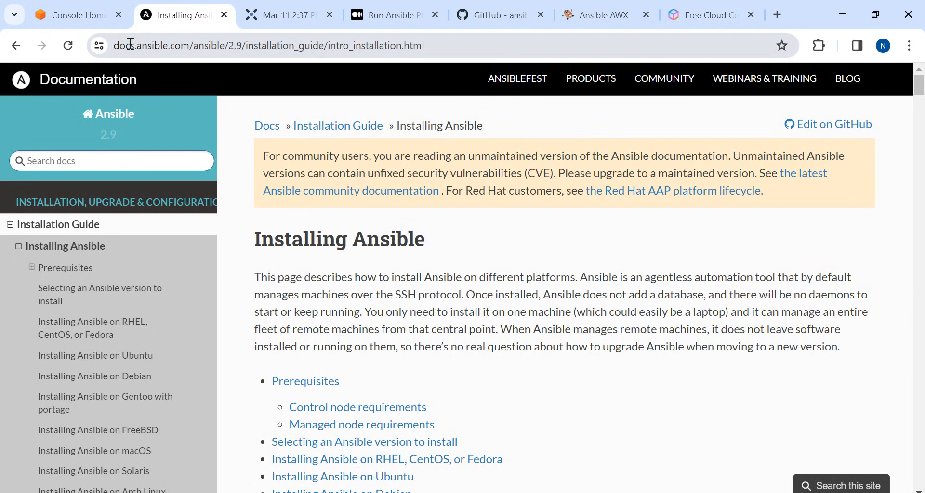
{"action": "mouse_move", "coordinate": [192, 45]}
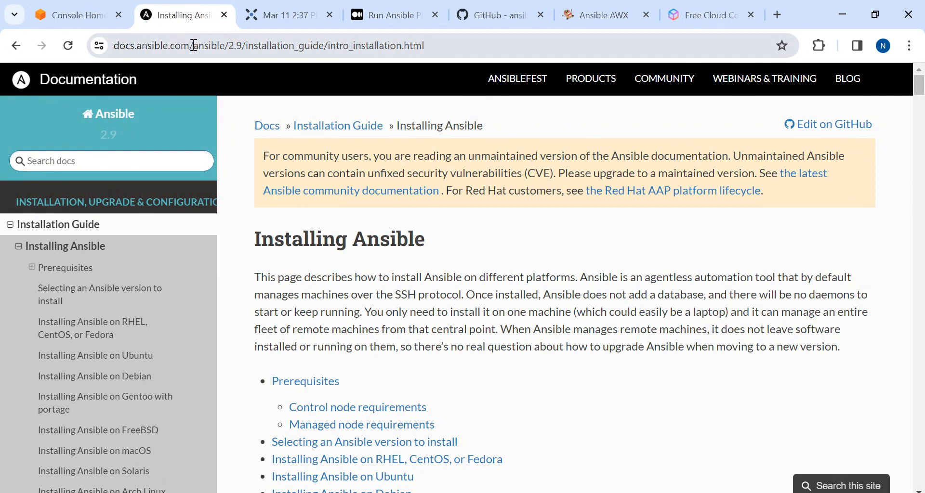
{"action": "mouse_move", "coordinate": [362, 46]}
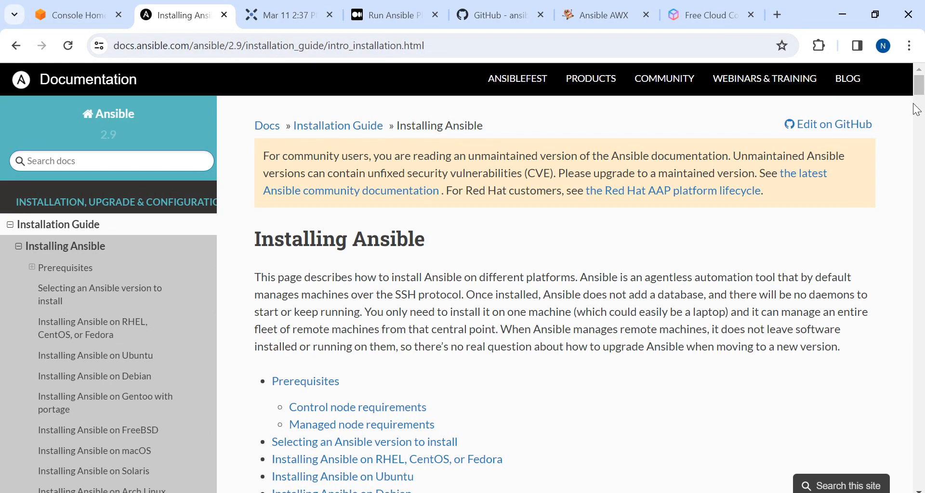
{"action": "mouse_move", "coordinate": [642, 408]}
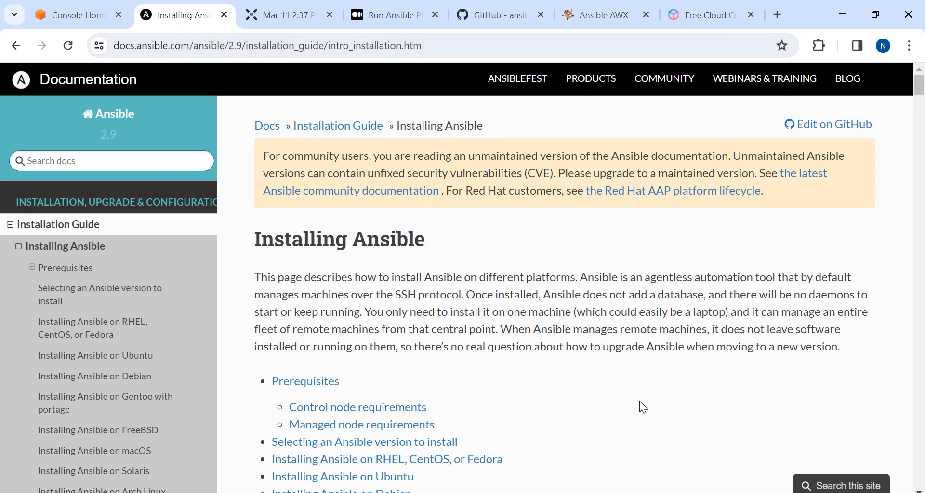
{"action": "scroll", "scroll_direction": "down", "scroll_amount": 3}
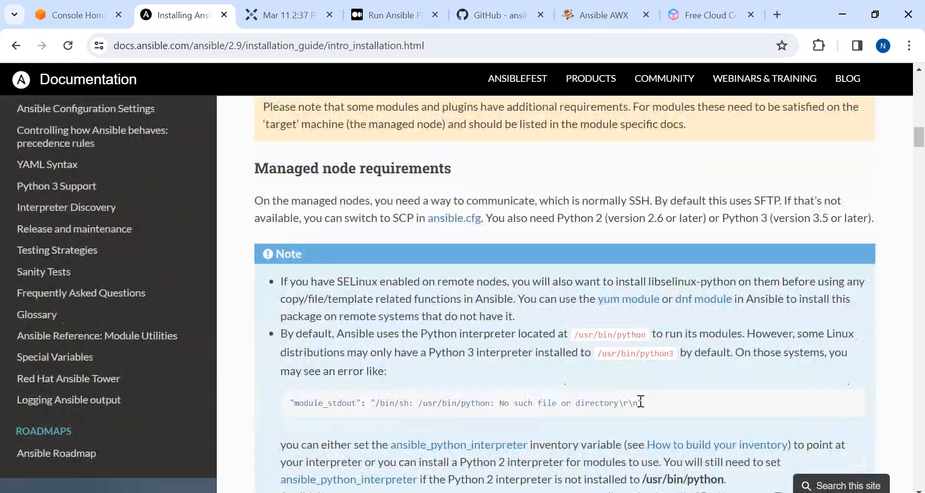
{"action": "scroll", "scroll_direction": "down", "scroll_amount": 3}
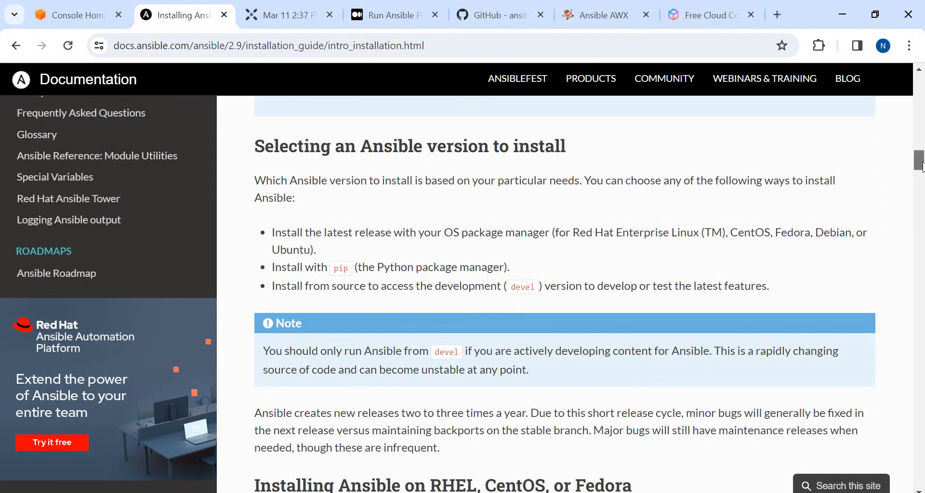
{"action": "scroll", "scroll_direction": "up", "scroll_amount": 3}
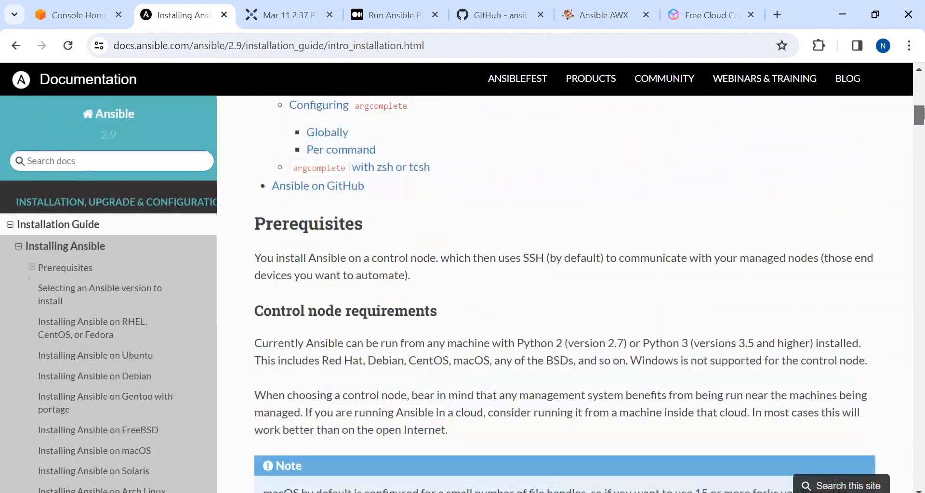
{"action": "scroll", "scroll_direction": "up", "scroll_amount": 3}
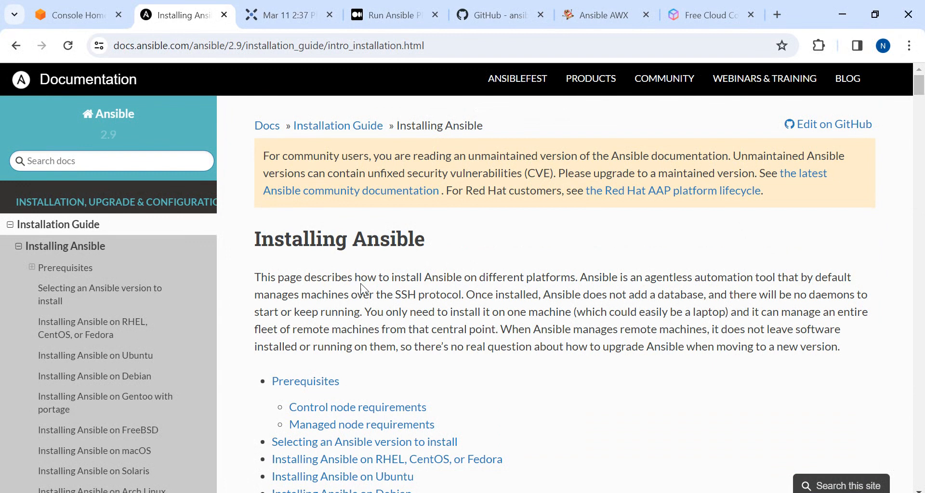
{"action": "mouse_move", "coordinate": [501, 273]}
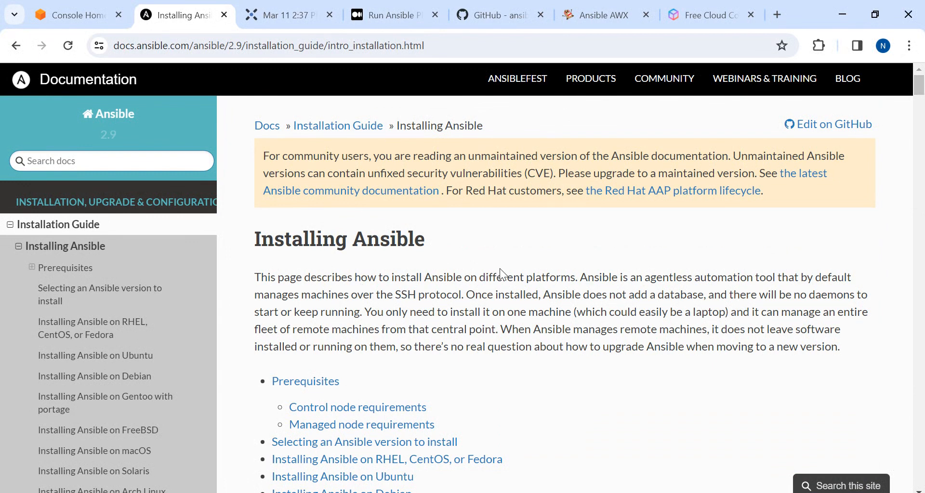
- Return to the AWS console home page with recently visited services
{"action": "left_click", "coordinate": [70, 14]}
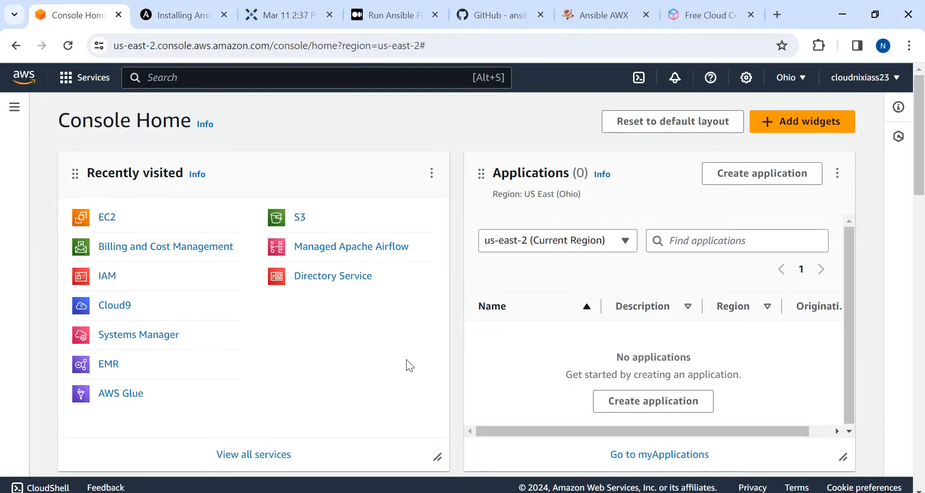
{"action": "mouse_move", "coordinate": [458, 387]}
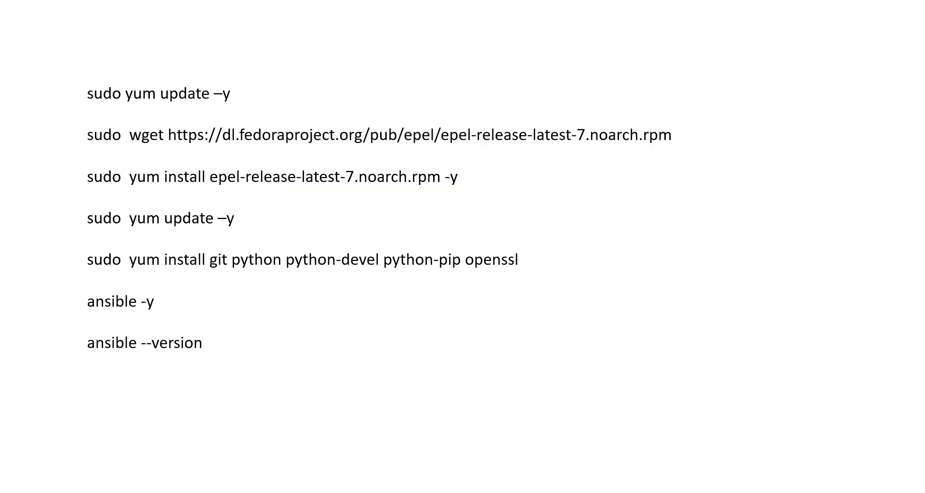
{"action": "mouse_move", "coordinate": [638, 389]}
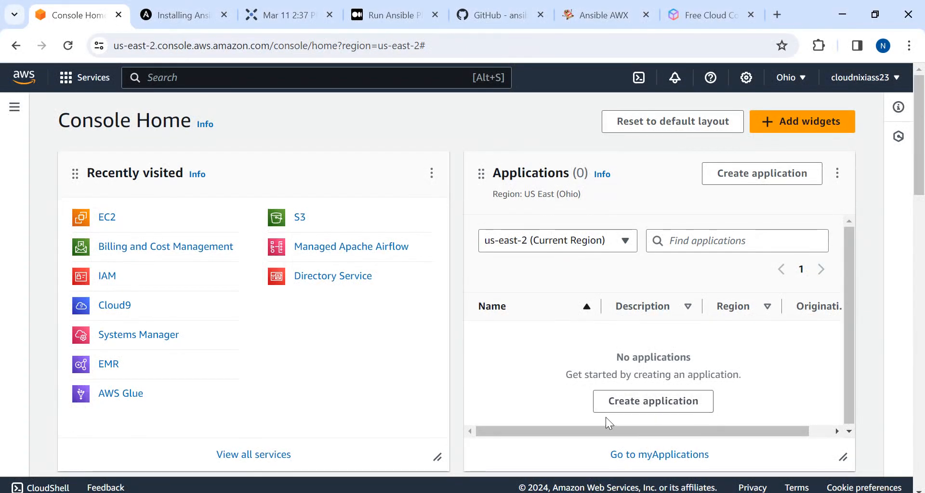
{"action": "mouse_move", "coordinate": [297, 156]}
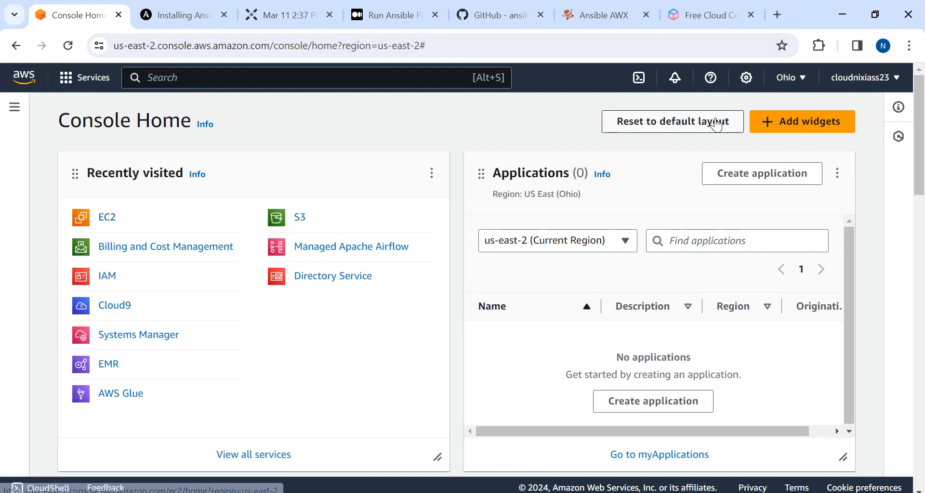
- Start launching a new EC2 instance from the EC2 dashboard and name it 'ansible'
{"action": "left_click", "coordinate": [107, 216]}
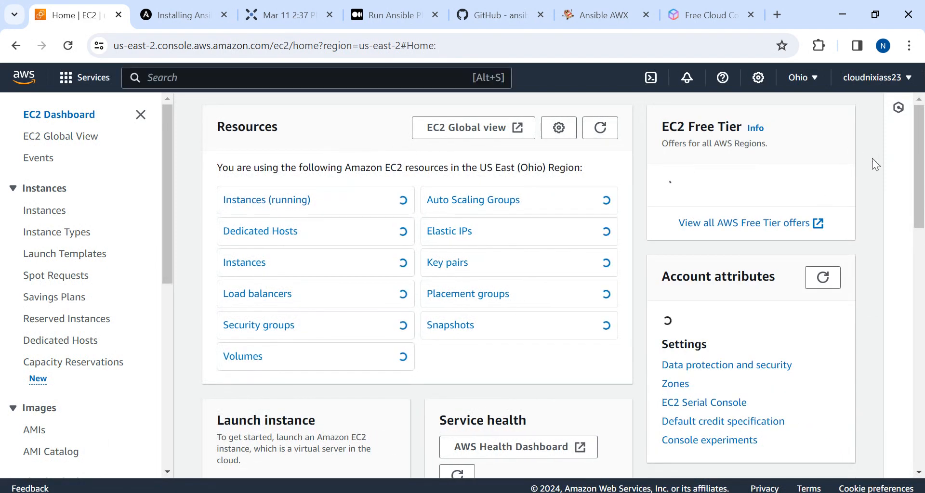
{"action": "scroll", "scroll_direction": "down", "scroll_amount": 3}
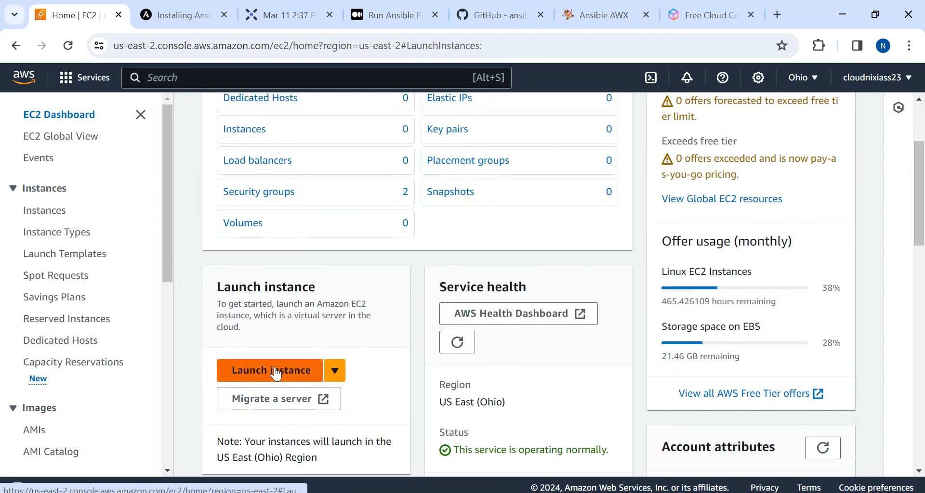
{"action": "left_click", "coordinate": [270, 370]}
{"action": "type", "text": "a"}
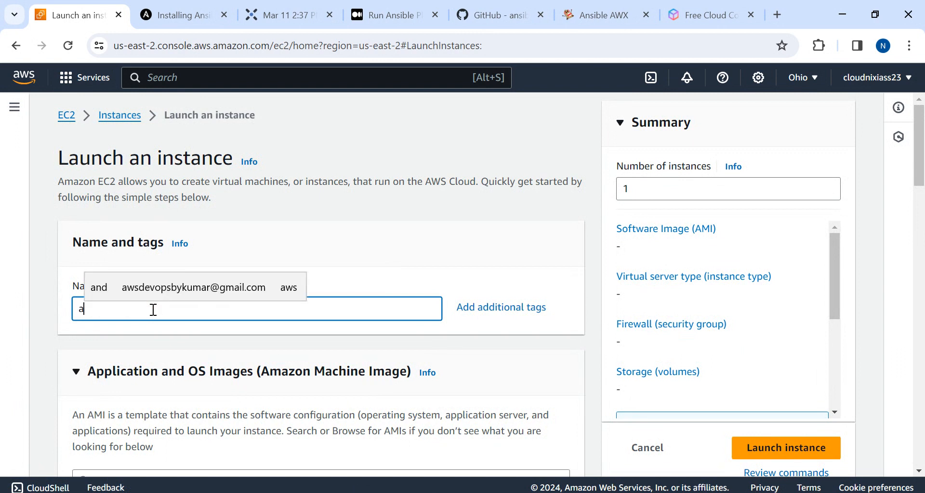
{"action": "type", "text": "nsible"}
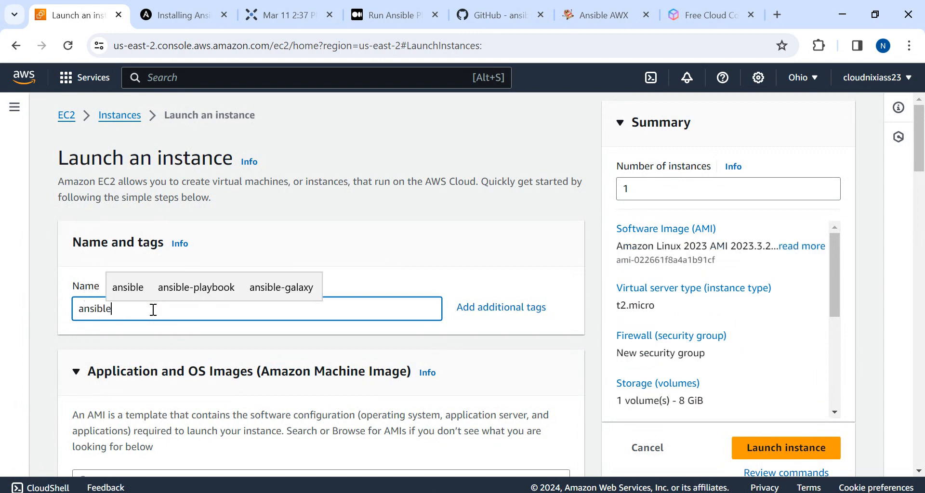
- Keep the default Amazon Linux 2023 image and t2.micro type, moving down to the Key pair section
{"action": "scroll", "scroll_direction": "down", "scroll_amount": 3}
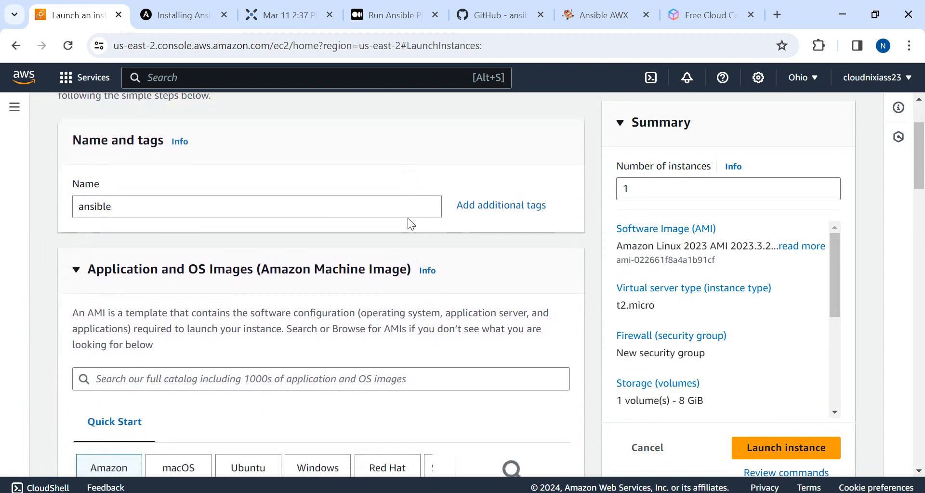
{"action": "scroll", "scroll_direction": "down", "scroll_amount": 3}
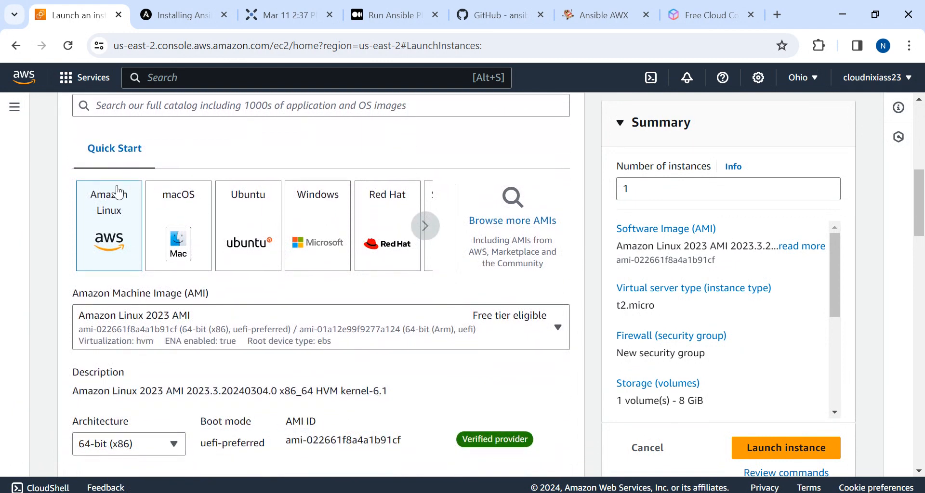
{"action": "mouse_move", "coordinate": [44, 266]}
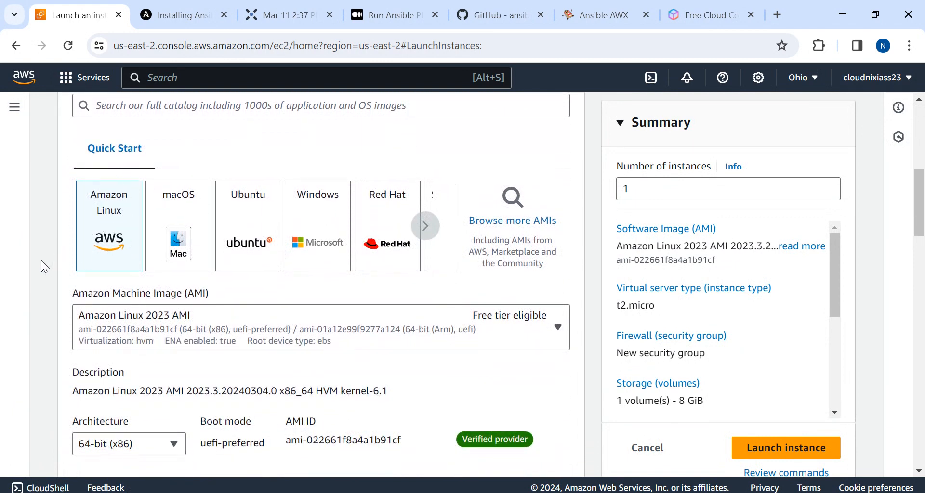
{"action": "scroll", "scroll_direction": "down", "scroll_amount": 3}
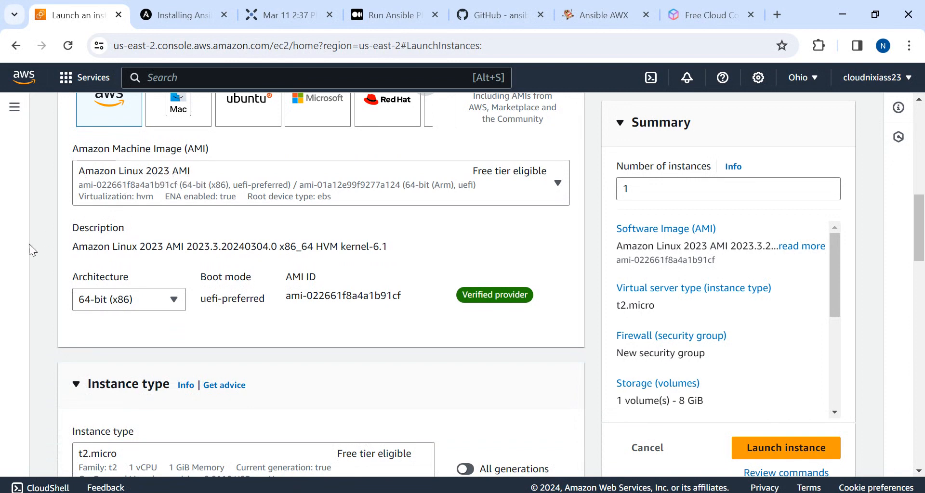
{"action": "scroll", "scroll_direction": "down", "scroll_amount": 3}
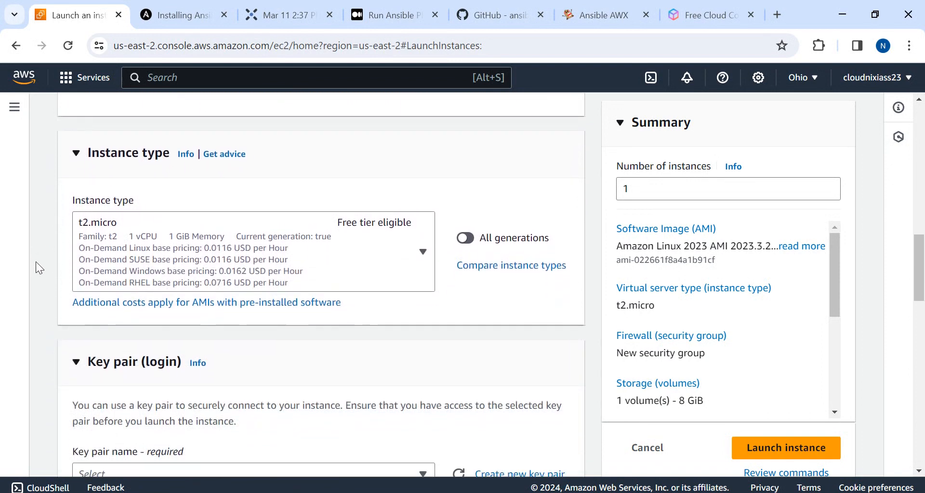
{"action": "scroll", "scroll_direction": "down", "scroll_amount": 3}
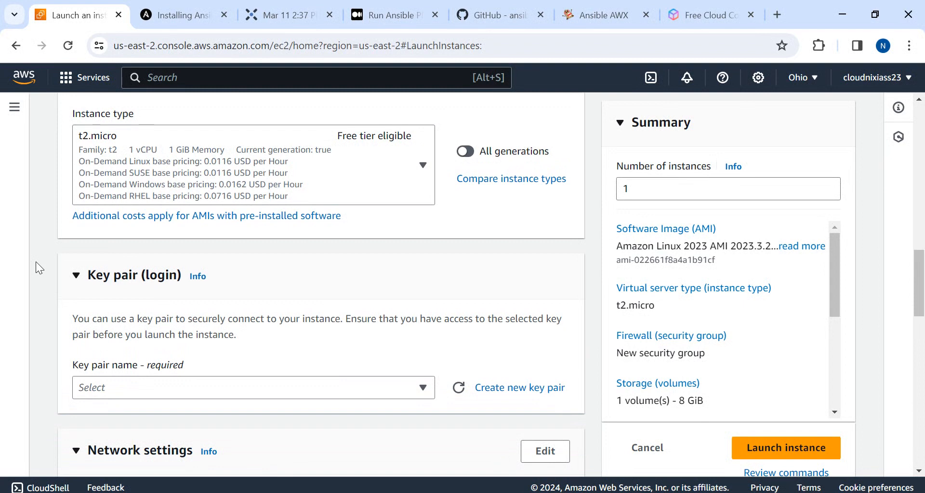
{"action": "mouse_move", "coordinate": [46, 277]}
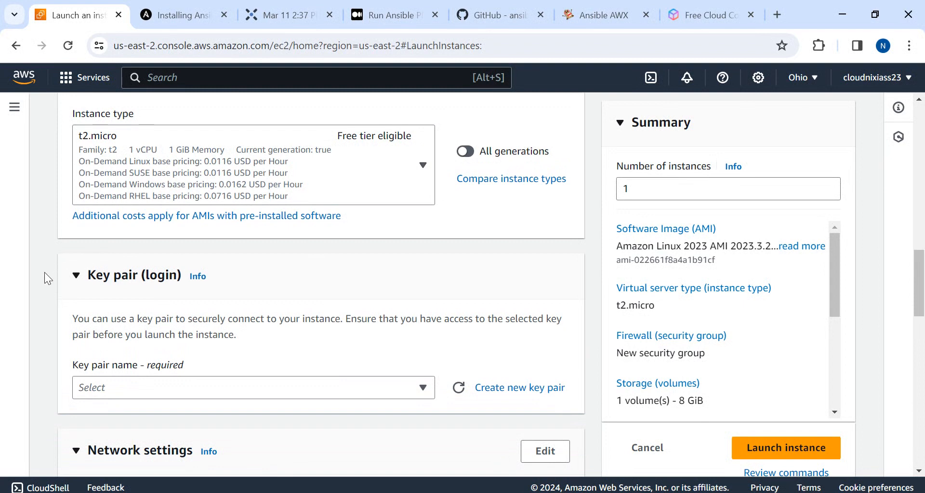
{"action": "scroll", "scroll_direction": "down", "scroll_amount": 3}
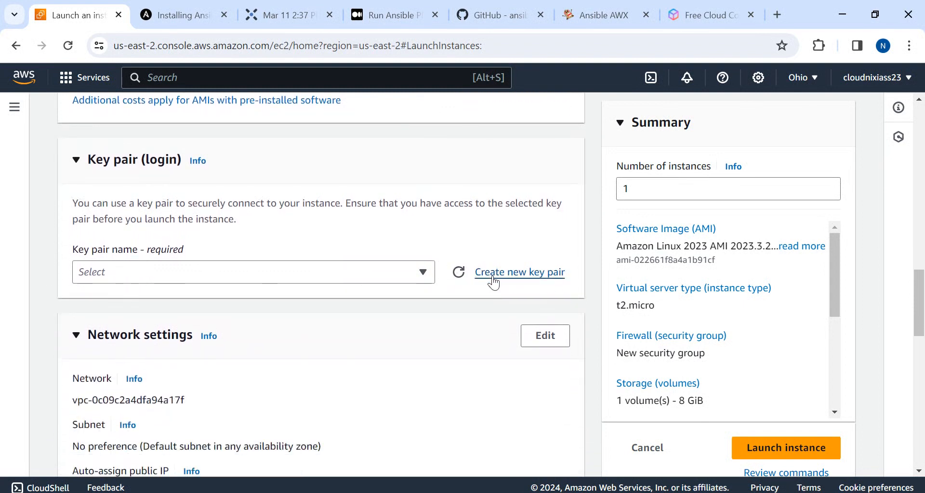
- Create a new RSA key pair named 'ansible' and select it for the instance
{"action": "left_click", "coordinate": [520, 272]}
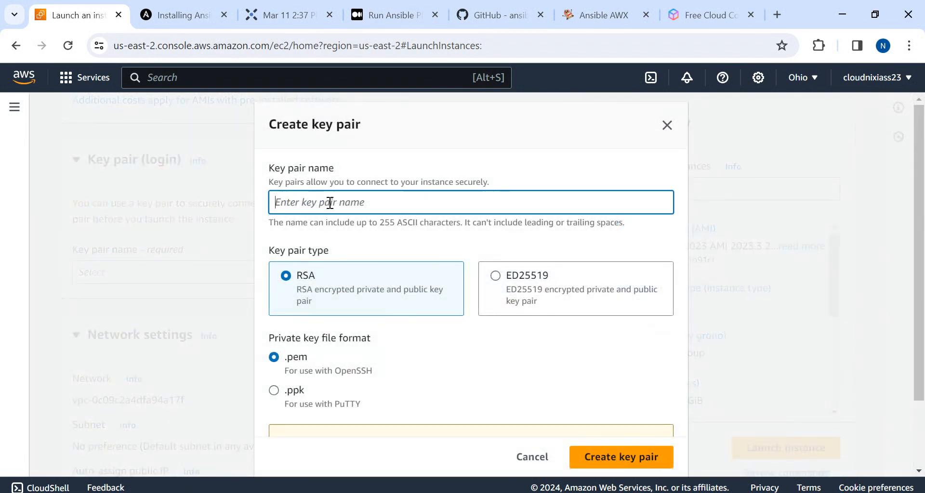
{"action": "type", "text": "ansible"}
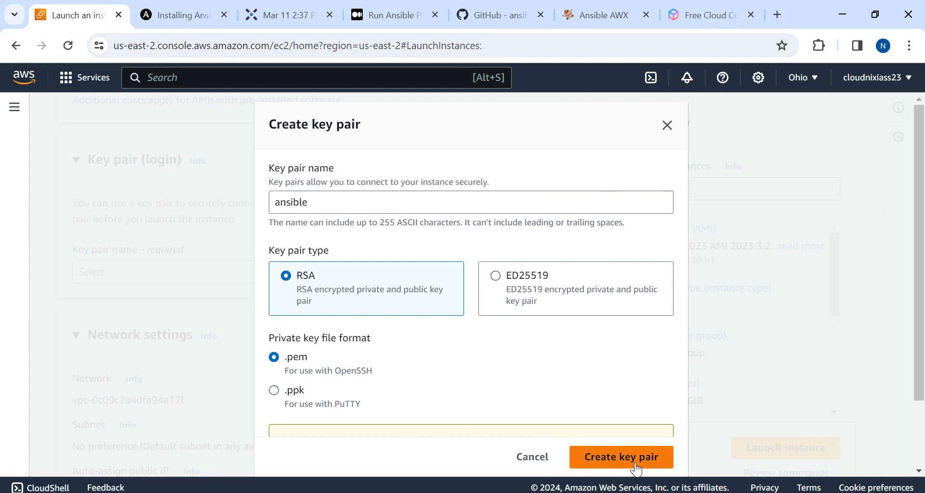
{"action": "left_click", "coordinate": [620, 458]}
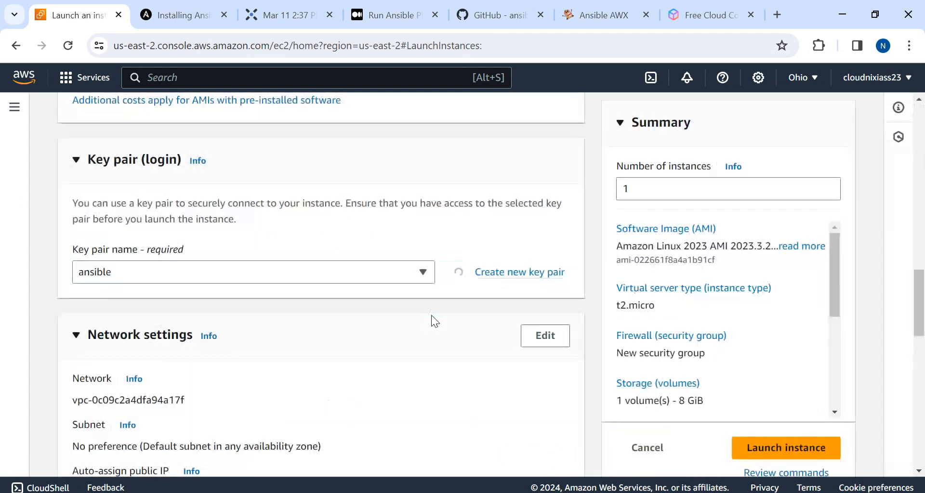
- Confirm ansible.pem is saved in Downloads and return to the launch form
{"action": "left_click", "coordinate": [830, 45]}
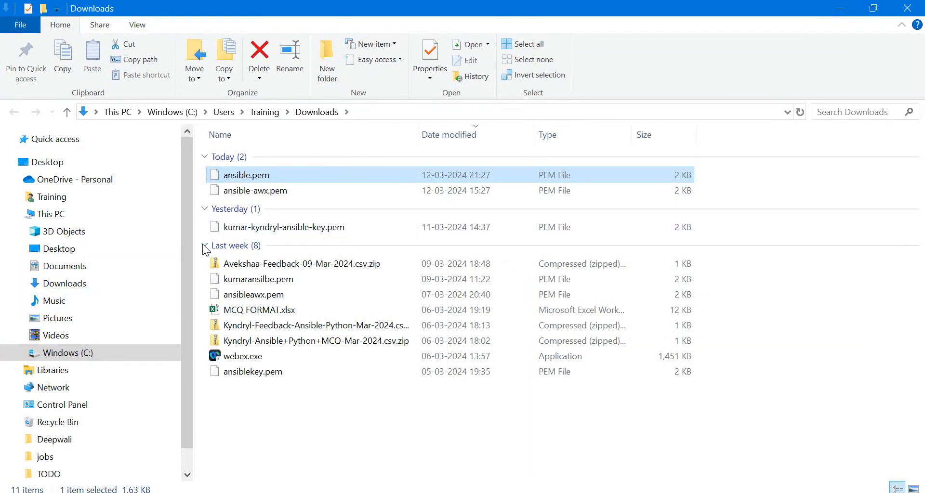
{"action": "left_click", "coordinate": [204, 246]}
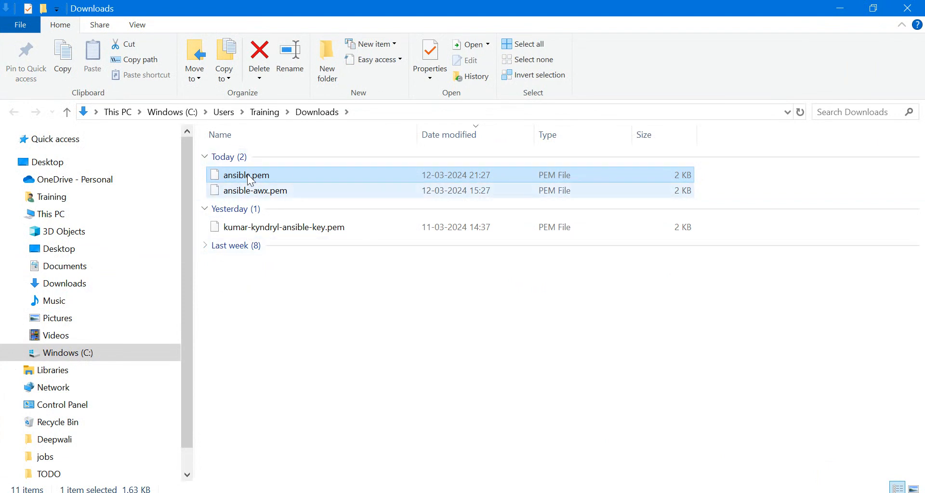
{"action": "left_click", "coordinate": [70, 15]}
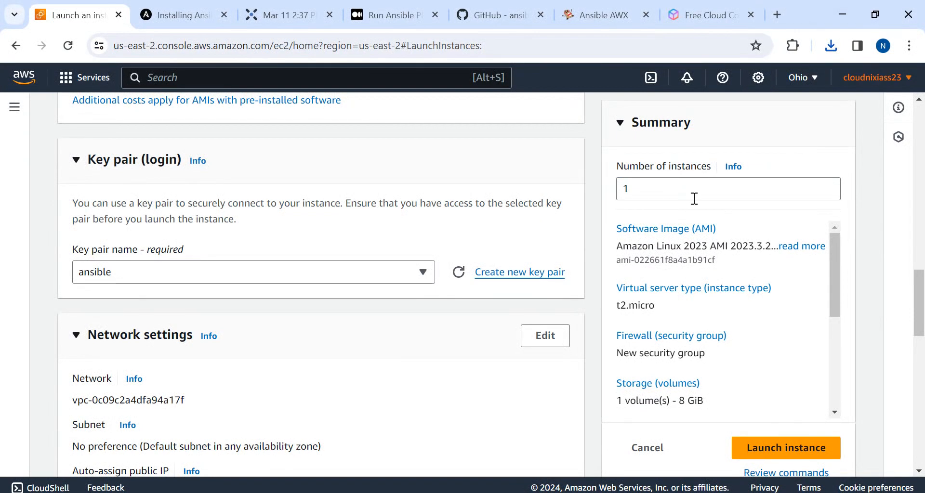
- In Network settings, use the existing default security group instead of a new one
{"action": "scroll", "scroll_direction": "down", "scroll_amount": 3}
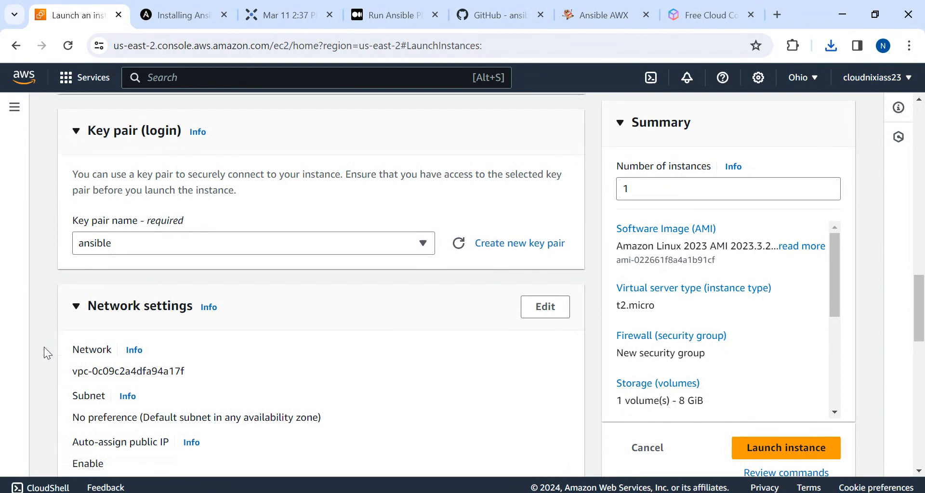
{"action": "scroll", "scroll_direction": "down", "scroll_amount": 3}
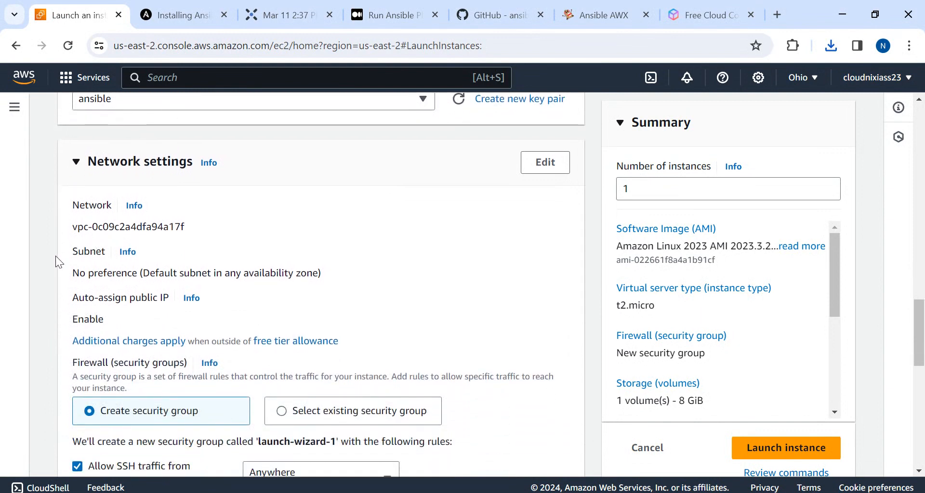
{"action": "scroll", "scroll_direction": "down", "scroll_amount": 3}
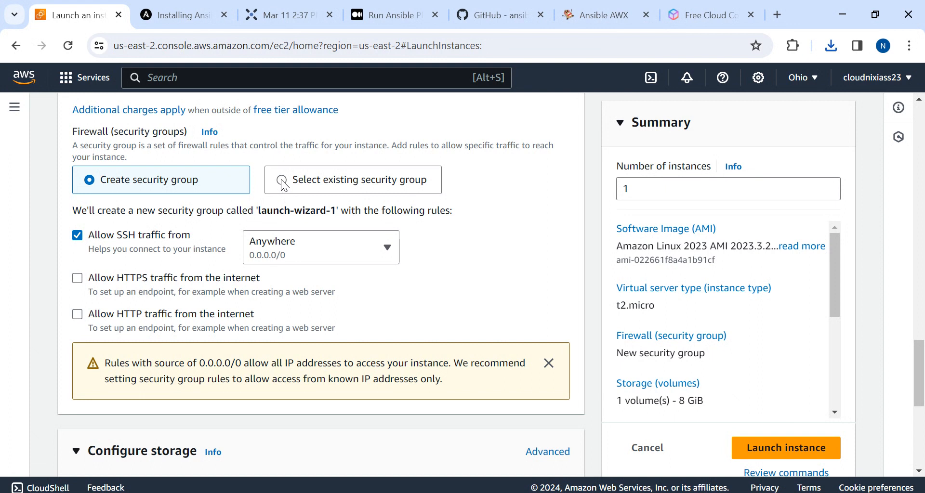
{"action": "mouse_move", "coordinate": [96, 239]}
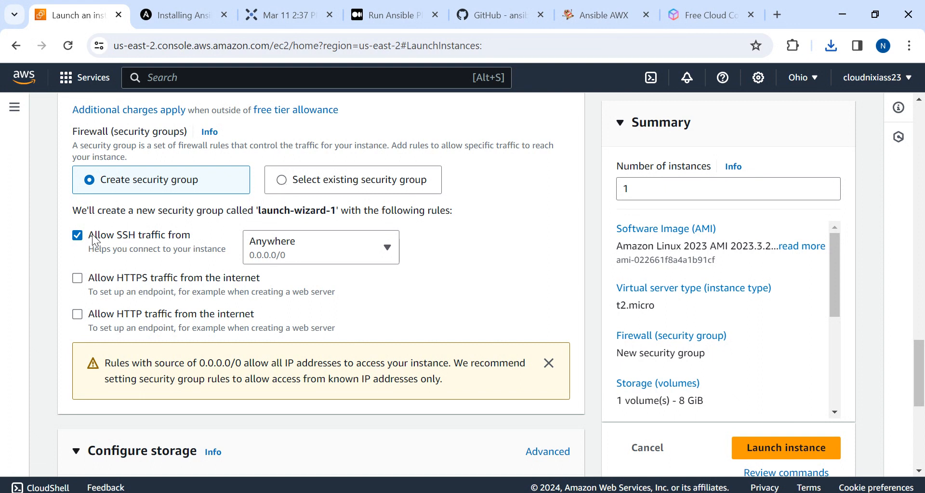
{"action": "mouse_move", "coordinate": [172, 230]}
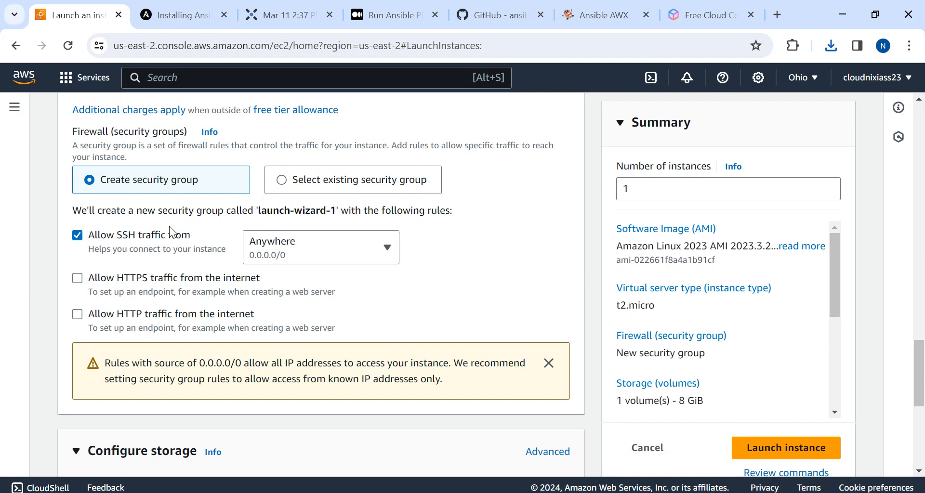
{"action": "mouse_move", "coordinate": [162, 209]}
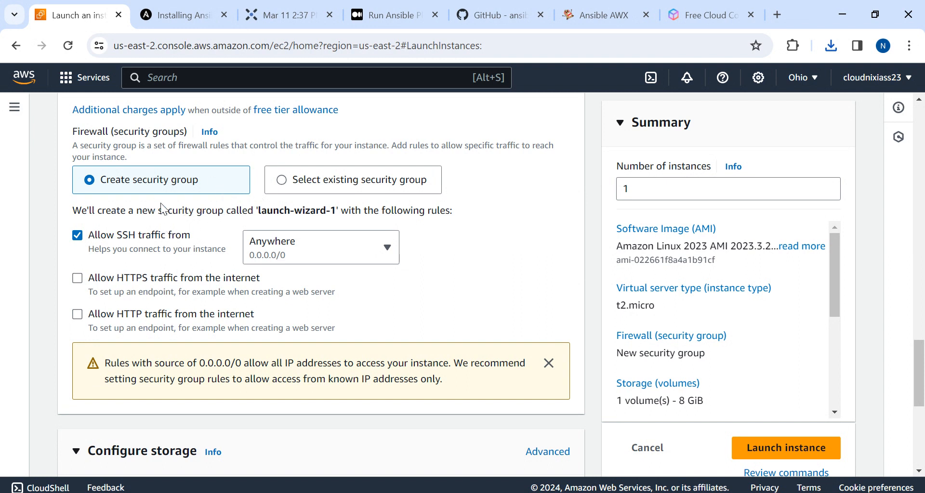
{"action": "mouse_move", "coordinate": [300, 210]}
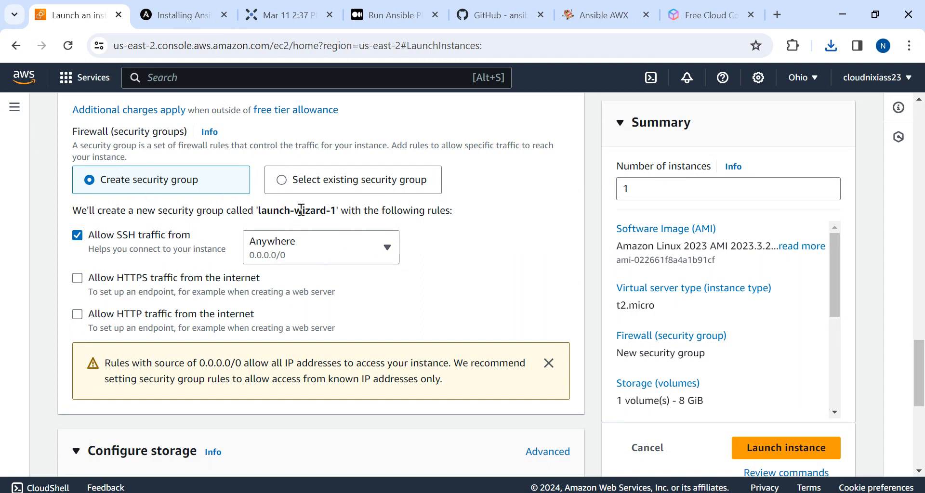
{"action": "left_click", "coordinate": [282, 180]}
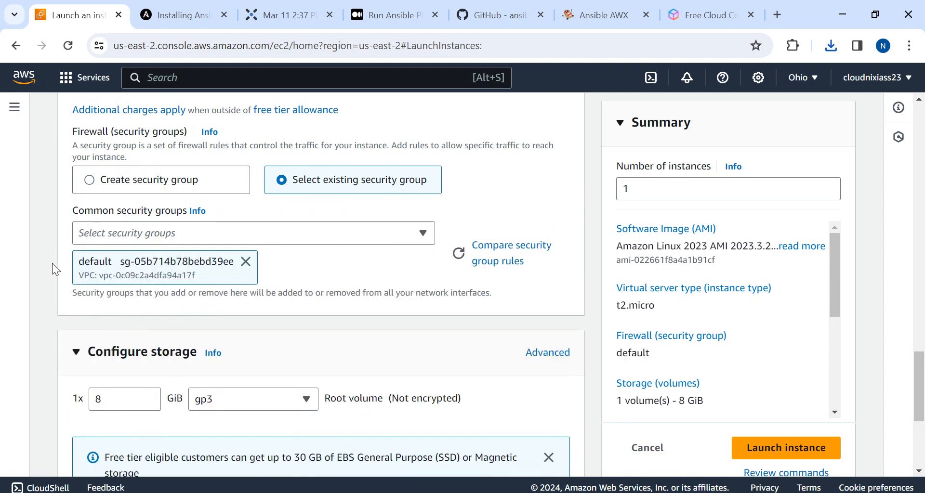
- Launch the configured ansible instance
{"action": "scroll", "scroll_direction": "down", "scroll_amount": 3}
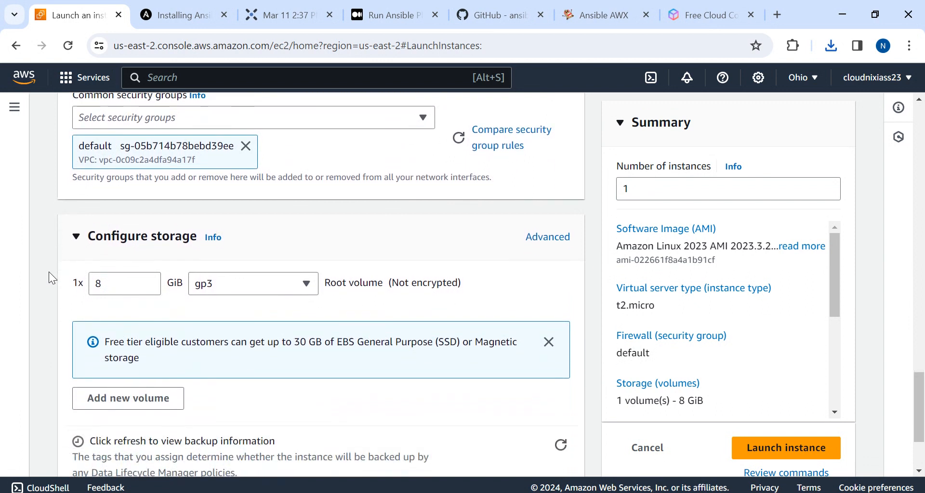
{"action": "scroll", "scroll_direction": "down", "scroll_amount": 3}
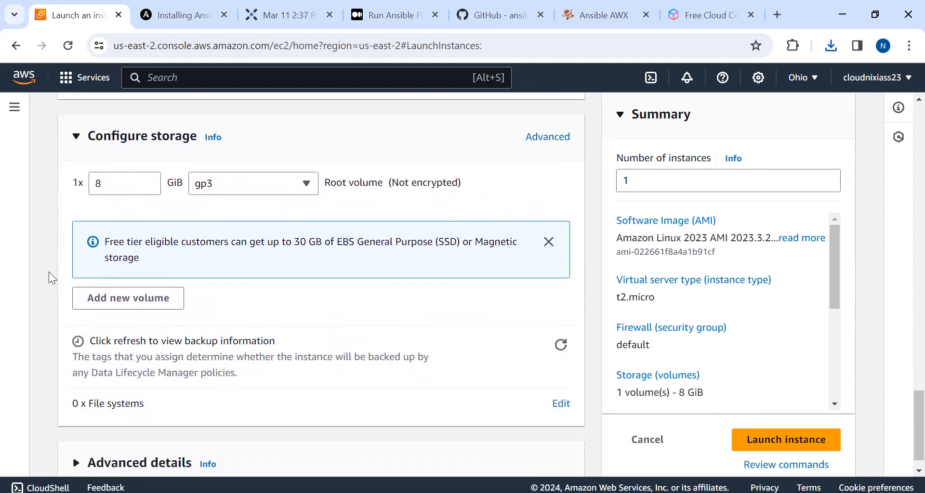
{"action": "scroll", "scroll_direction": "down", "scroll_amount": 3}
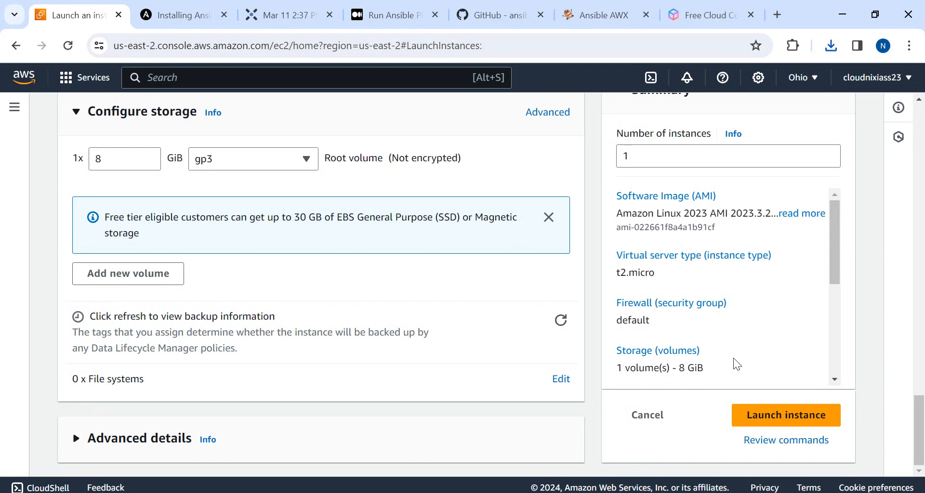
{"action": "mouse_move", "coordinate": [572, 423]}
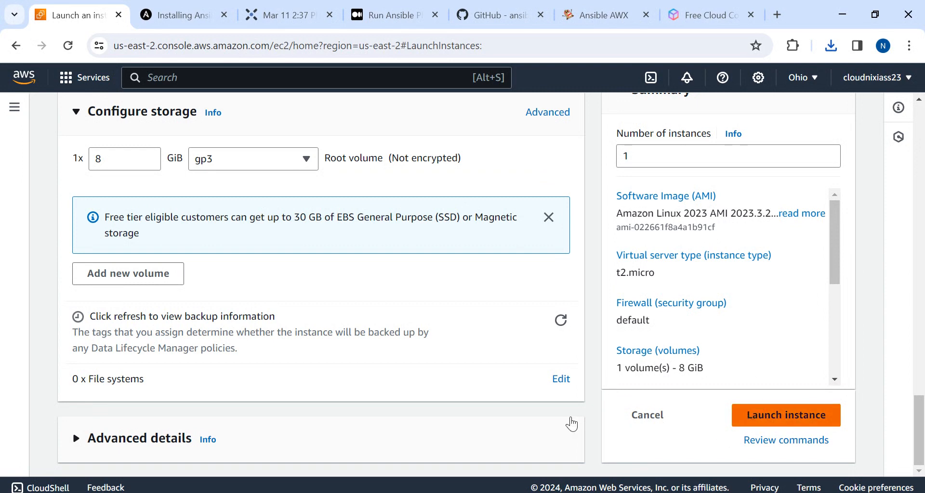
{"action": "left_click", "coordinate": [785, 415]}
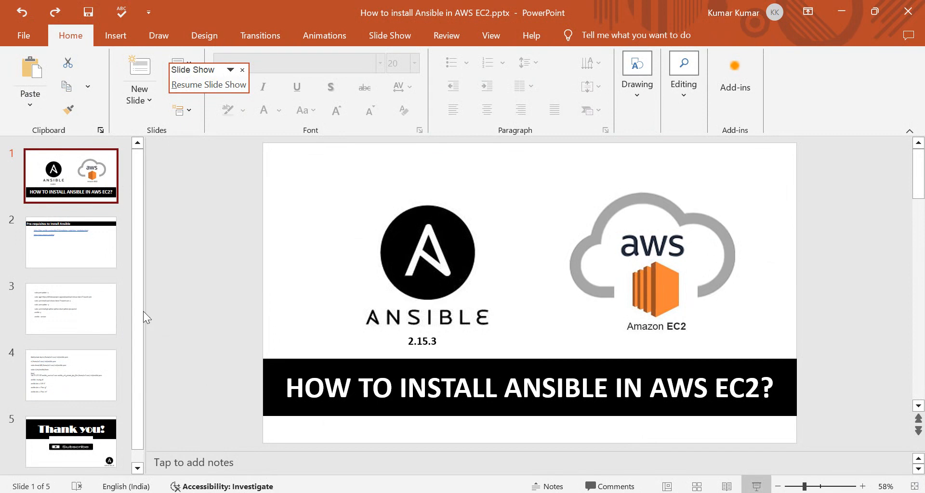
- Review the install commands on slide 3 and the inventory commands on slide 4 beside Notepad
{"action": "left_click", "coordinate": [70, 308]}
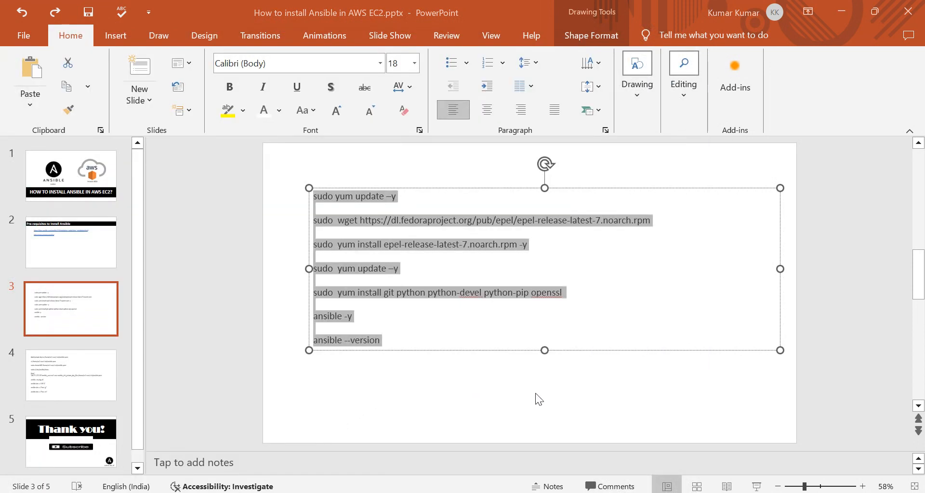
{"action": "mouse_move", "coordinate": [367, 397]}
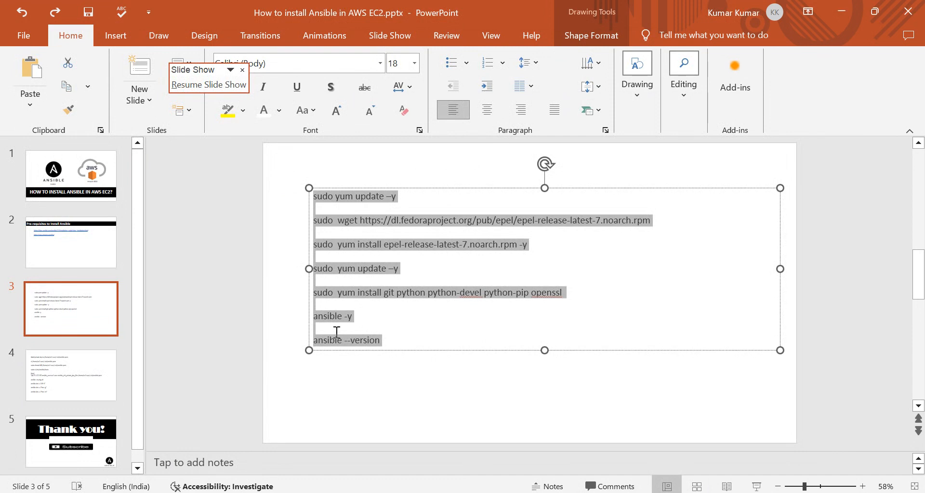
{"action": "left_click", "coordinate": [71, 376]}
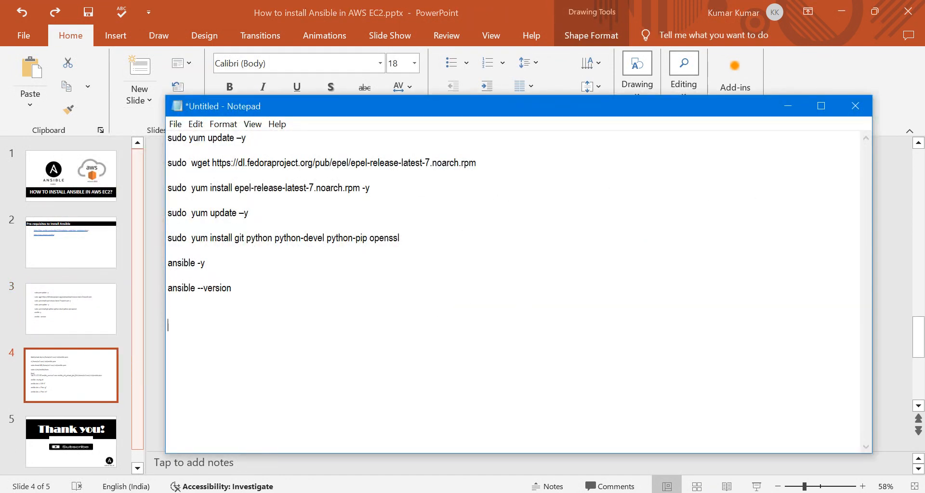
{"action": "scroll", "scroll_direction": "down", "scroll_amount": 3}
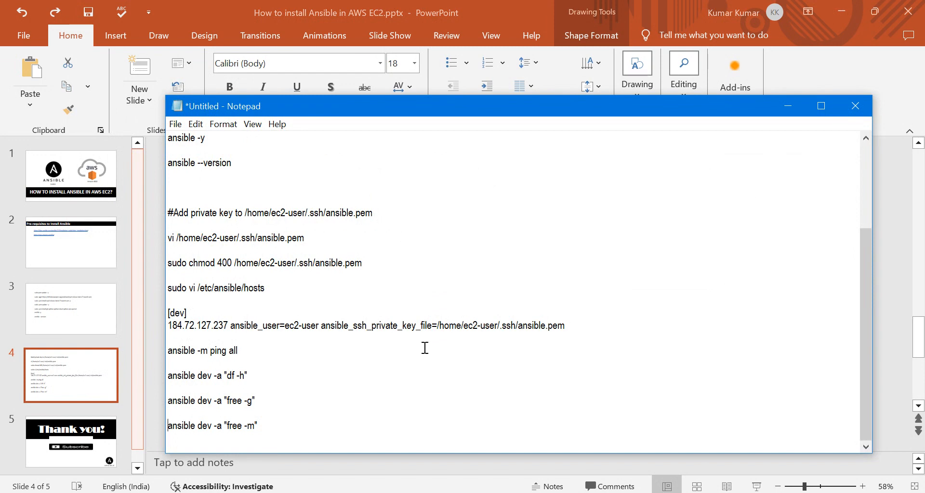
{"action": "scroll", "scroll_direction": "up", "scroll_amount": 3}
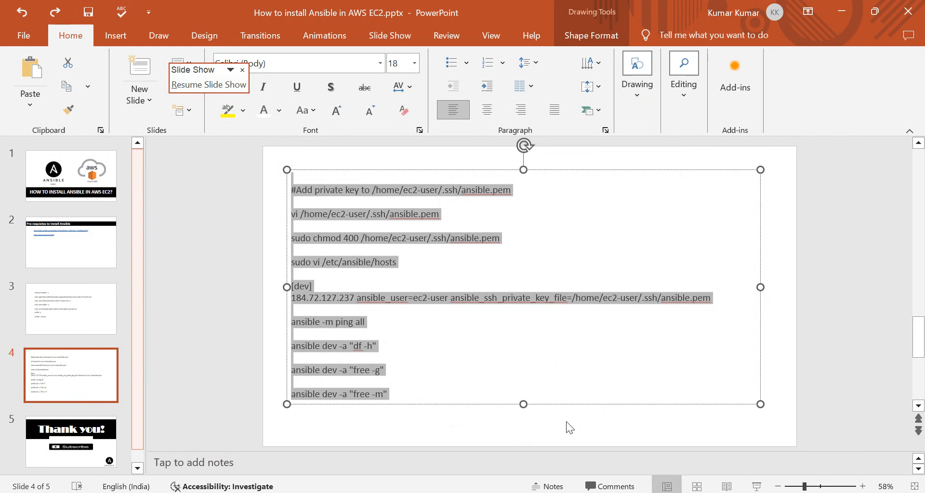
- Return to the EC2 instance launch success page in the browser
{"action": "key", "text": "alt+tab"}
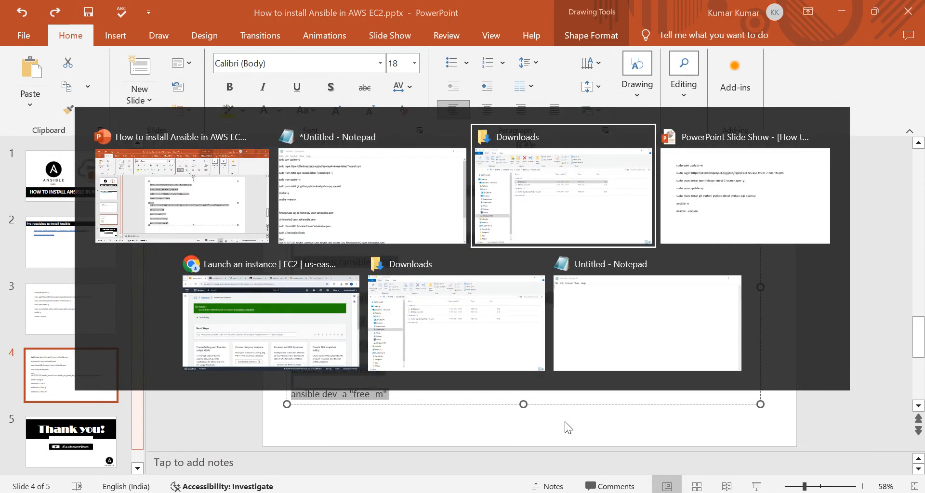
{"action": "left_click", "coordinate": [269, 322]}
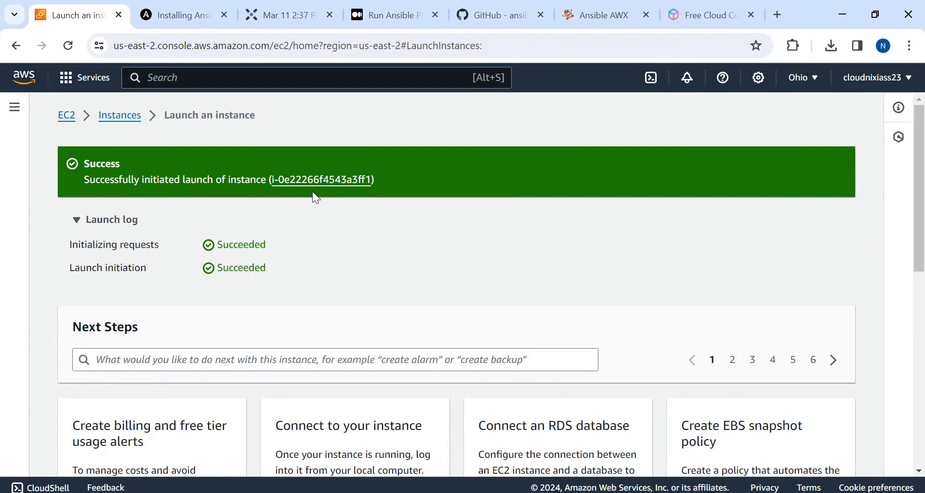
- Show the newly launched ansible instance, still initializing, and its details pane
{"action": "left_click", "coordinate": [321, 179]}
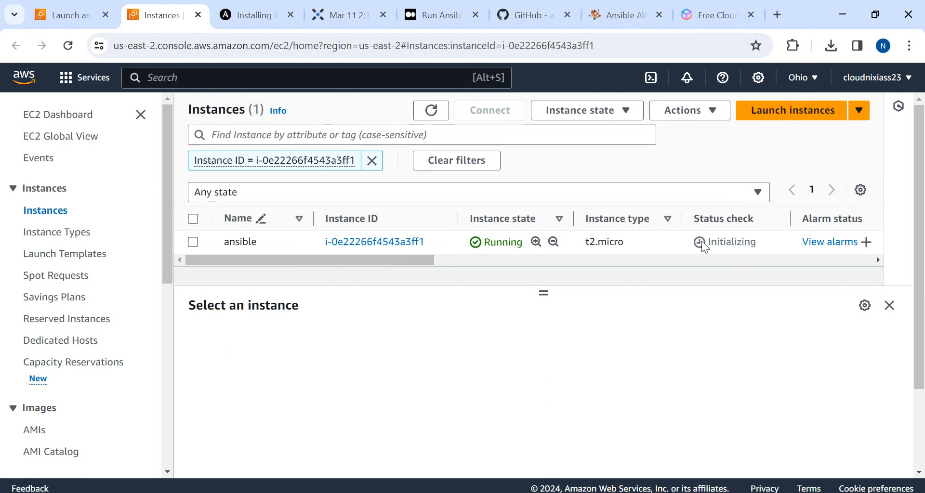
{"action": "double_click", "coordinate": [732, 242]}
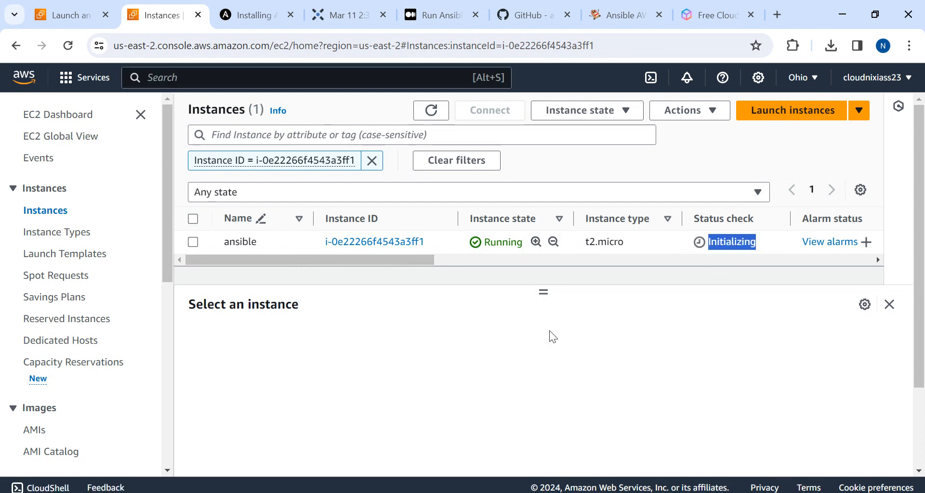
{"action": "left_click", "coordinate": [192, 241]}
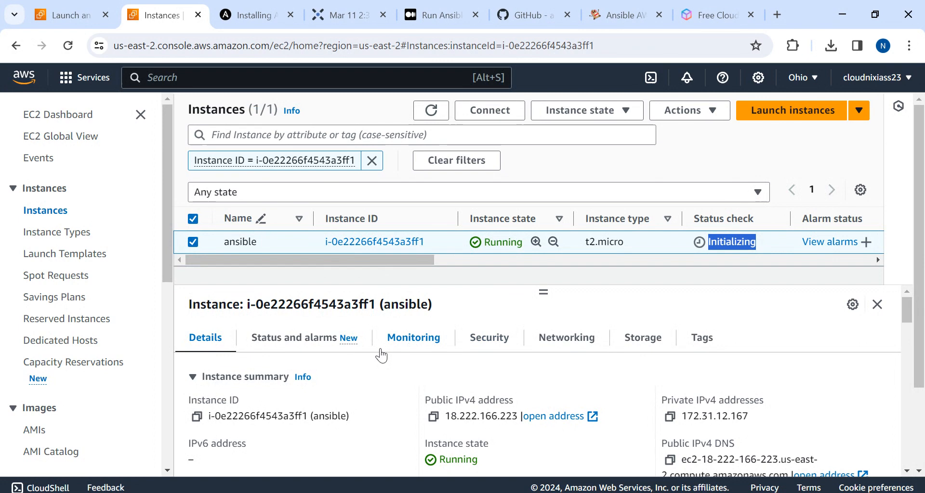
- View the instance's Security settings and open its default security group
{"action": "left_click", "coordinate": [489, 337]}
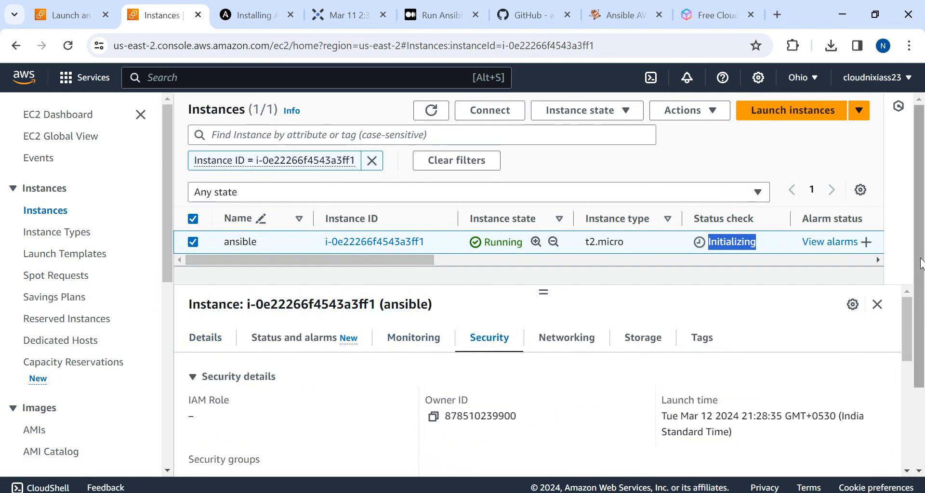
{"action": "scroll", "scroll_direction": "down", "scroll_amount": 3}
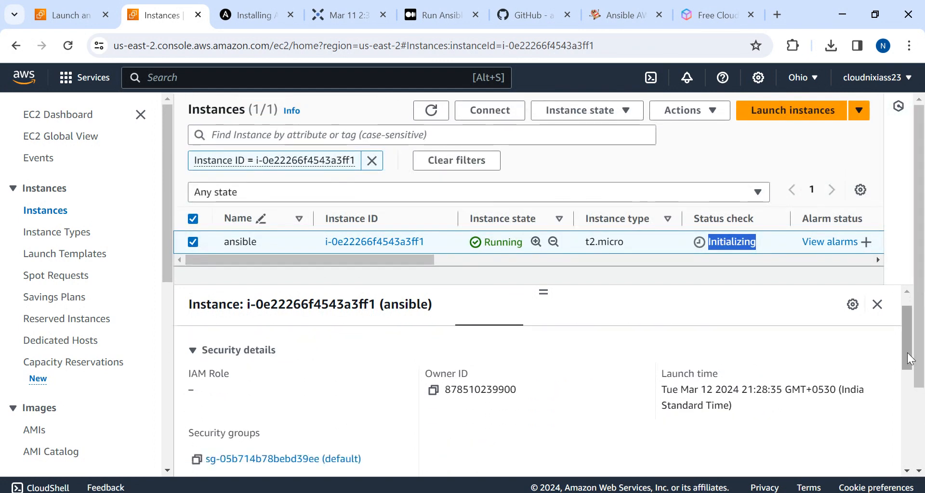
{"action": "scroll", "scroll_direction": "down", "scroll_amount": 3}
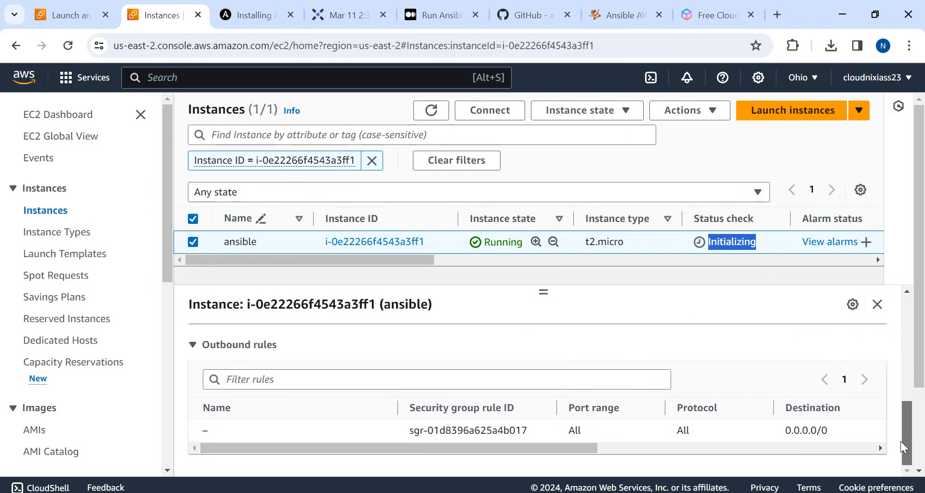
{"action": "scroll", "scroll_direction": "up", "scroll_amount": 3}
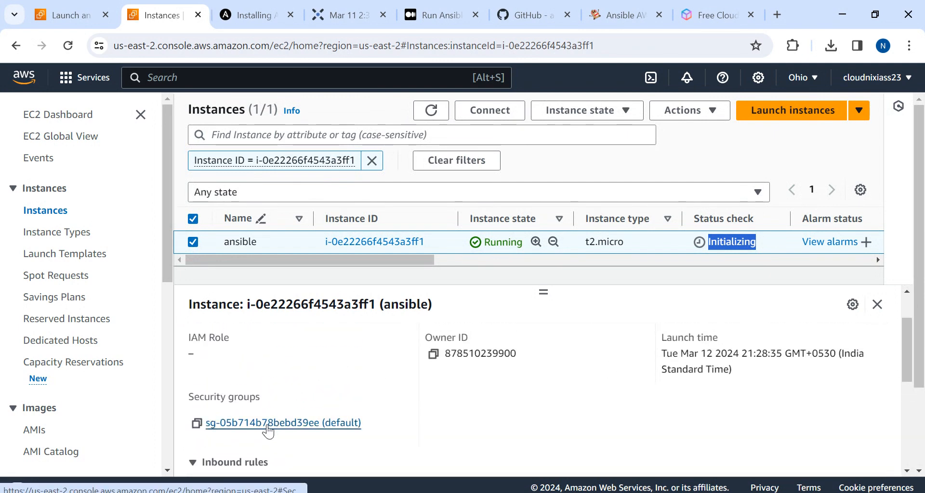
{"action": "left_click", "coordinate": [278, 423]}
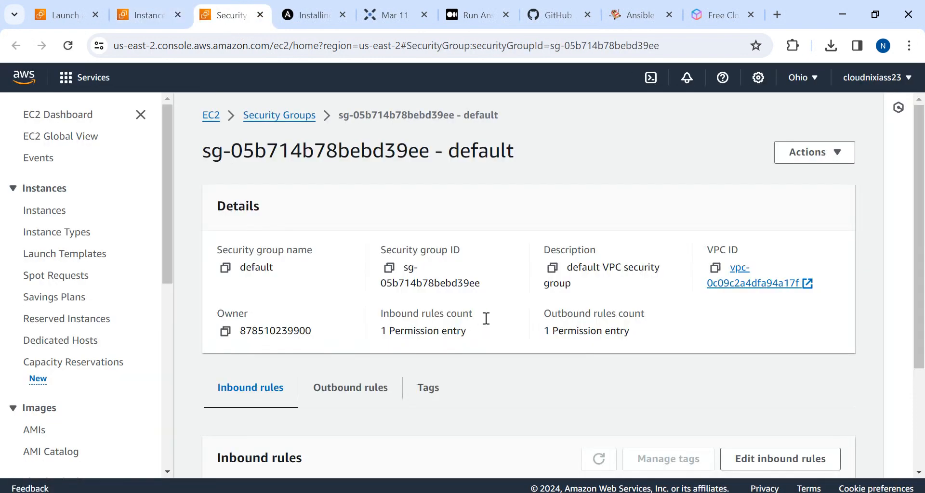
- Add an inbound rule of type SSH with source Anywhere to the default security group
{"action": "scroll", "scroll_direction": "down", "scroll_amount": 3}
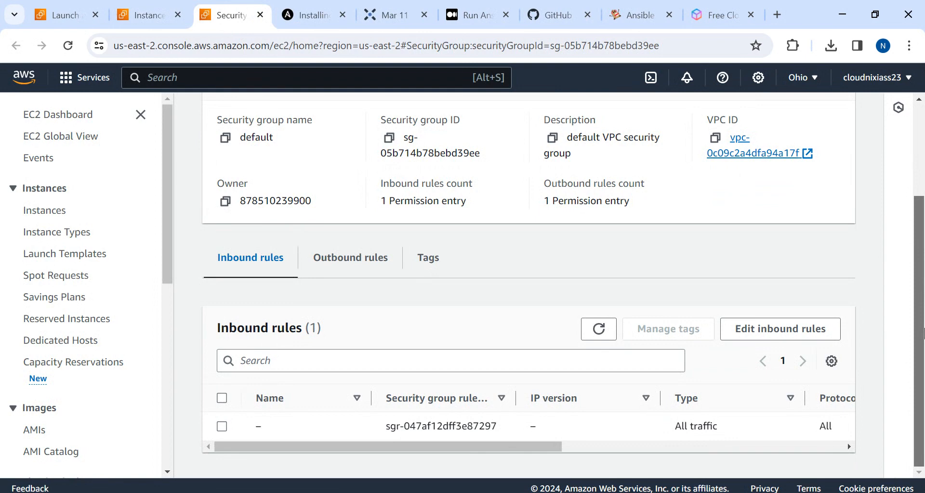
{"action": "left_click", "coordinate": [780, 329]}
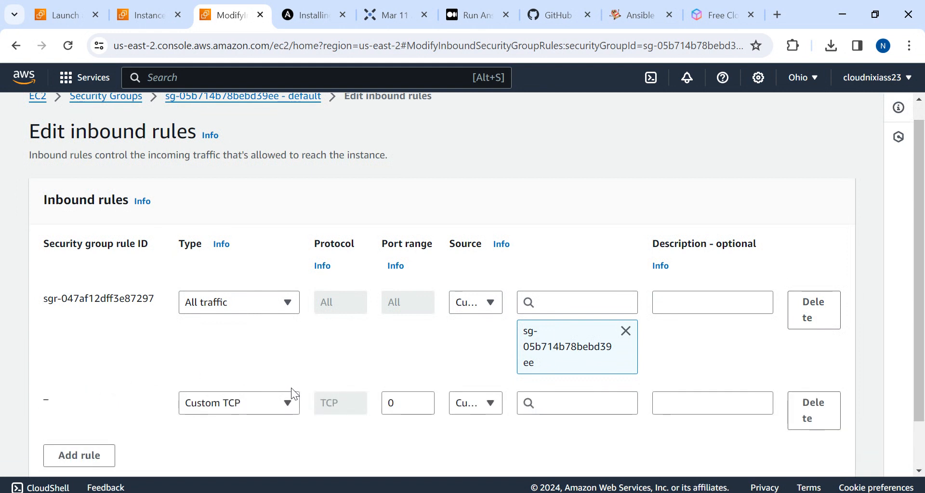
{"action": "left_click", "coordinate": [238, 402]}
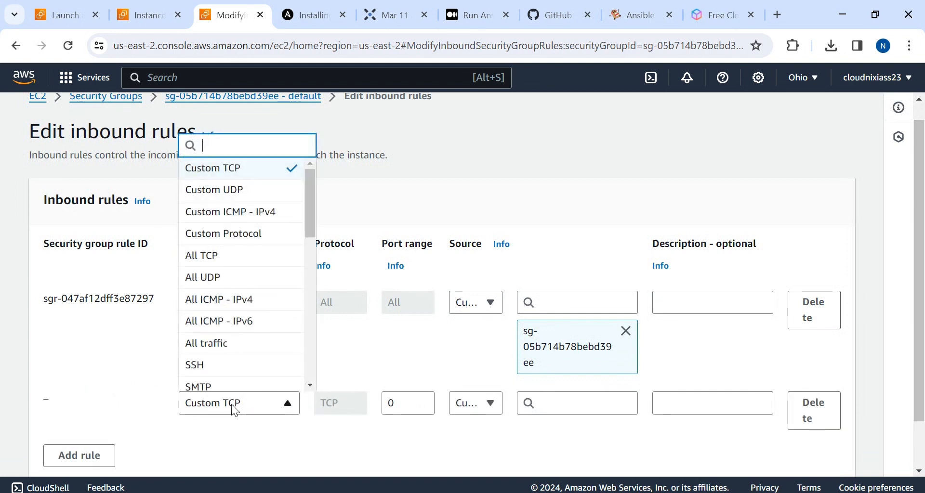
{"action": "left_click", "coordinate": [206, 343]}
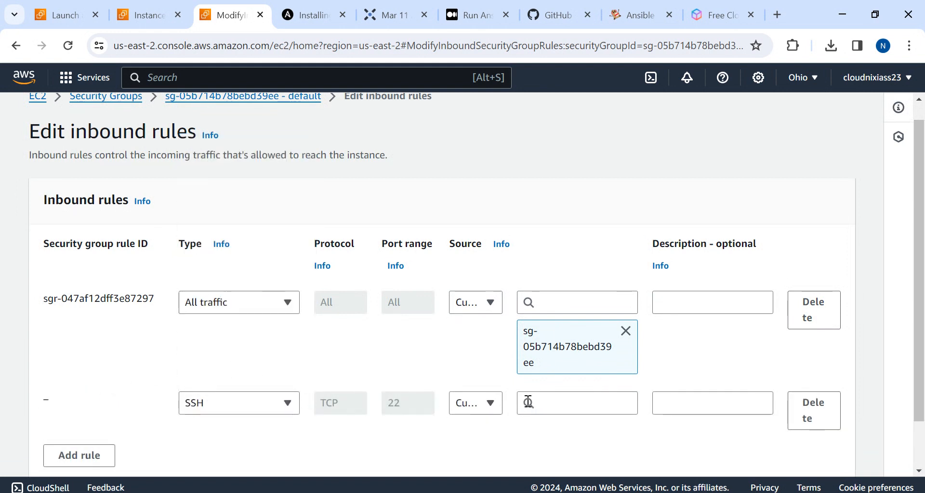
{"action": "left_click", "coordinate": [476, 403]}
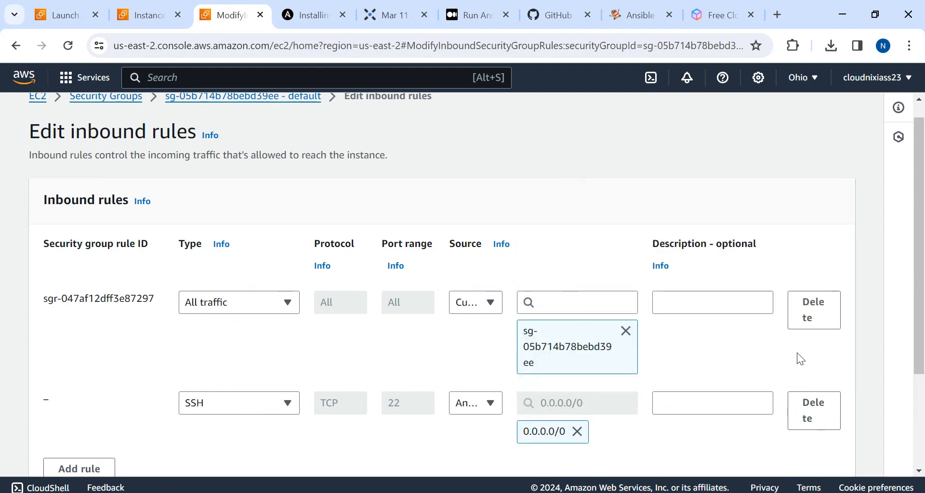
- Save the updated inbound rules and return to the instance list
{"action": "scroll", "scroll_direction": "down", "scroll_amount": 3}
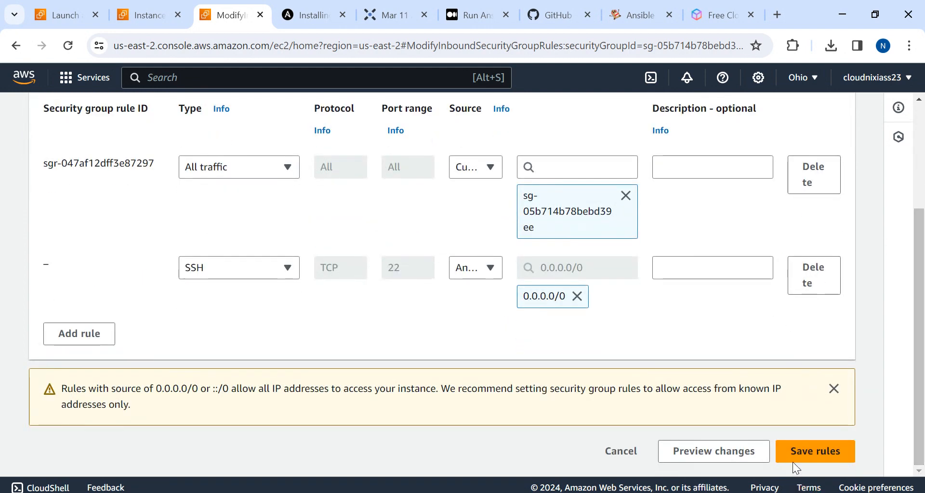
{"action": "left_click", "coordinate": [816, 452]}
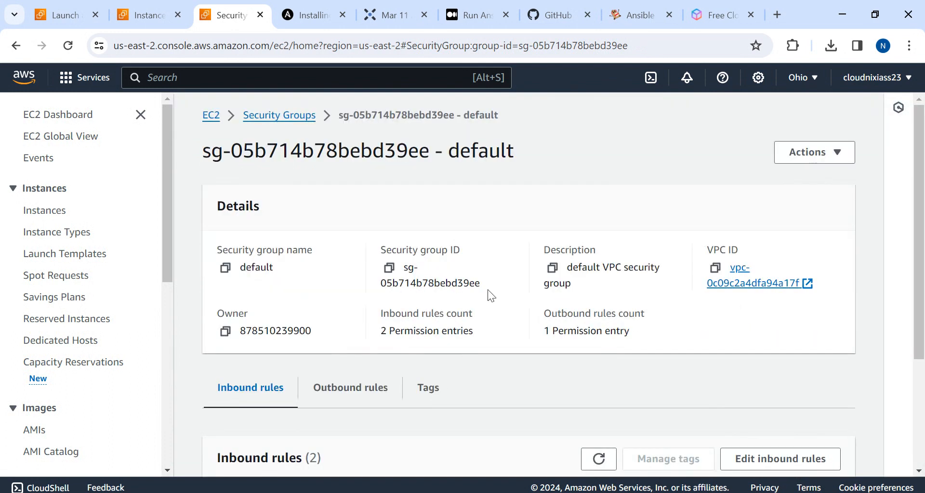
{"action": "mouse_move", "coordinate": [519, 355]}
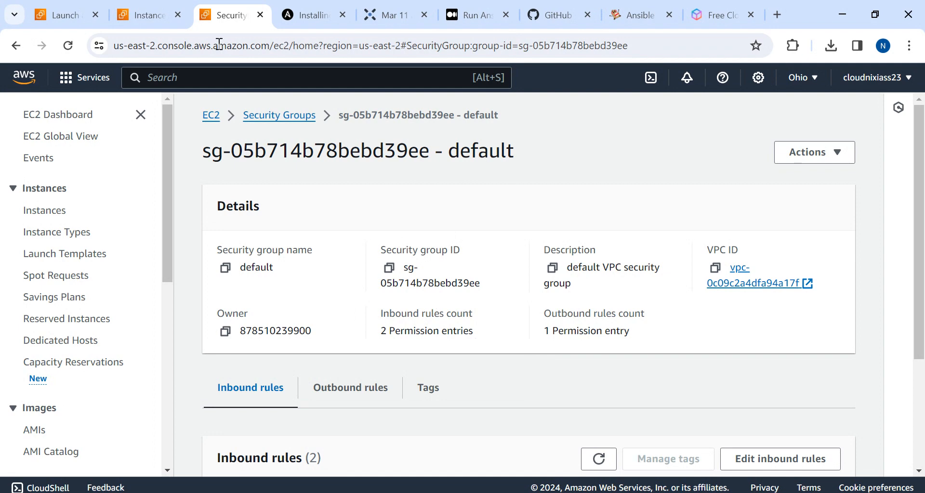
{"action": "left_click", "coordinate": [142, 14]}
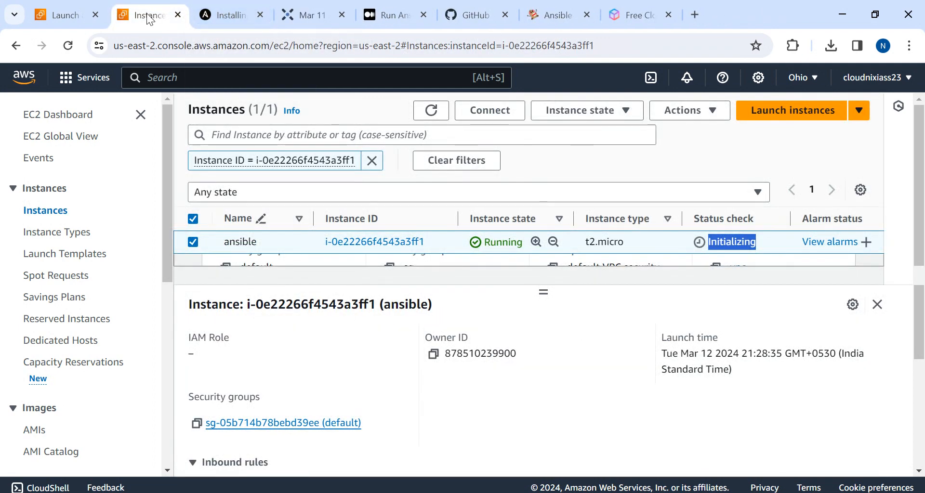
{"action": "left_click_drag", "start_coordinate": [543, 292], "coordinate": [543, 340]}
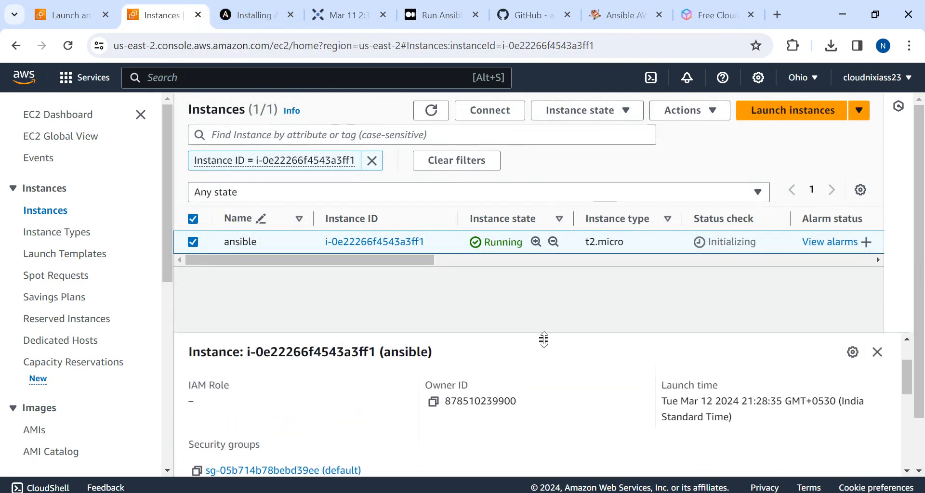
{"action": "left_click", "coordinate": [430, 111]}
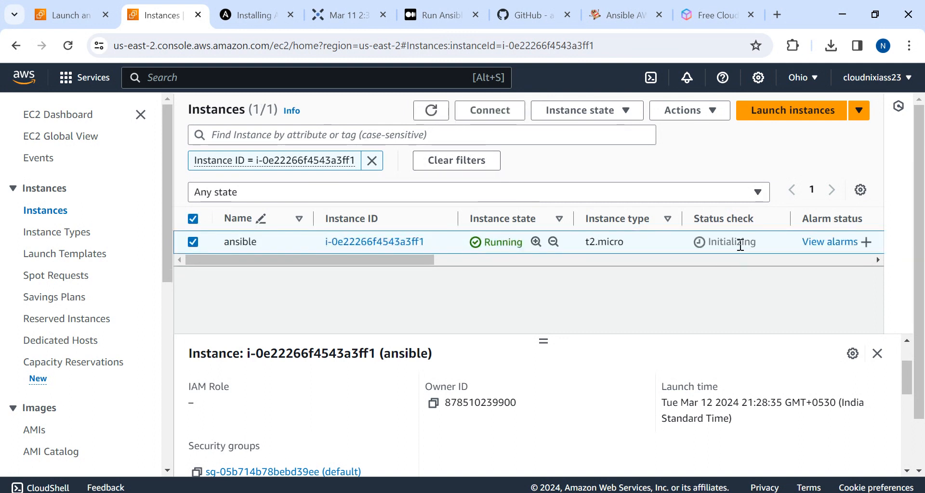
{"action": "mouse_move", "coordinate": [731, 288]}
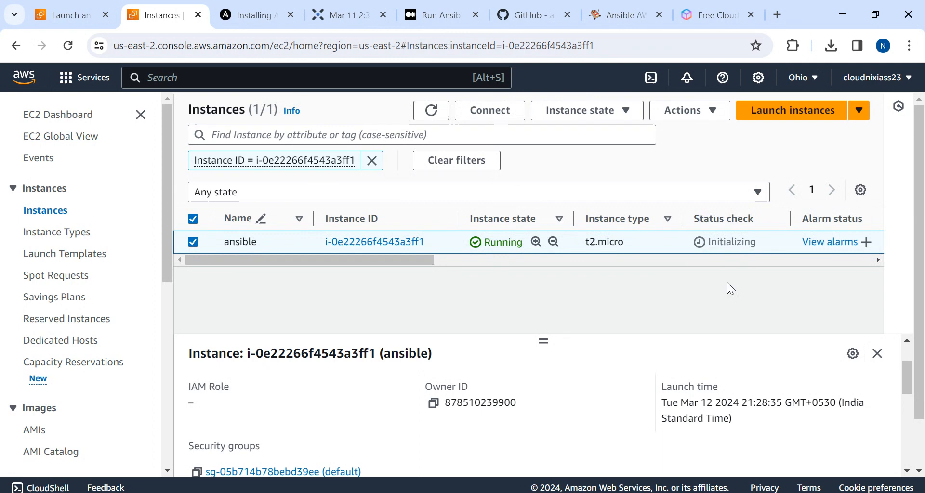
{"action": "mouse_move", "coordinate": [598, 370]}
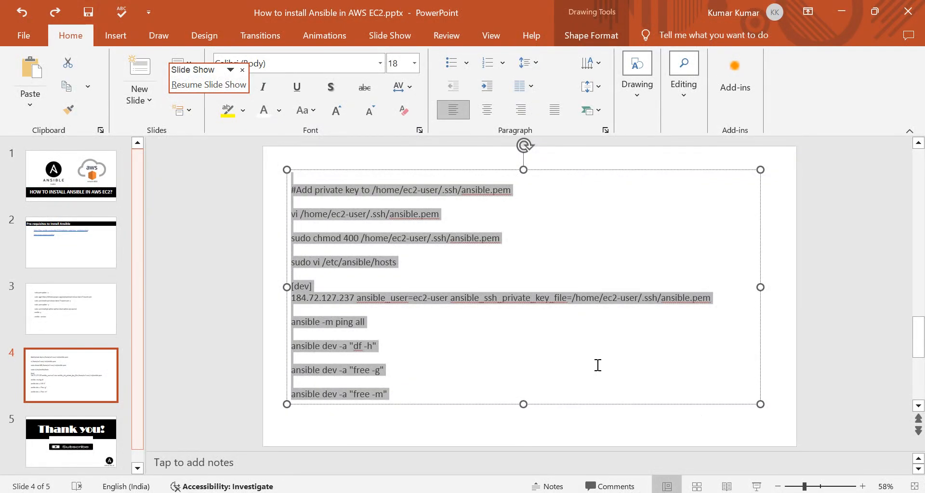
{"action": "left_click", "coordinate": [70, 309]}
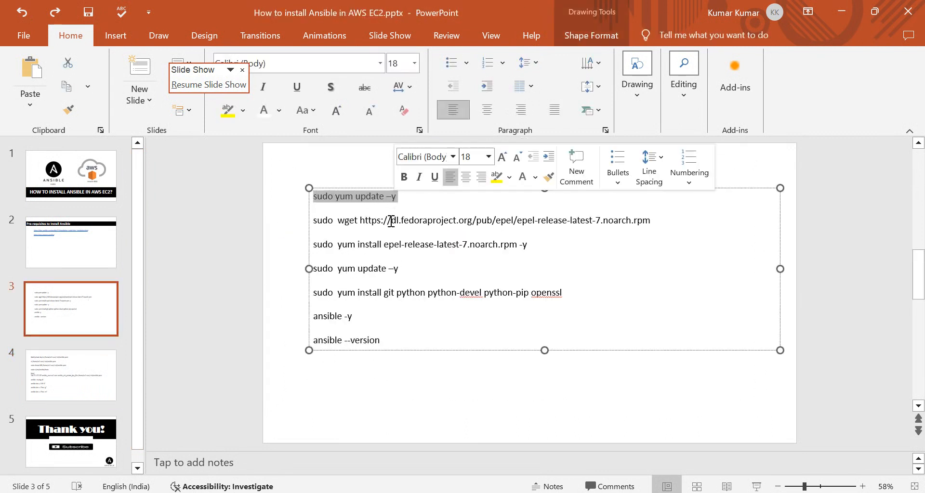
{"action": "mouse_move", "coordinate": [588, 260]}
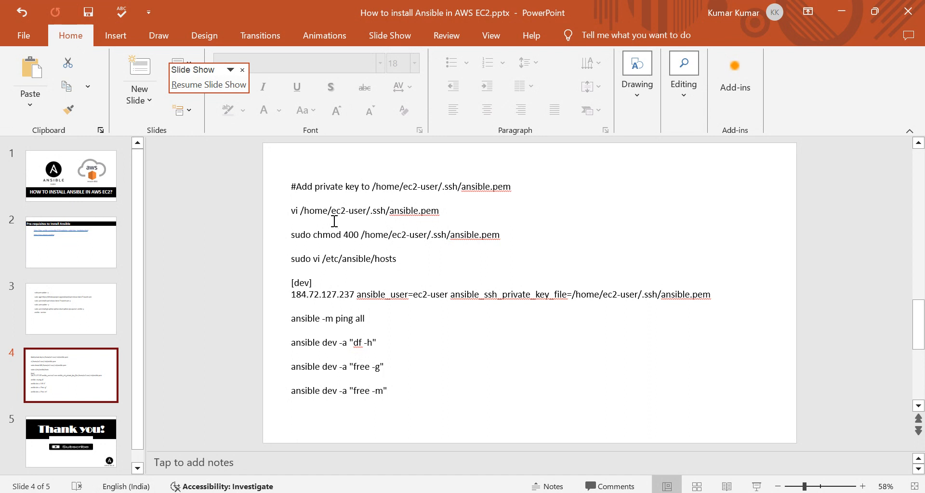
{"action": "mouse_move", "coordinate": [429, 216]}
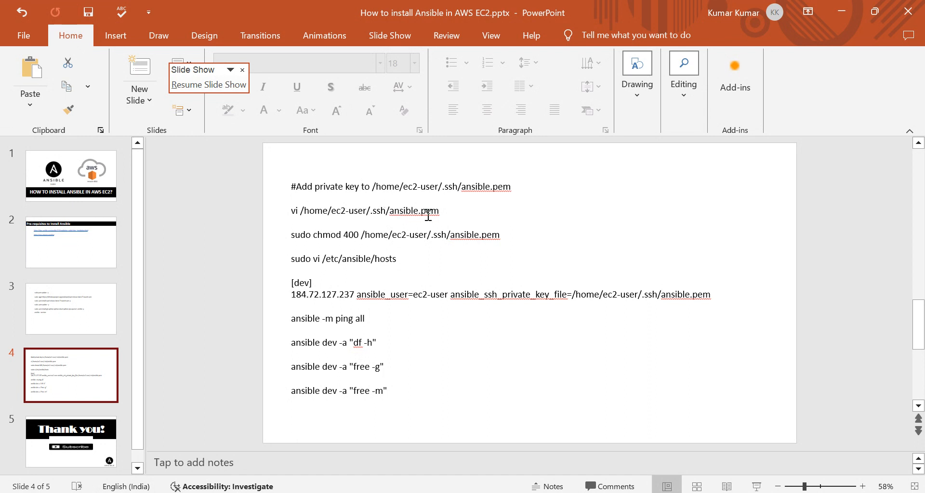
{"action": "mouse_move", "coordinate": [319, 235]}
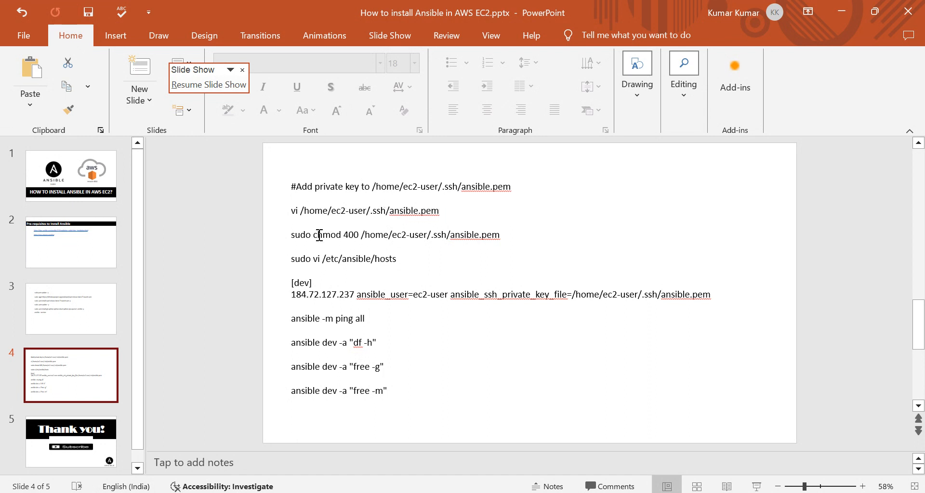
{"action": "mouse_move", "coordinate": [366, 311]}
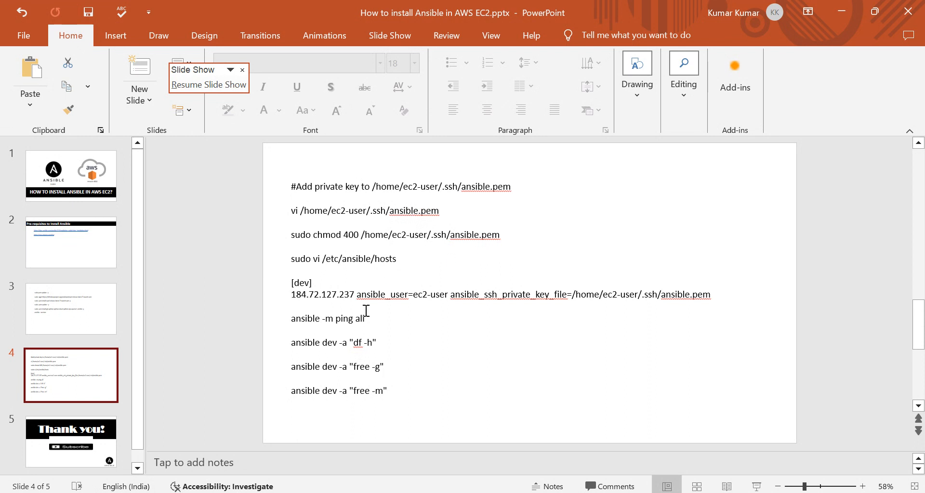
{"action": "mouse_move", "coordinate": [388, 370]}
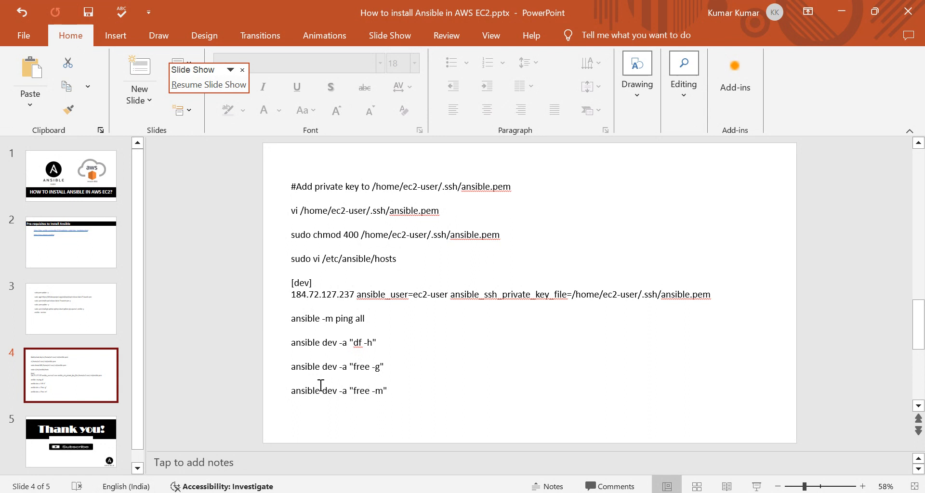
{"action": "mouse_move", "coordinate": [433, 345]}
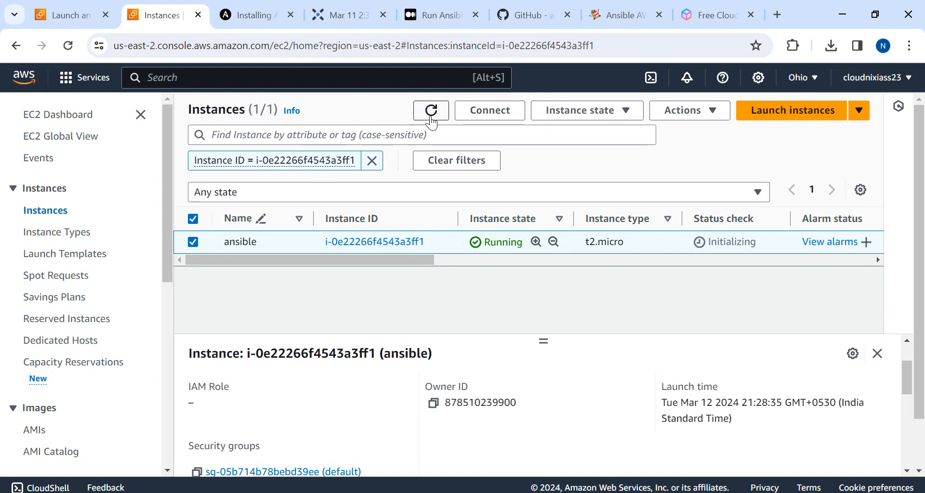
- Connect to the ansible instance via EC2 Instance Connect as ec2-user in a browser terminal
{"action": "left_click", "coordinate": [431, 111]}
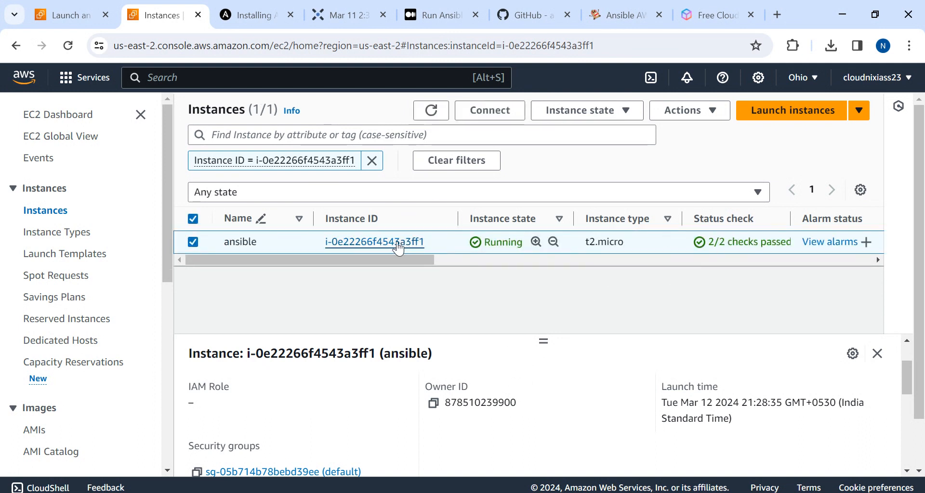
{"action": "left_click", "coordinate": [375, 242]}
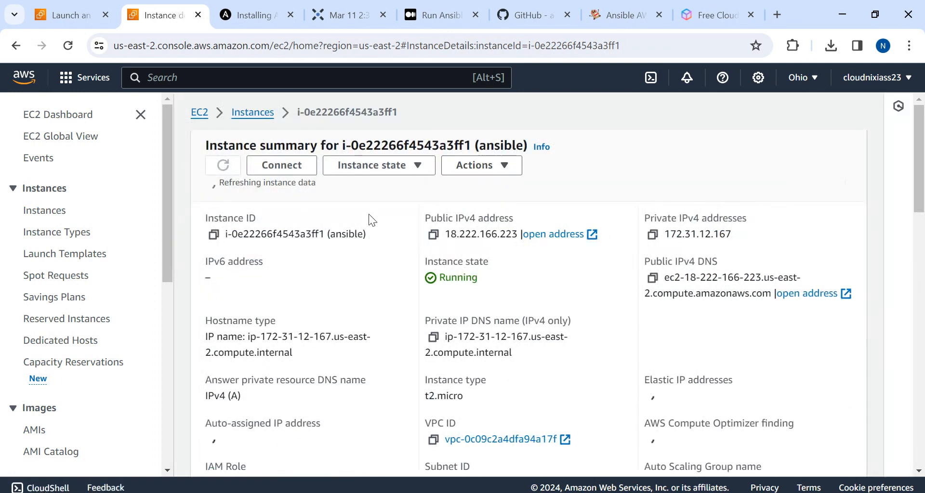
{"action": "left_click", "coordinate": [222, 164]}
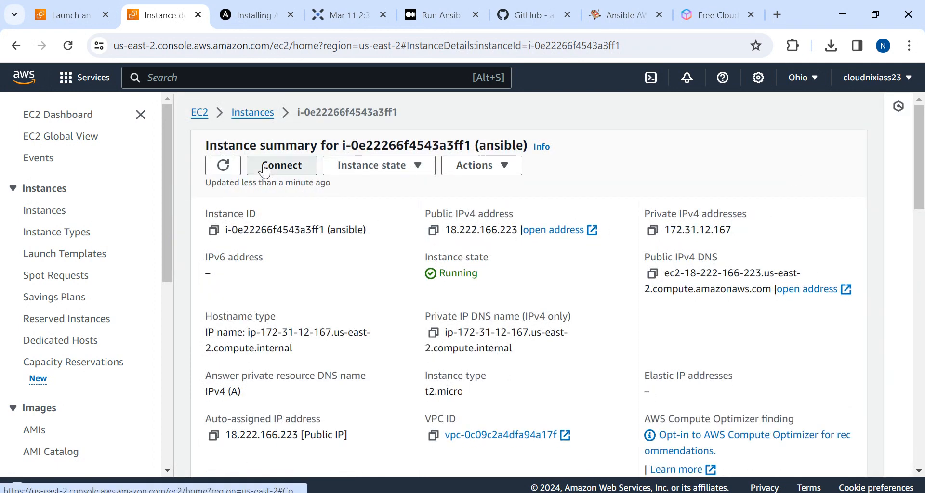
{"action": "left_click", "coordinate": [281, 164]}
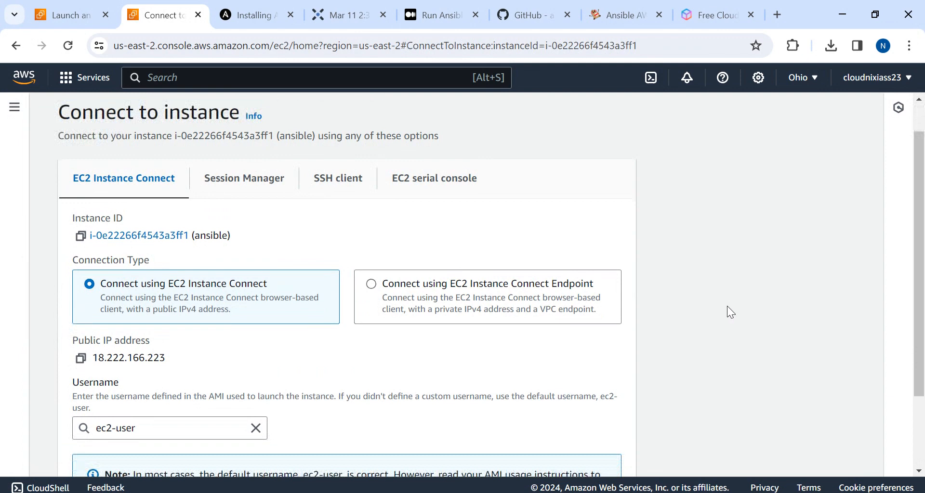
{"action": "scroll", "scroll_direction": "down", "scroll_amount": 3}
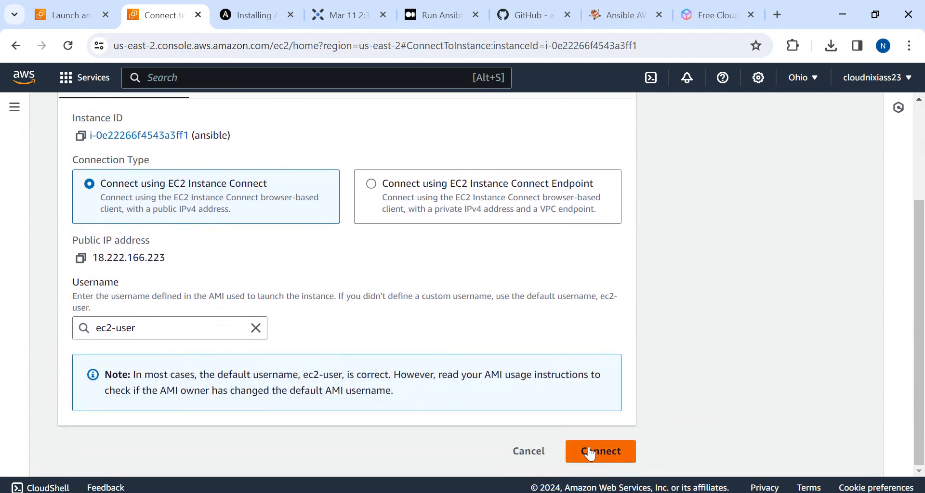
{"action": "left_click", "coordinate": [599, 452]}
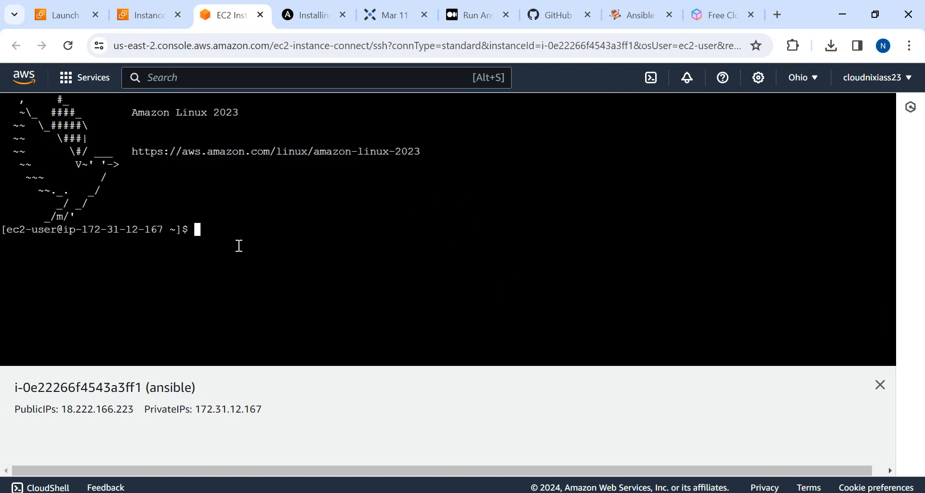
- Paste the yum update command from Notepad into the terminal and run it
{"action": "key", "text": "Return"}
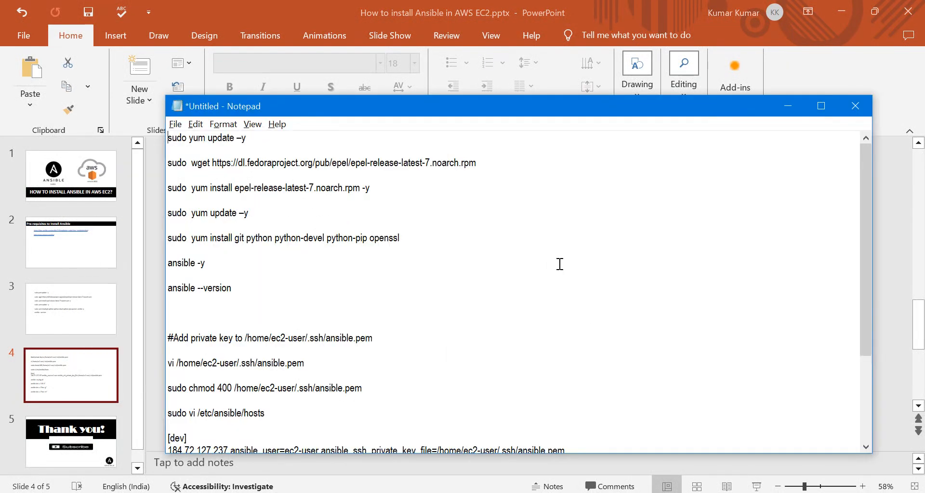
{"action": "key", "text": "alt+tab"}
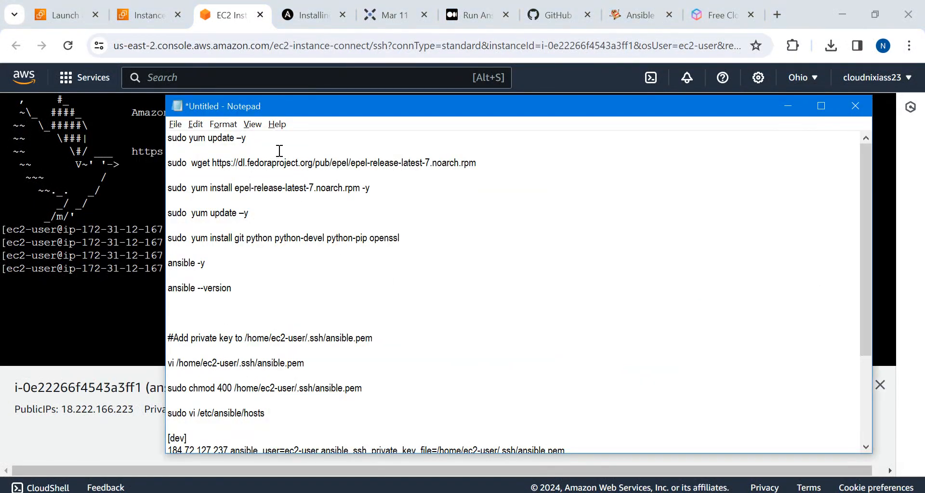
{"action": "triple_click", "coordinate": [206, 137]}
{"action": "type", "text": "-"}
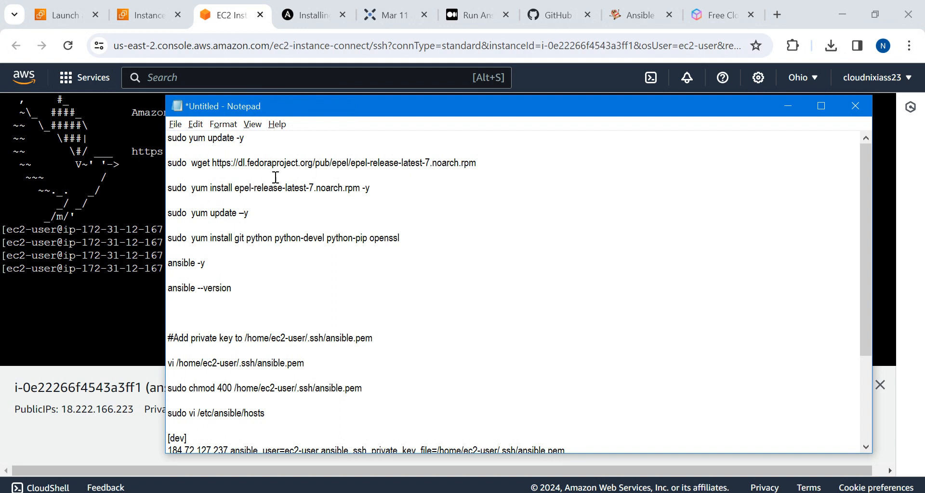
{"action": "triple_click", "coordinate": [206, 138]}
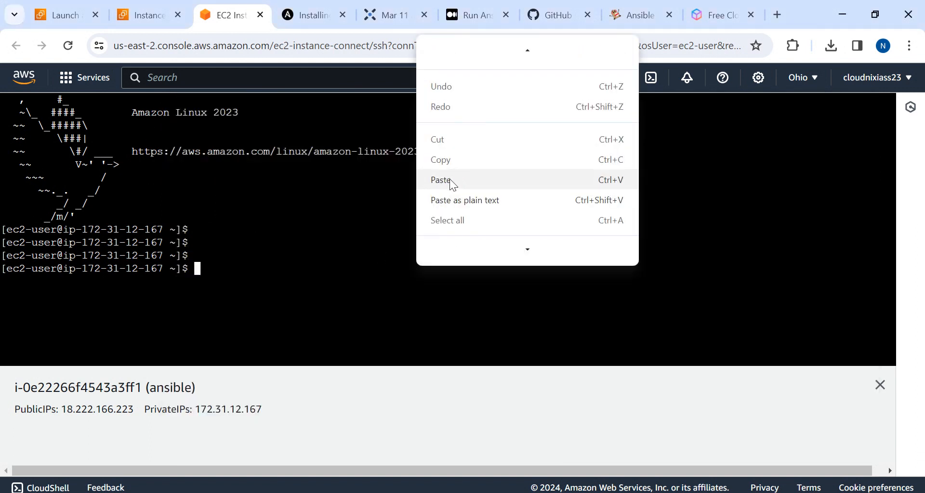
{"action": "left_click", "coordinate": [441, 180]}
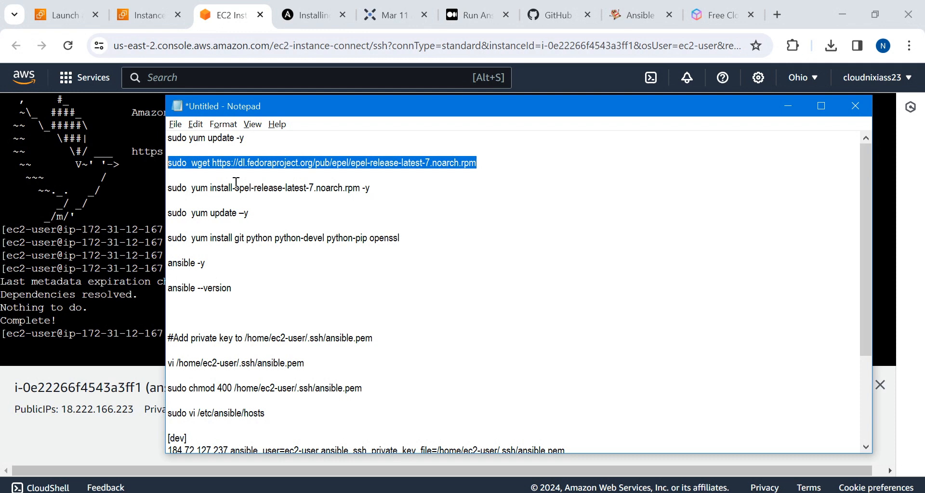
- Run the EPEL download and install commands, then paste the git and python install command
{"action": "right_click", "coordinate": [389, 292]}
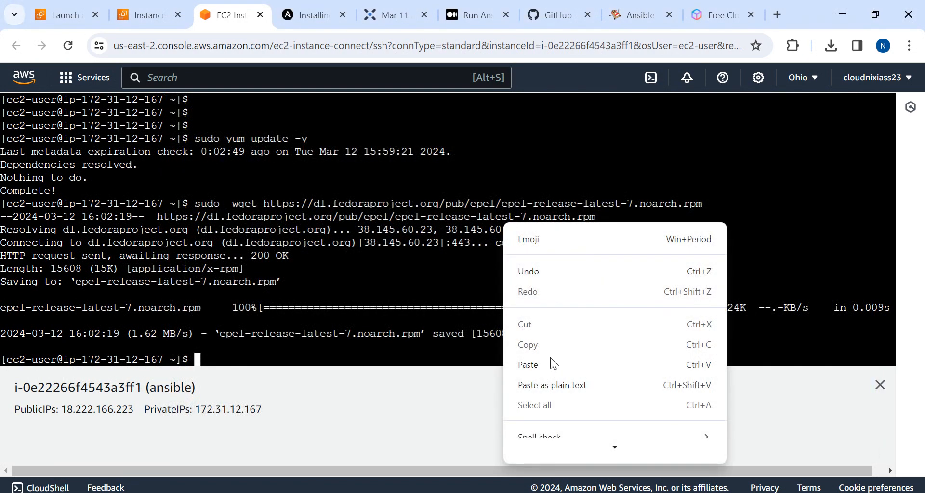
{"action": "left_click", "coordinate": [527, 365]}
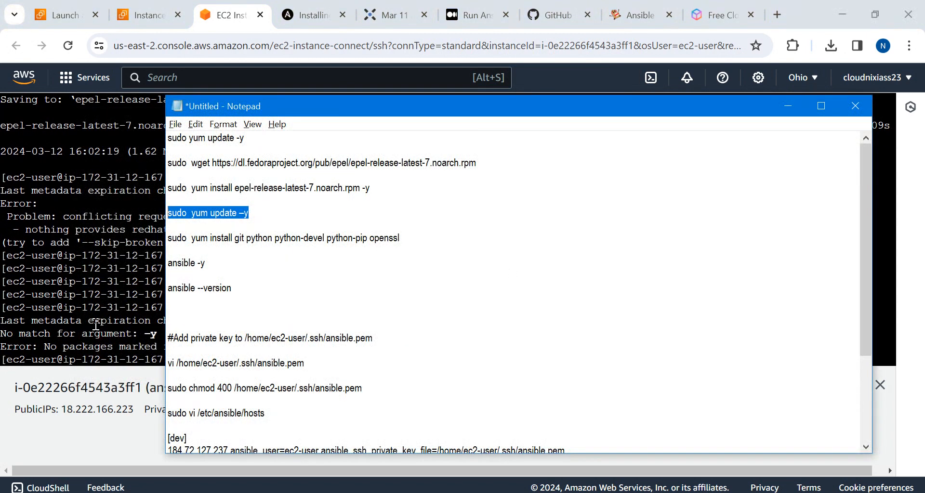
{"action": "mouse_move", "coordinate": [356, 256]}
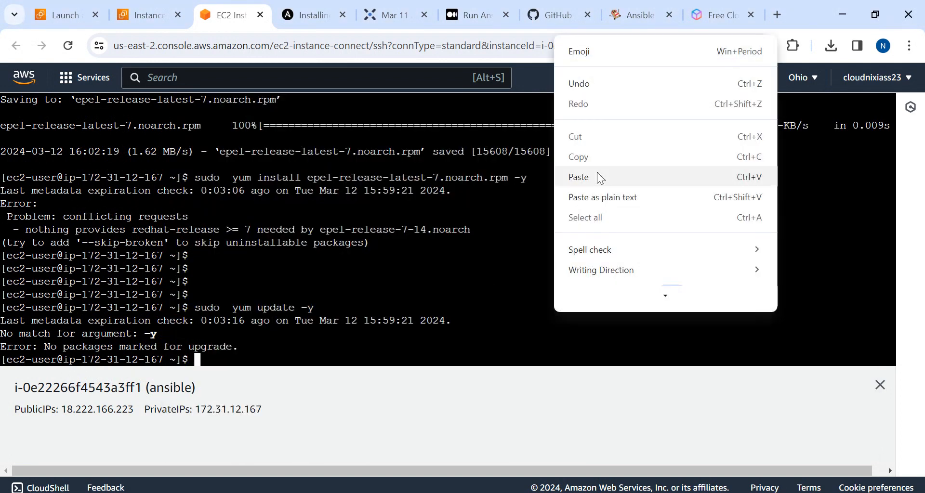
{"action": "left_click", "coordinate": [578, 177]}
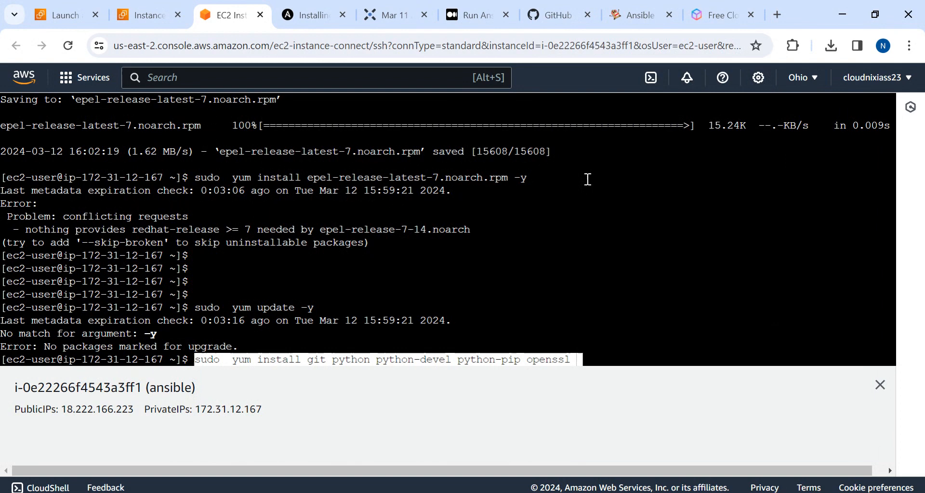
- Run the yum install of git, Python tools and OpenSSL, answering y to confirm
{"action": "key", "text": "Return"}
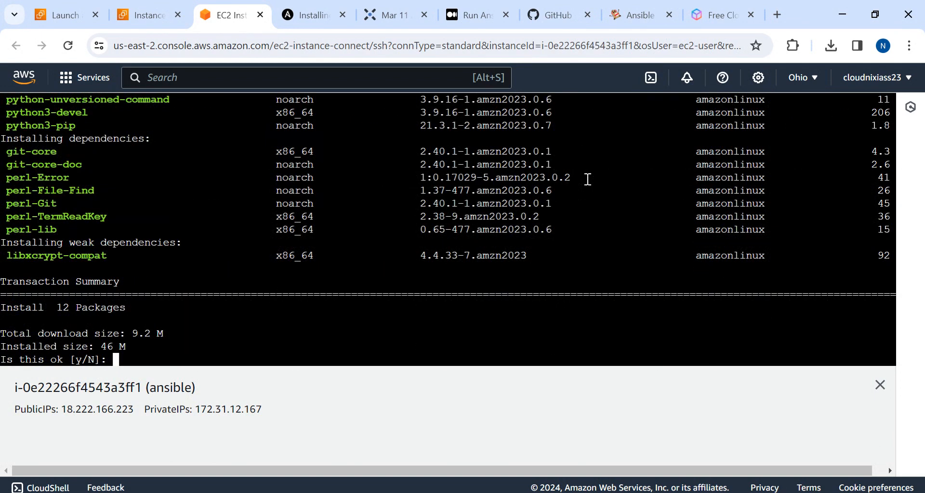
{"action": "type", "text": "y"}
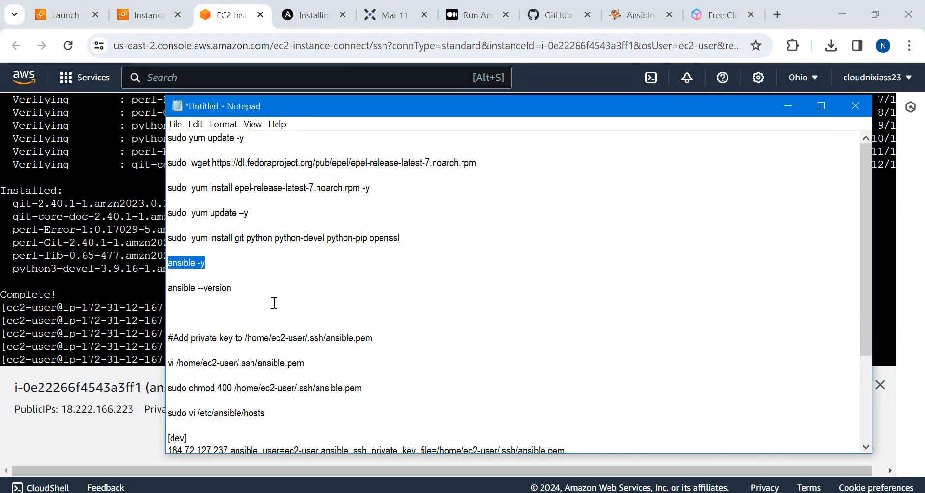
- Rerun the install line with ansible appended: sudo yum install git python python-devel python-pip openssl ansible -y
{"action": "left_click", "coordinate": [206, 263]}
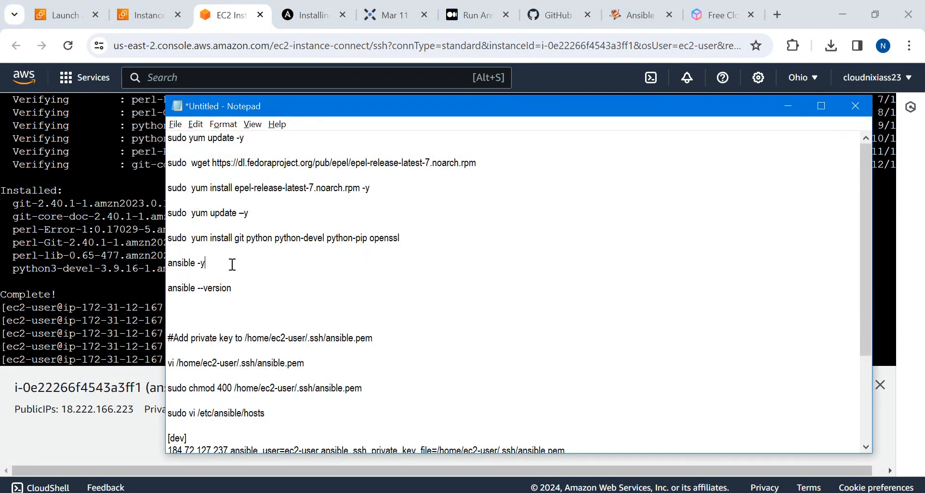
{"action": "mouse_move", "coordinate": [172, 266]}
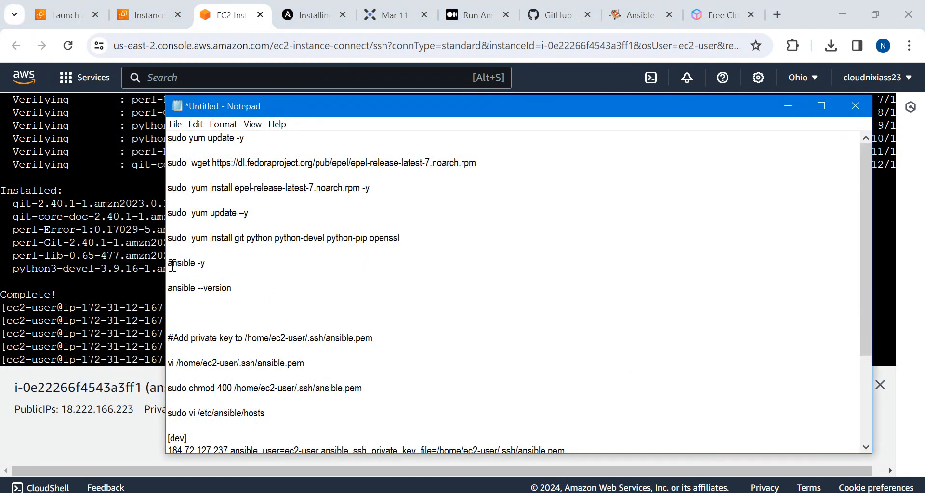
{"action": "mouse_move", "coordinate": [248, 279]}
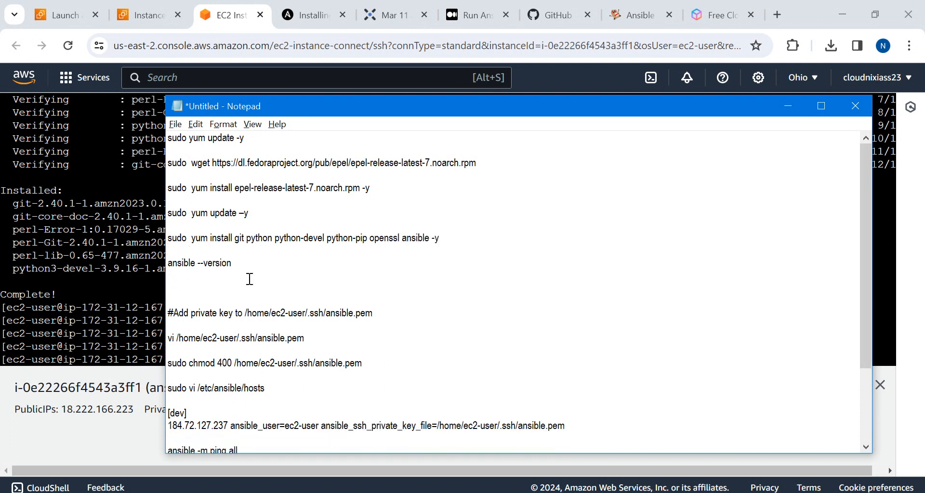
{"action": "triple_click", "coordinate": [295, 238]}
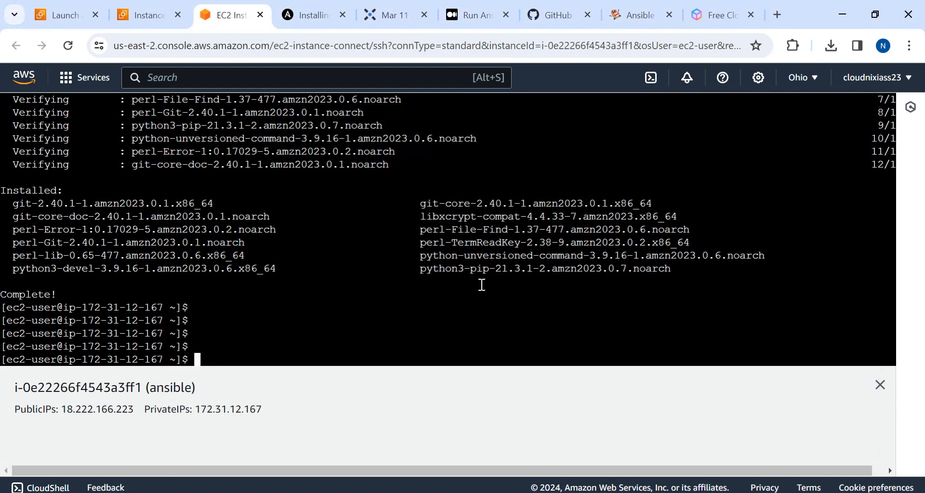
{"action": "type", "text": "sudo yum install git python python-devel python-pip openssl ansible -y"}
{"action": "type", "text": "ansible --version"}
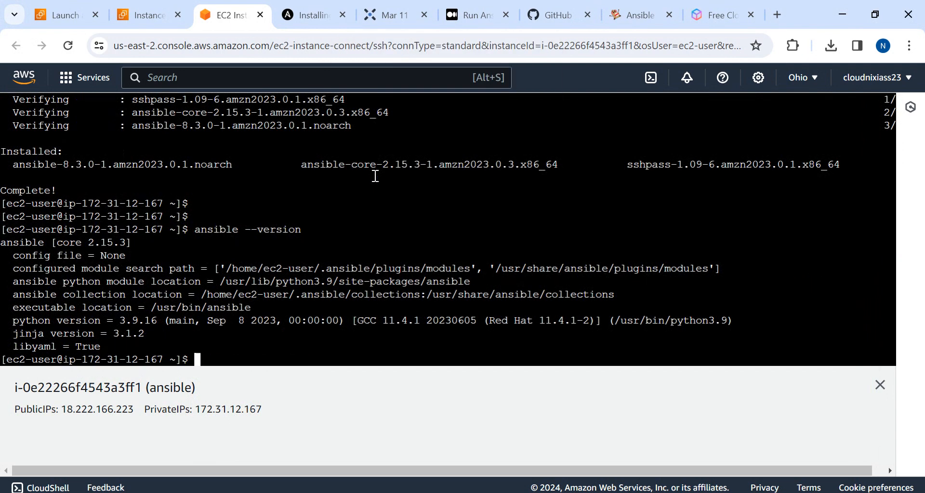
{"action": "mouse_move", "coordinate": [58, 242]}
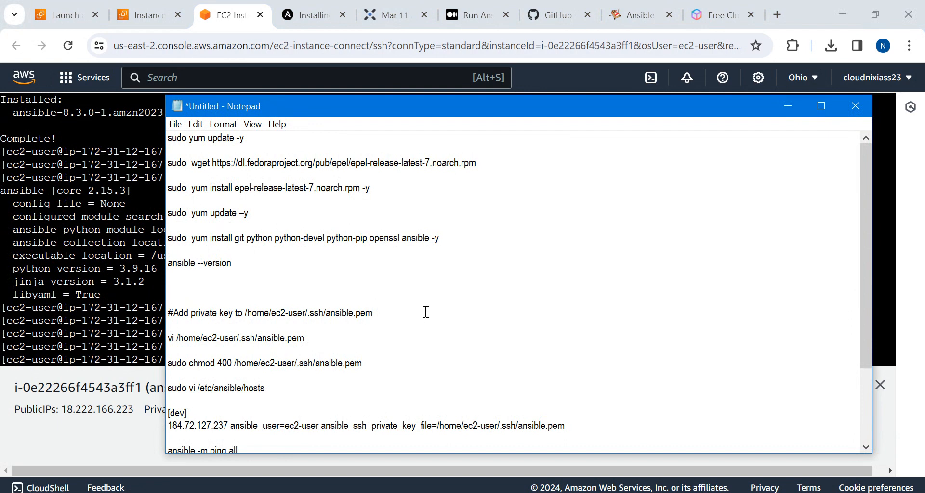
- Select the vi command that creates the key file, then the file name ansible.pem
{"action": "scroll", "scroll_direction": "down", "scroll_amount": 3}
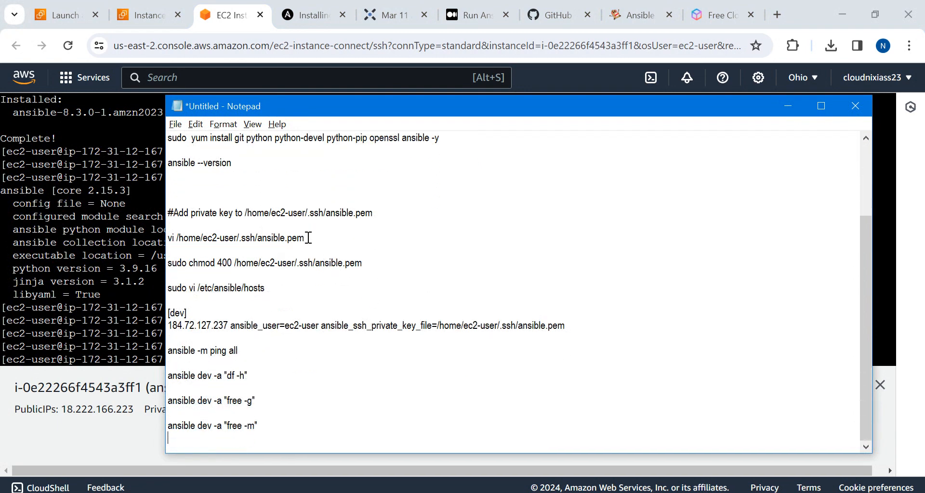
{"action": "triple_click", "coordinate": [237, 238]}
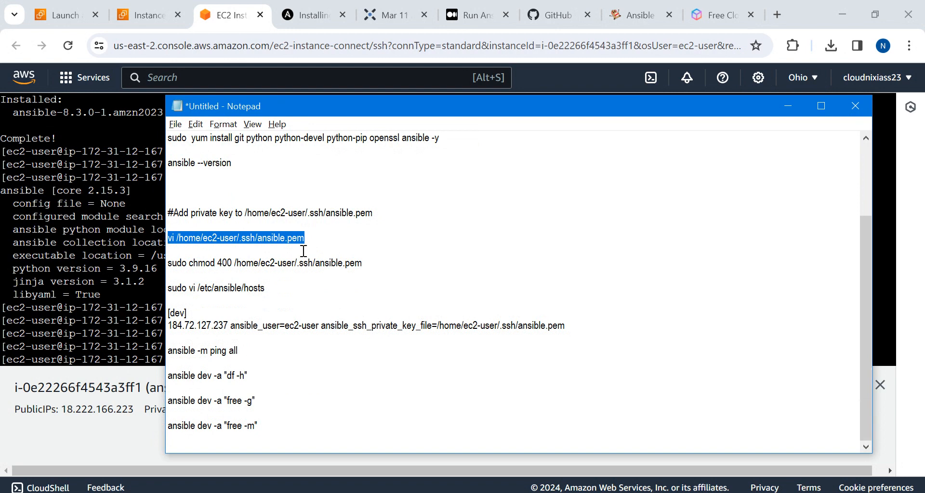
{"action": "left_click", "coordinate": [296, 238]}
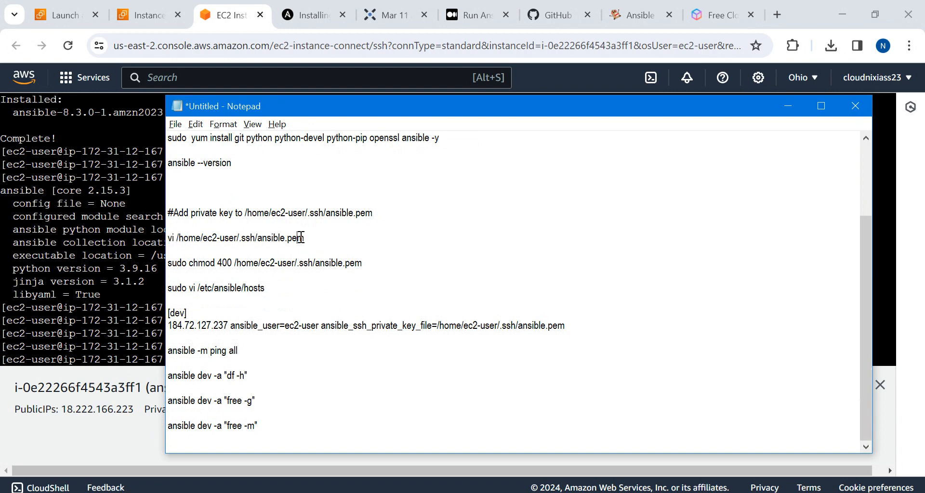
{"action": "double_click", "coordinate": [281, 238]}
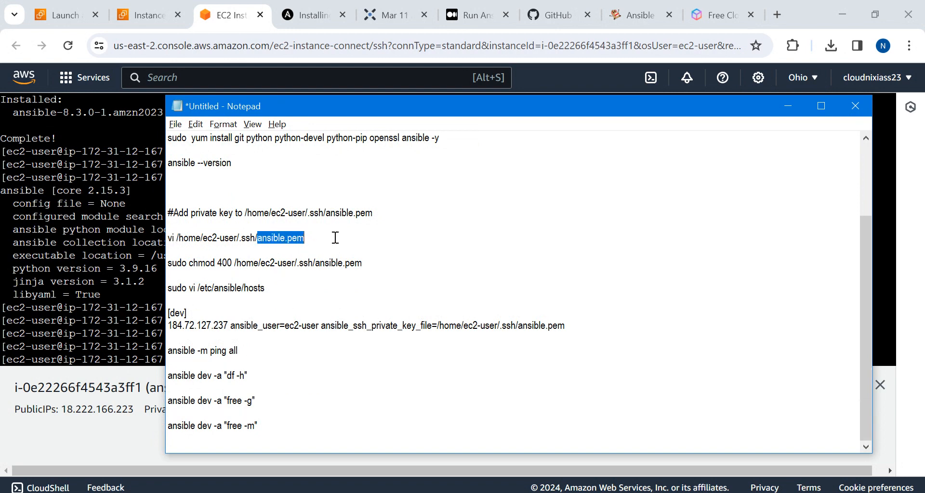
- Search the notes for the next occurrence of ansible.pem and return to the instance terminal
{"action": "key", "text": "Ctrl+f"}
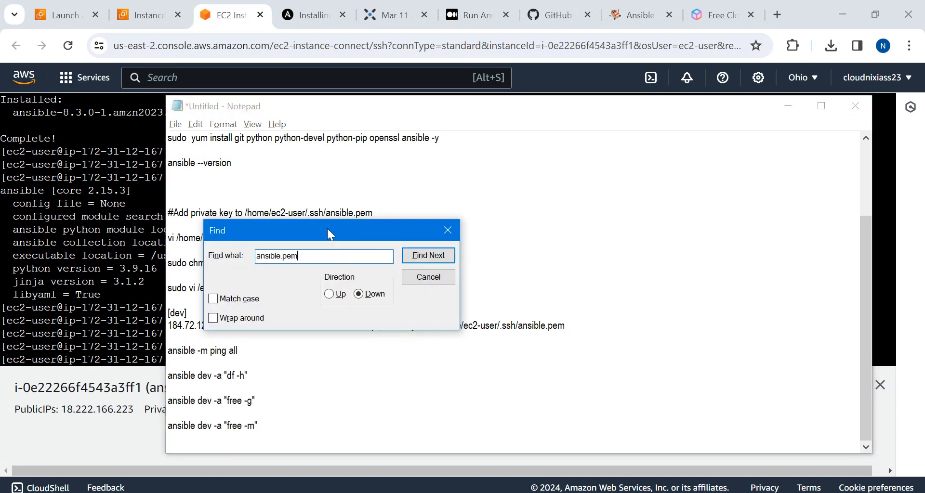
{"action": "left_click", "coordinate": [428, 255]}
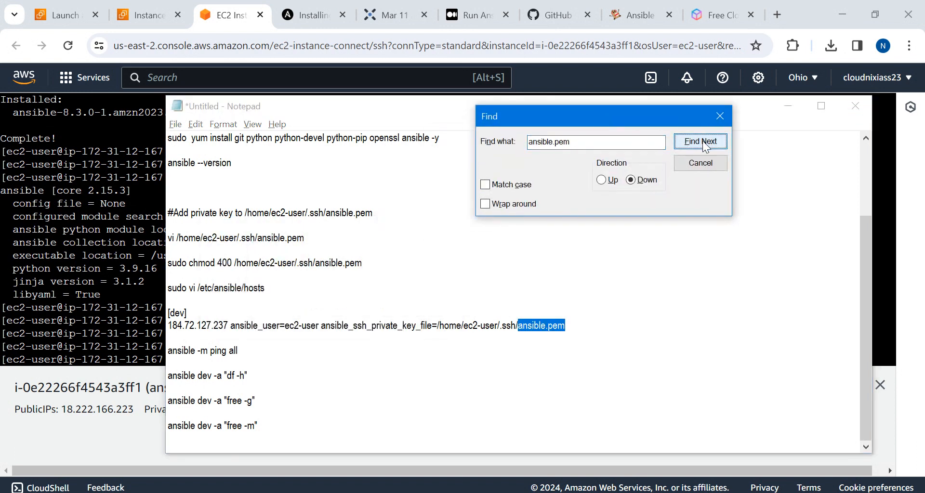
{"action": "left_click", "coordinate": [699, 163]}
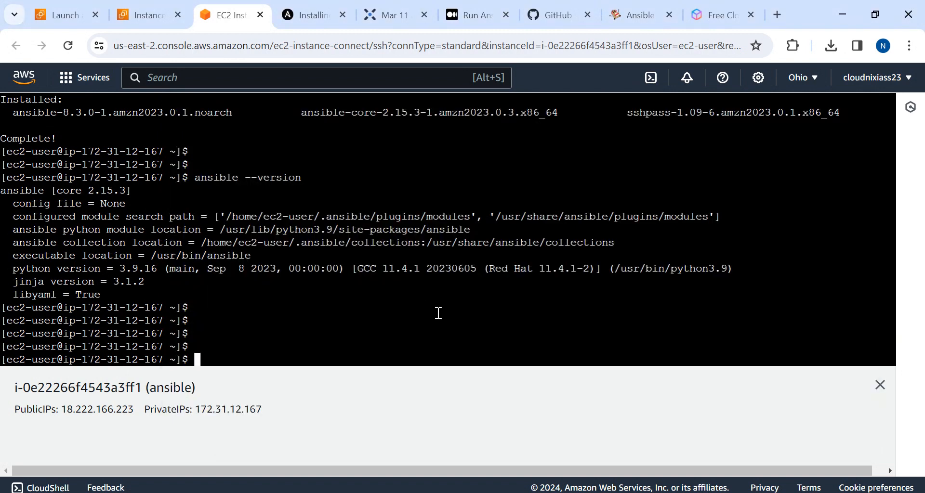
{"action": "type", "text": "vi /home/ec2-user/.ssh/ansible.pem"}
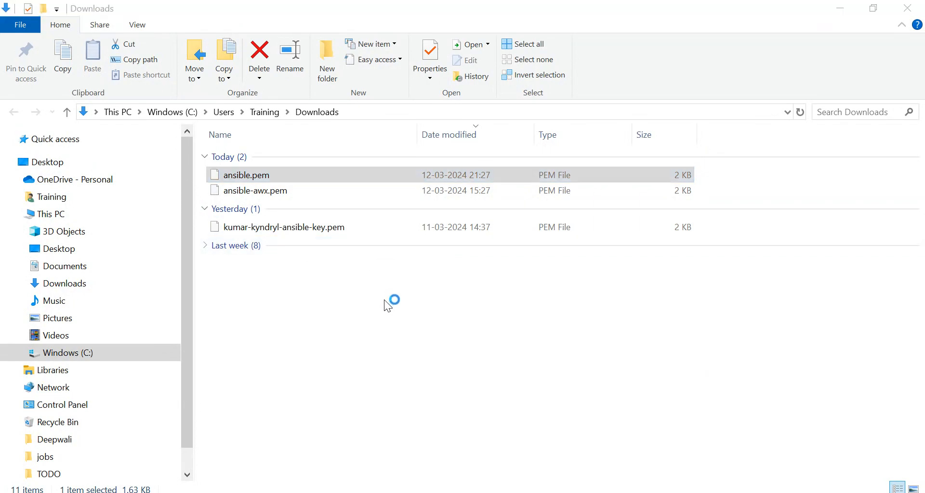
- Copy the whole ansible.pem private key from Notepad++ and paste it into the vi file
{"action": "double_click", "coordinate": [246, 175]}
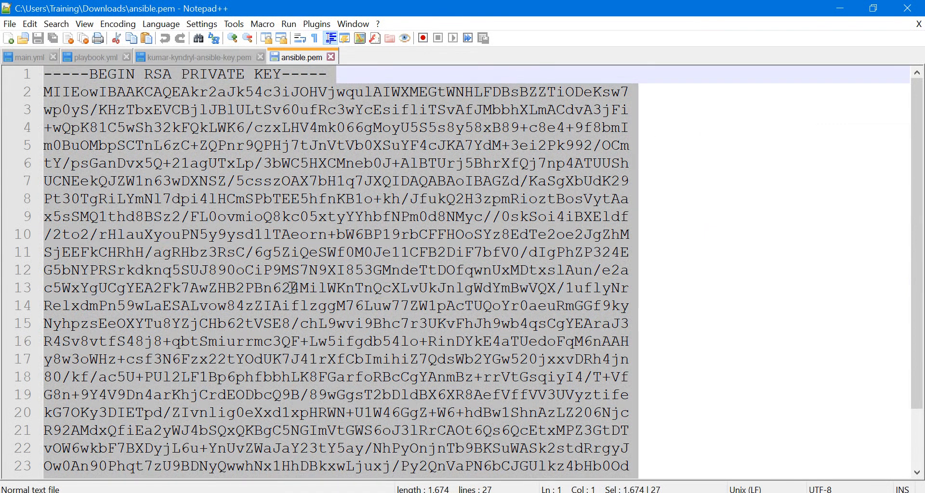
{"action": "key", "text": "alt+tab"}
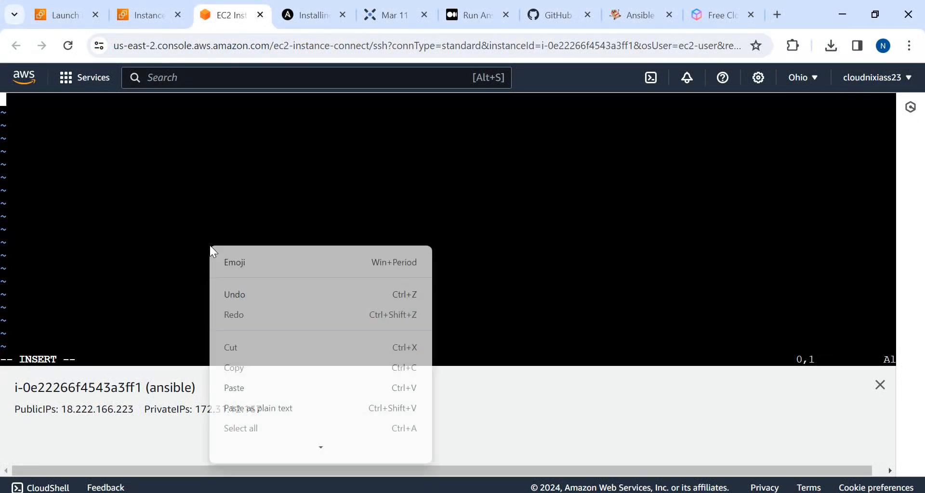
{"action": "left_click", "coordinate": [234, 388]}
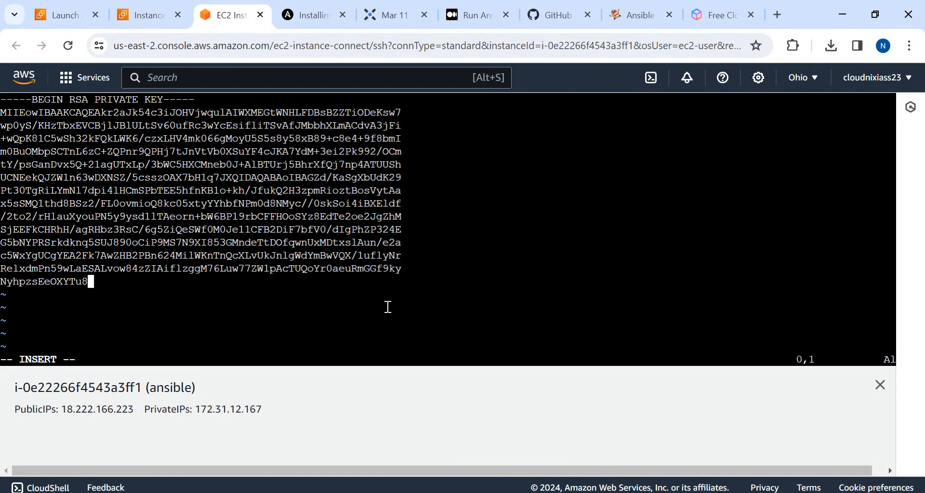
- Save and quit vi with :wq, then return to the command notes
{"action": "type", "text": ":wq"}
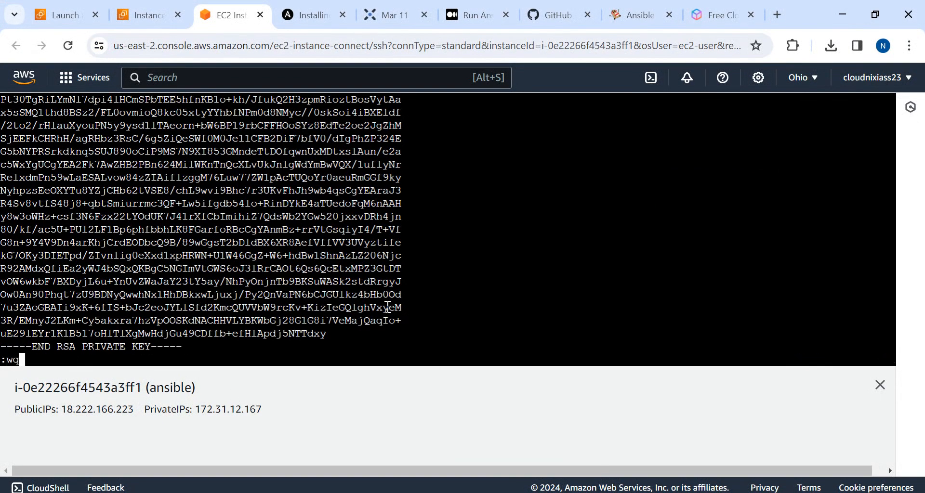
{"action": "key", "text": "Return"}
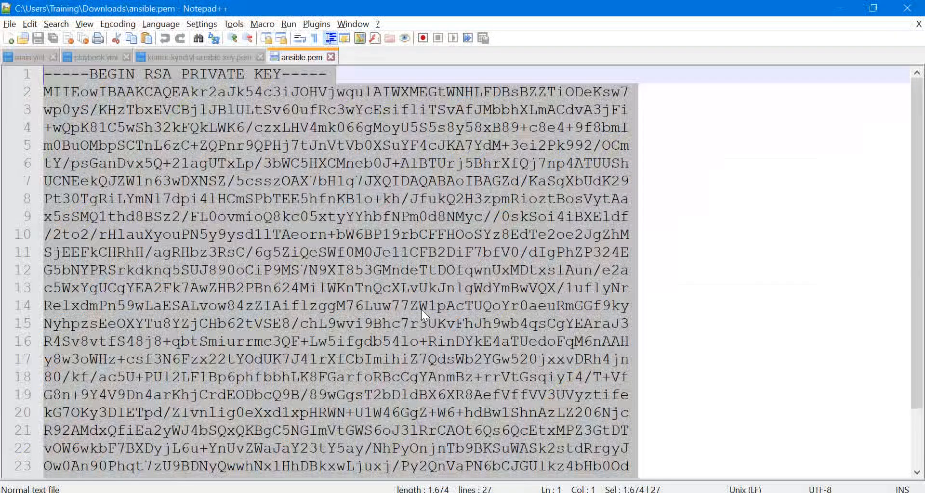
{"action": "key", "text": "alt+tab"}
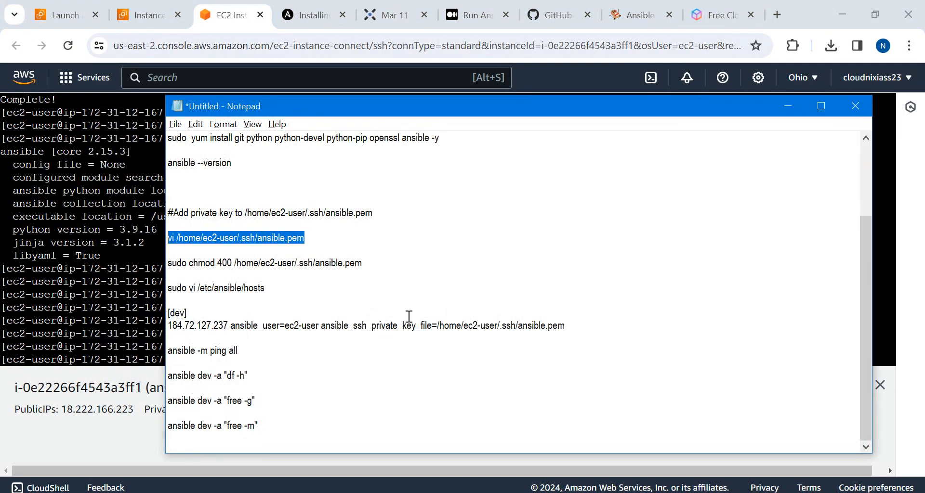
- List /home/ec2-user/.ssh/ansible.pem with ls -ltr to confirm owner read-only permissions
{"action": "triple_click", "coordinate": [264, 263]}
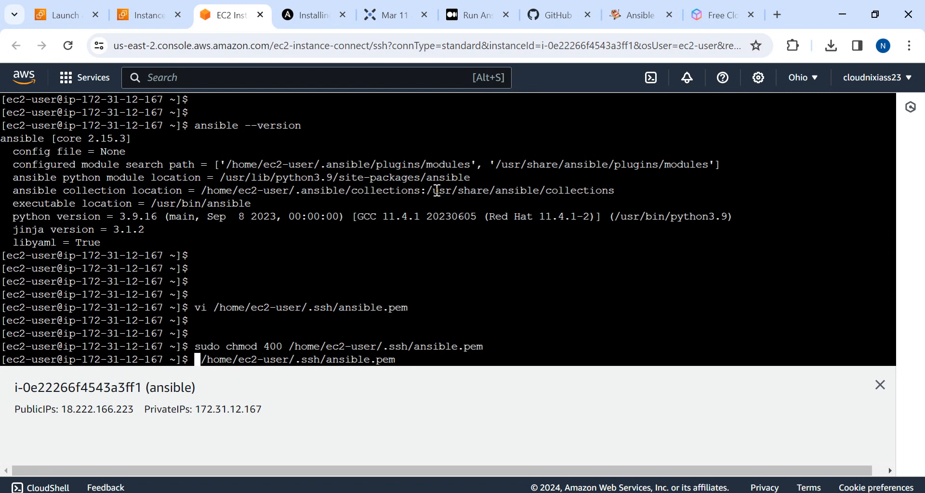
{"action": "type", "text": "ls -ltr"}
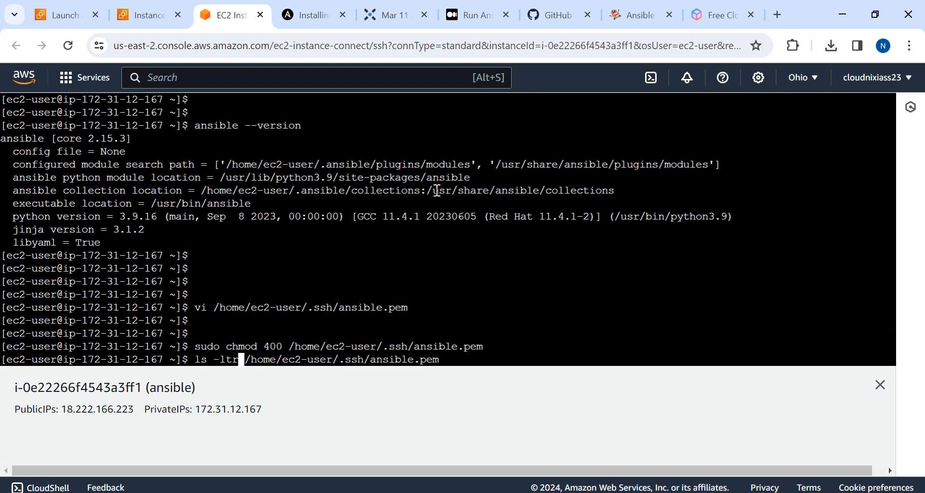
{"action": "key", "text": "Return"}
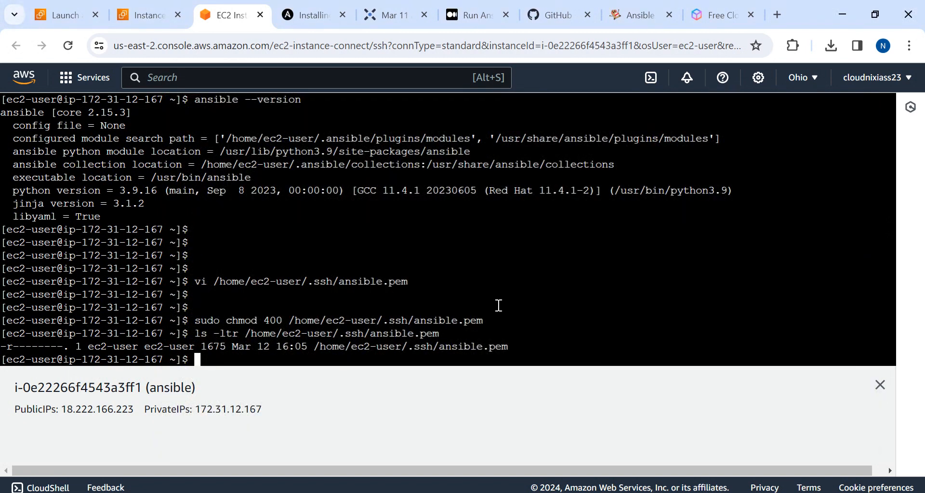
- Edit /etc/ansible/hosts with sudo vi and return to the shell prompt
{"action": "type", "text": "sudo vi /etc/ansible/hosts"}
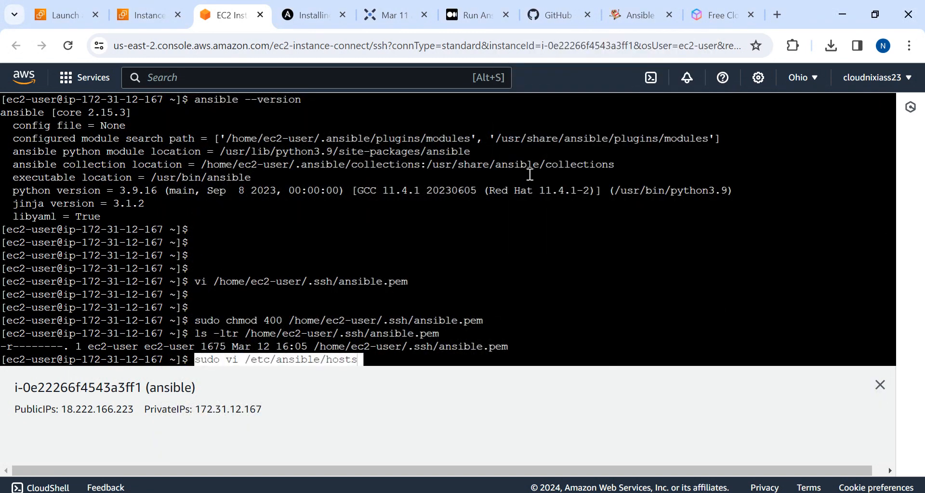
{"action": "key", "text": "Return"}
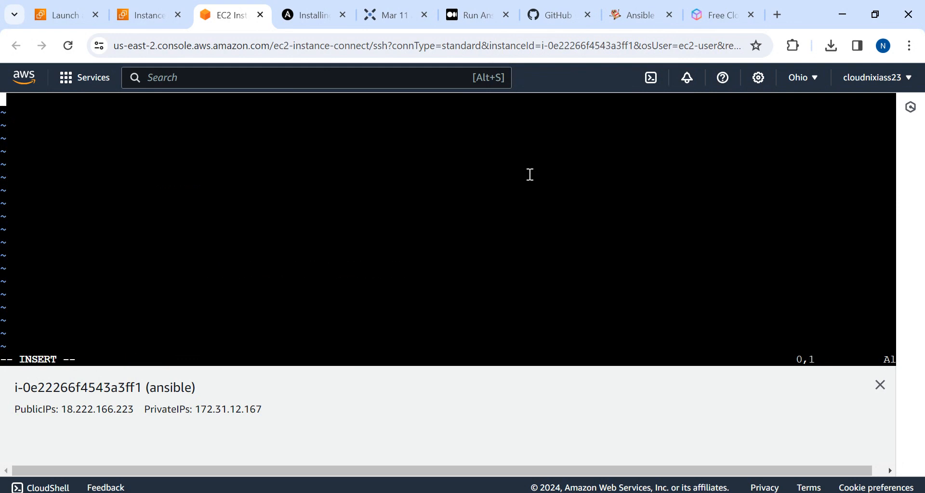
{"action": "double_click", "coordinate": [112, 409]}
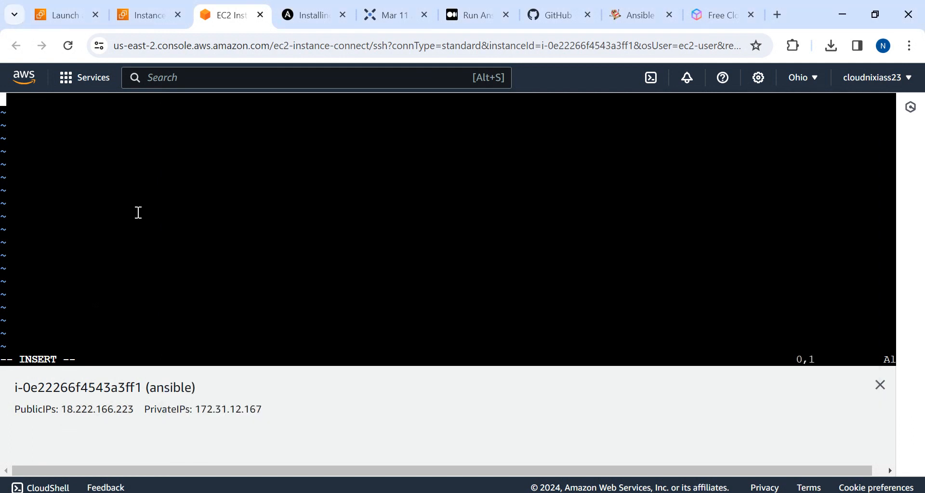
{"action": "mouse_move", "coordinate": [142, 278]}
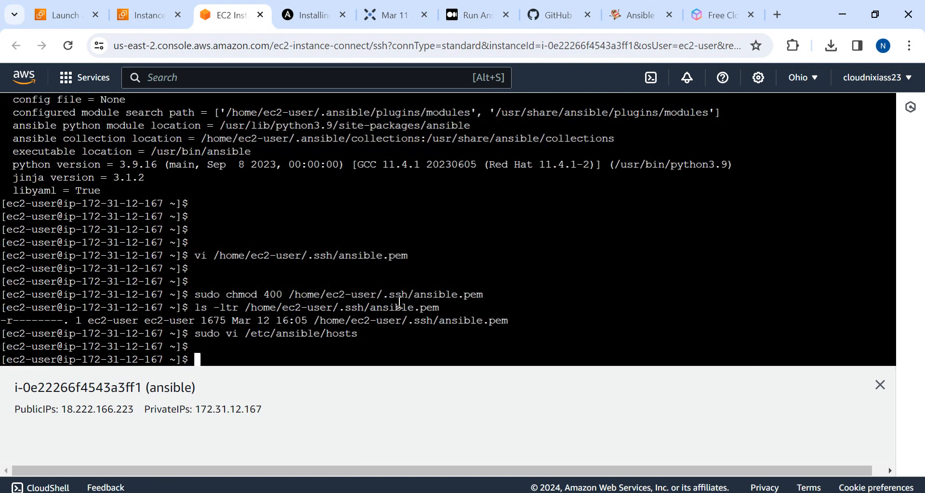
{"action": "scroll", "scroll_direction": "down", "scroll_amount": 3}
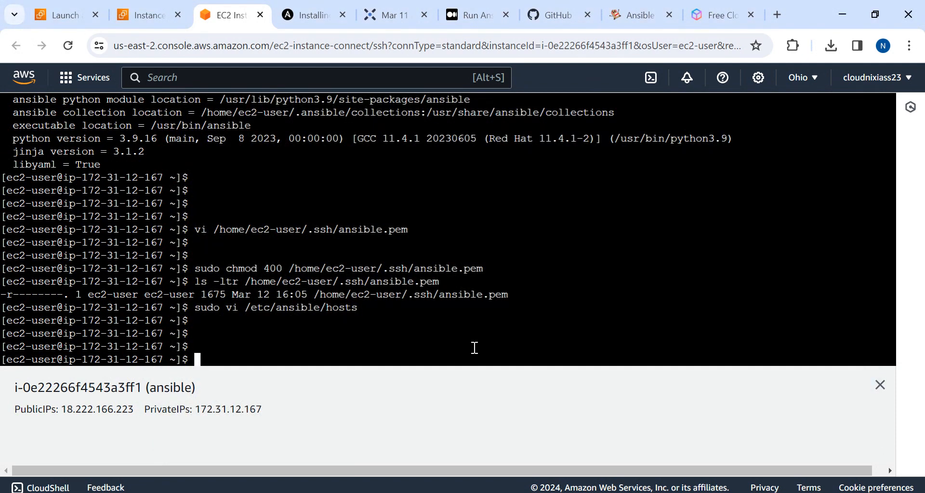
- Run ansible -m ping all, trust the host key with yes, and pick the df -h command from the notes
{"action": "type", "text": "ansible -m ping all"}
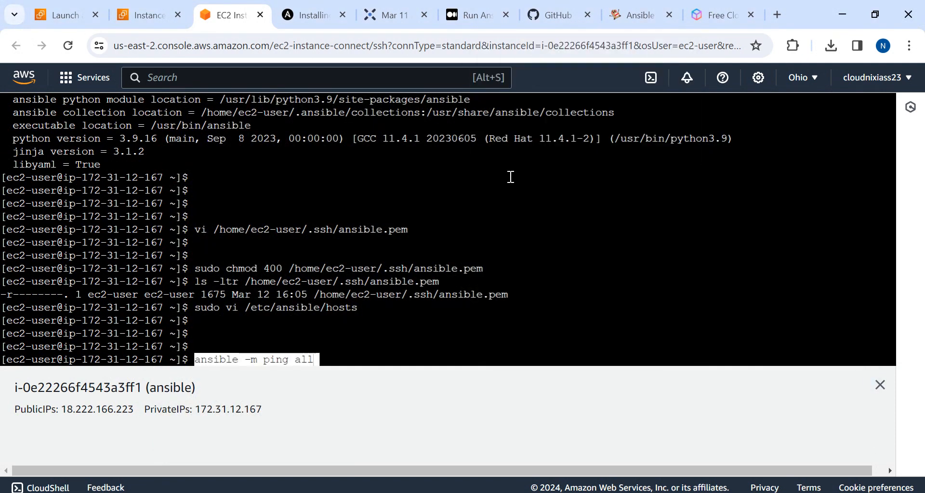
{"action": "key", "text": "Return"}
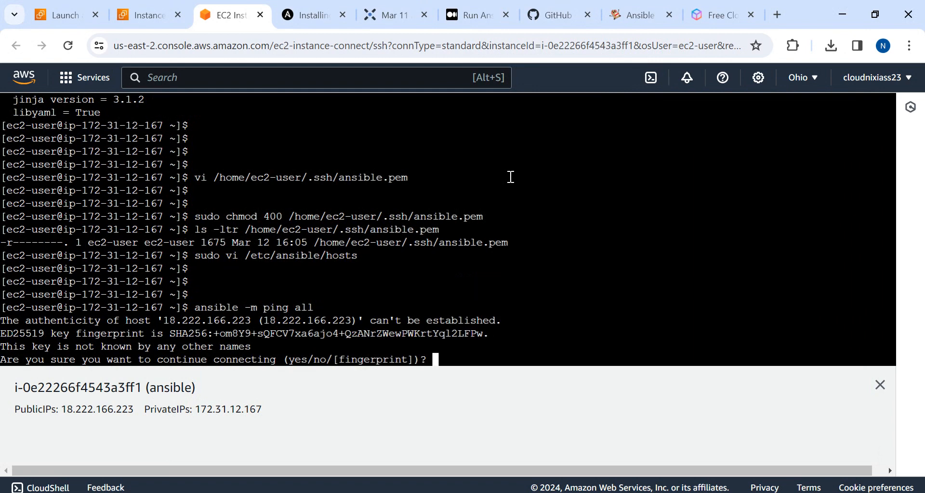
{"action": "type", "text": "yes"}
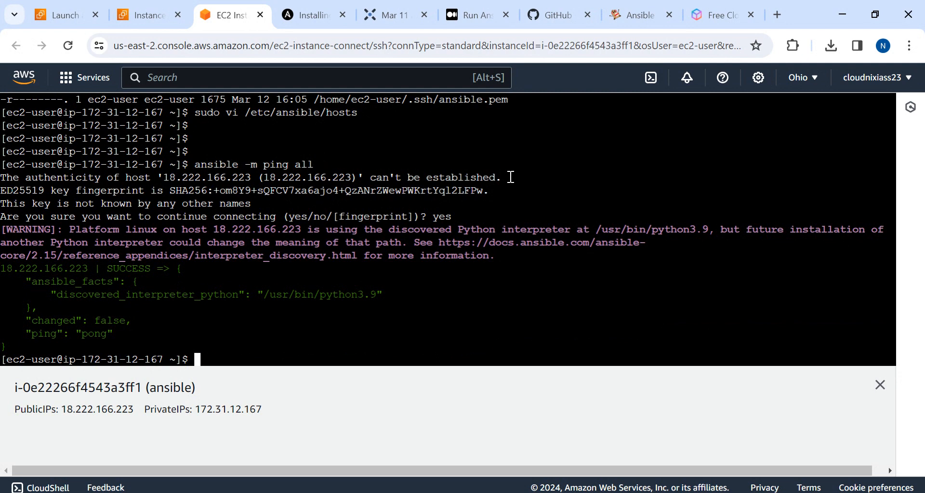
{"action": "mouse_move", "coordinate": [44, 338]}
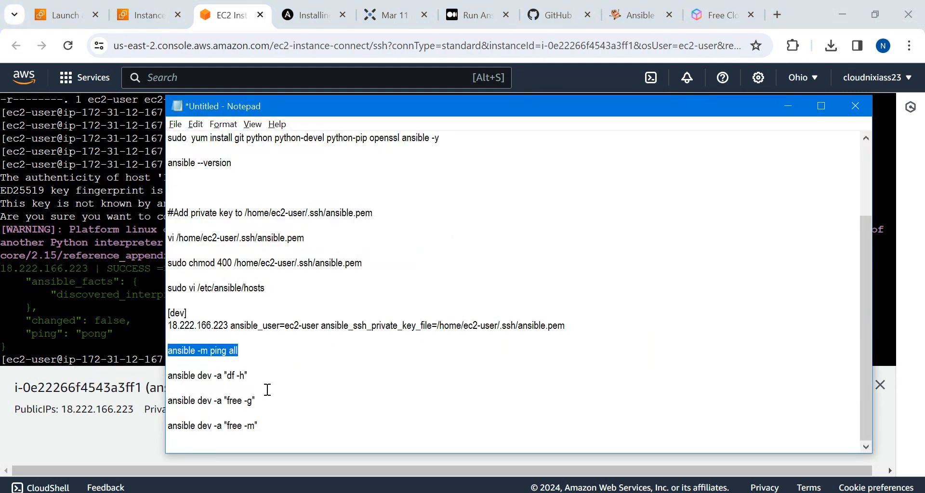
{"action": "double_click", "coordinate": [207, 376]}
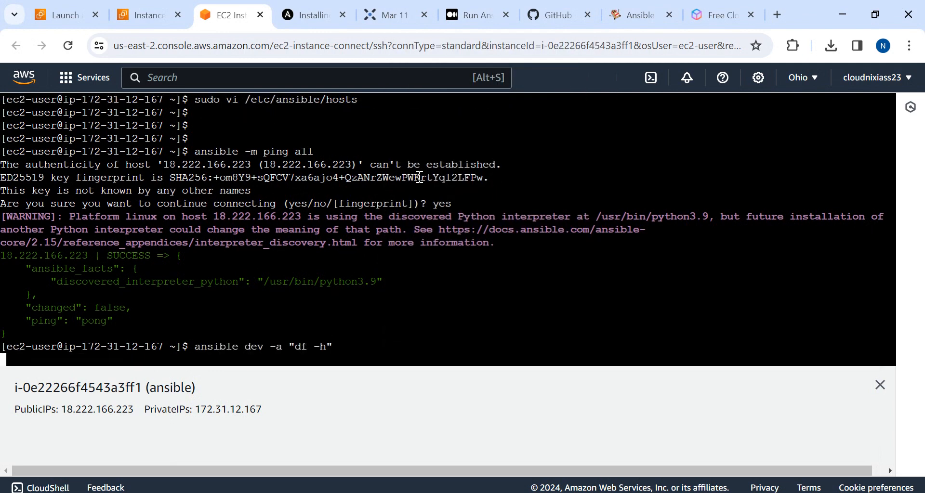
- Run ansible dev -a "df -h" and review the dev hosts' filesystem usage
{"action": "key", "text": "Return"}
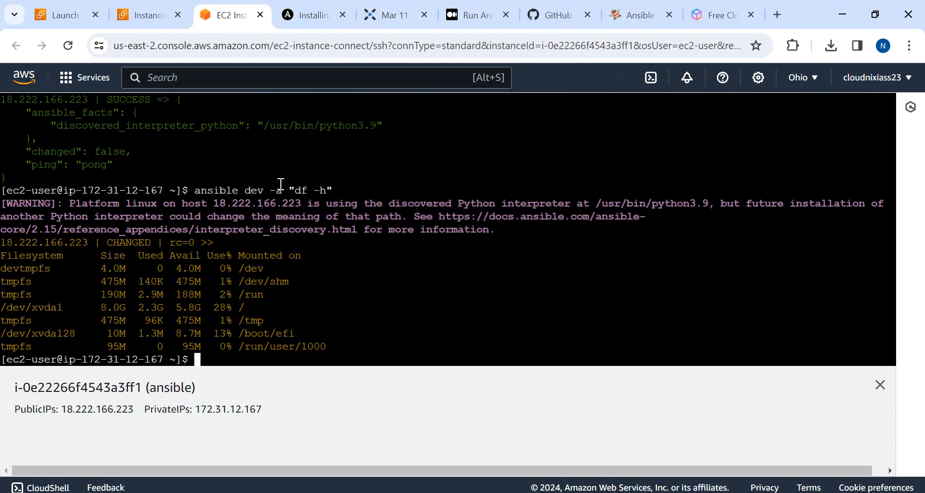
{"action": "double_click", "coordinate": [250, 190]}
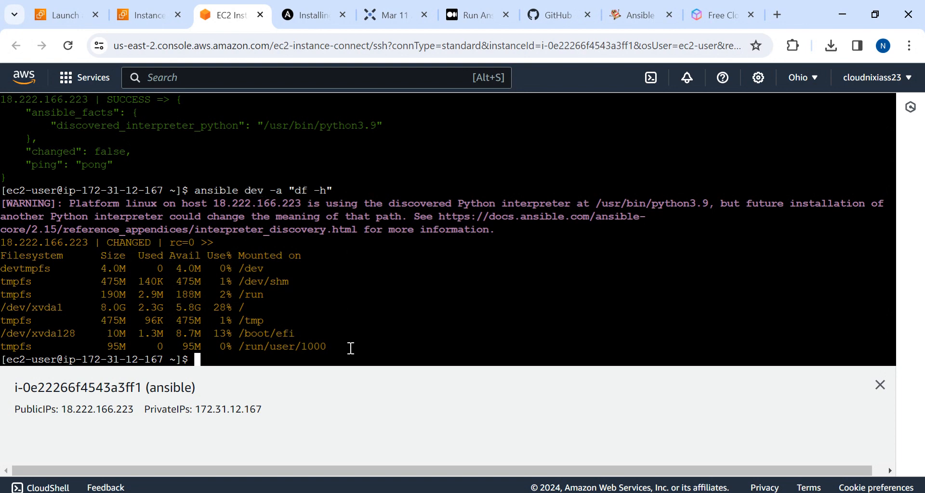
{"action": "mouse_move", "coordinate": [487, 295]}
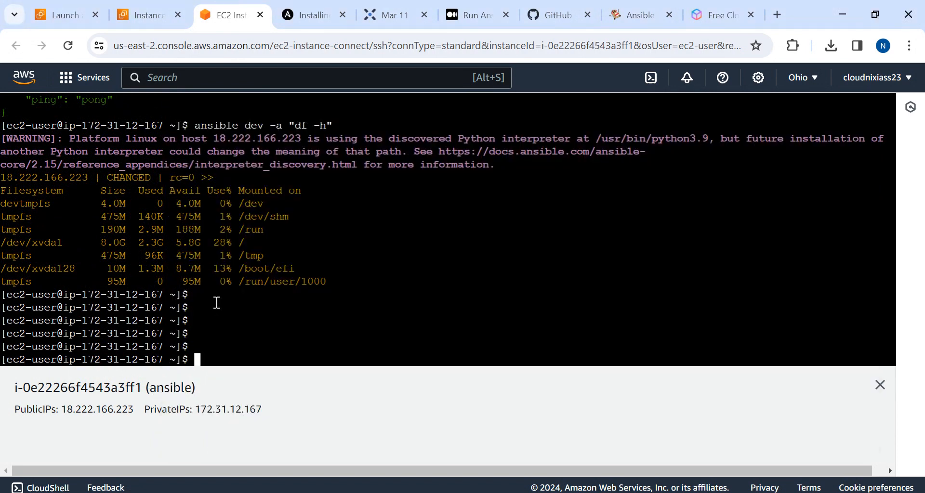
- Run ansible dev -a "free -g" to report dev memory in gigabytes
{"action": "type", "text": "ansible dev -a \"free -g\""}
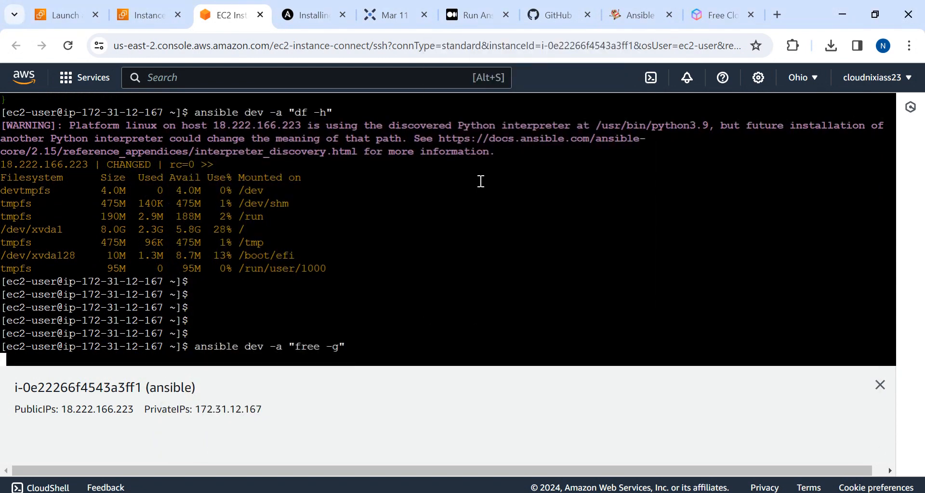
{"action": "key", "text": "Return"}
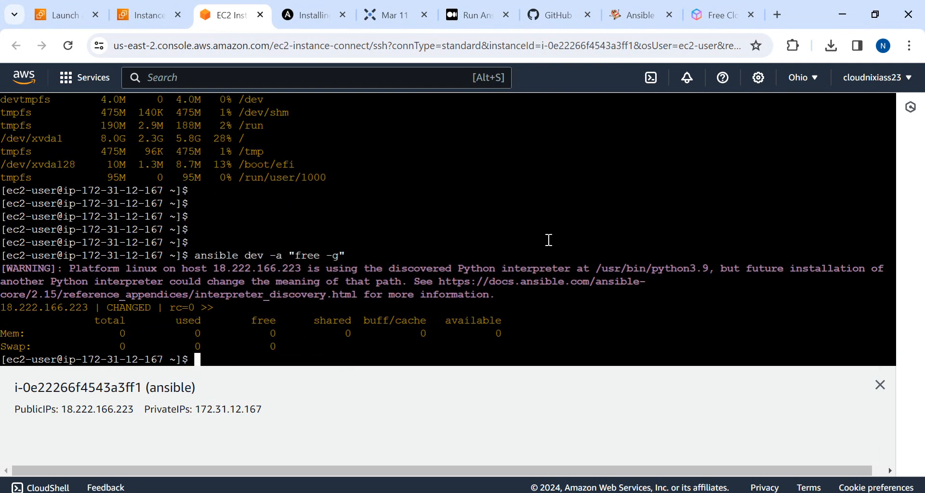
- Rerun the memory report as ansible dev -a "free -m", showing 949 MB total
{"action": "type", "text": "ansible dev -a \"free -g\""}
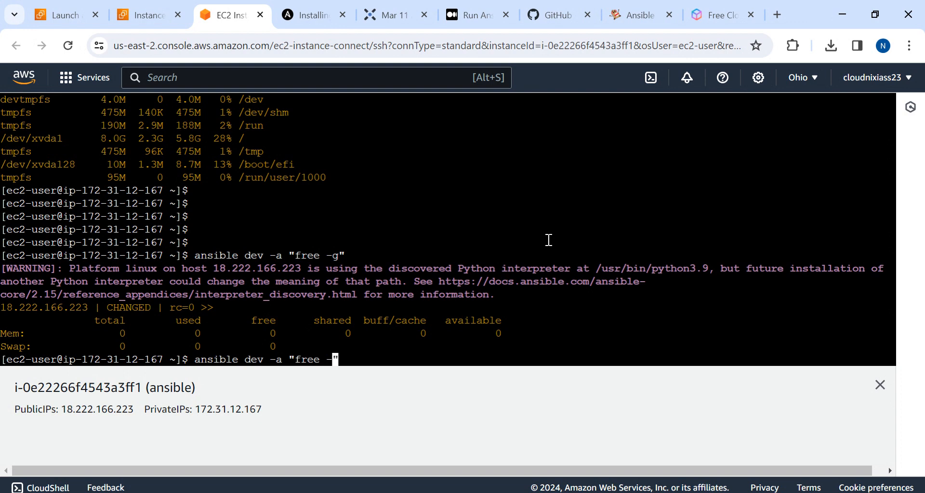
{"action": "type", "text": "m"}
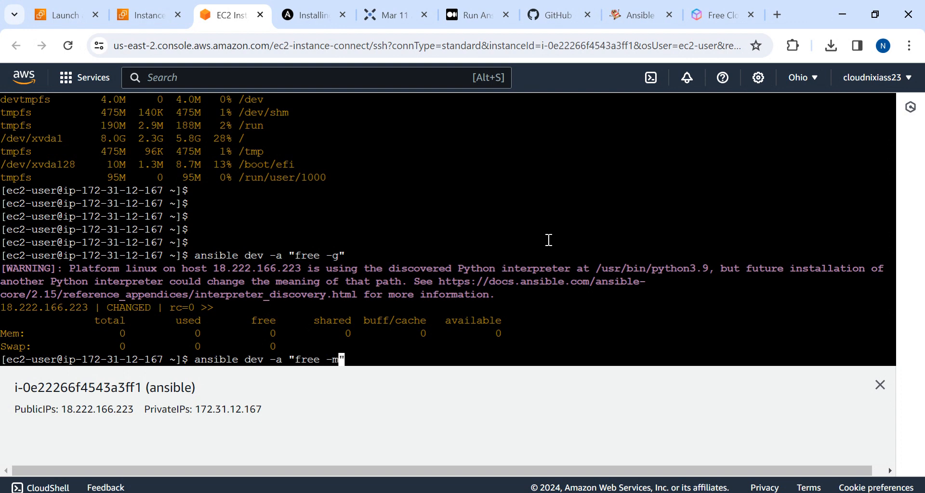
{"action": "key", "text": "Return"}
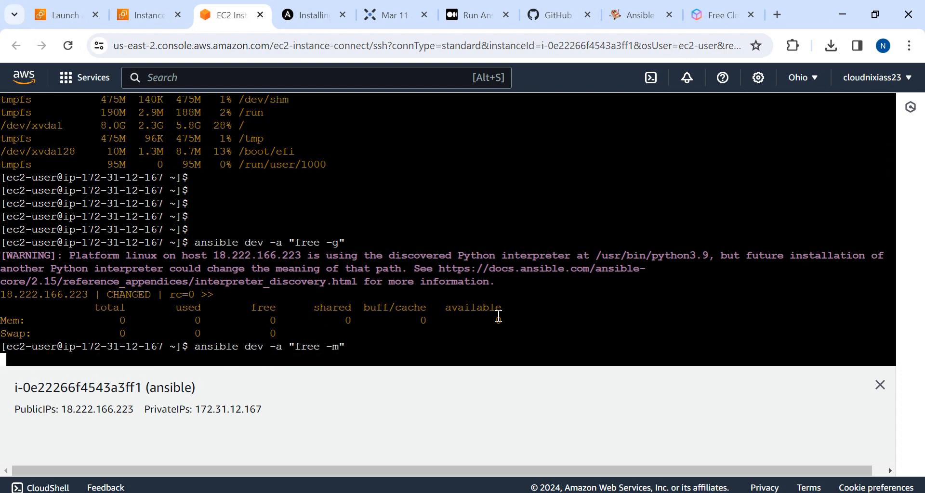
{"action": "key", "text": "Return"}
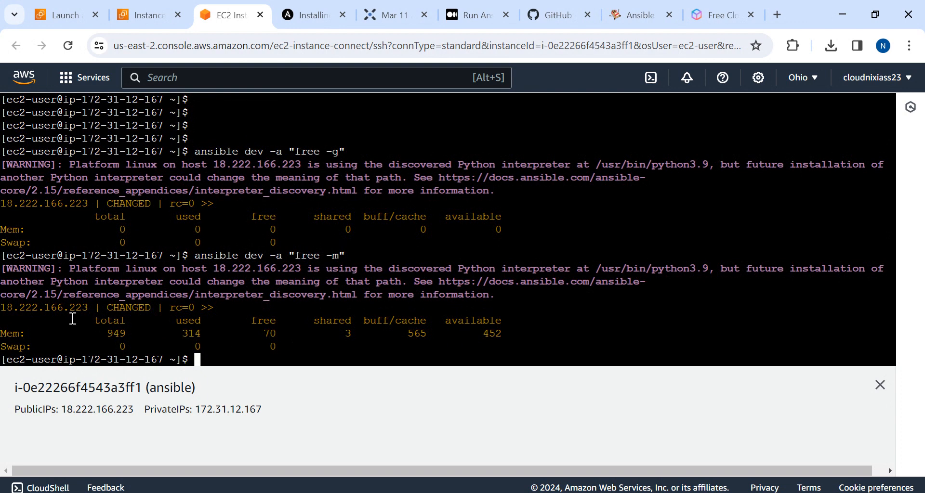
{"action": "mouse_move", "coordinate": [606, 327]}
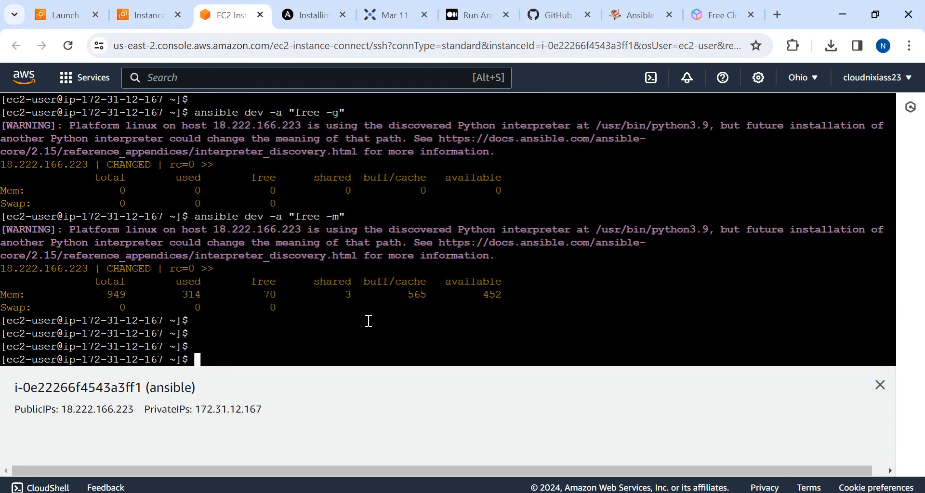
{"action": "mouse_move", "coordinate": [387, 318]}
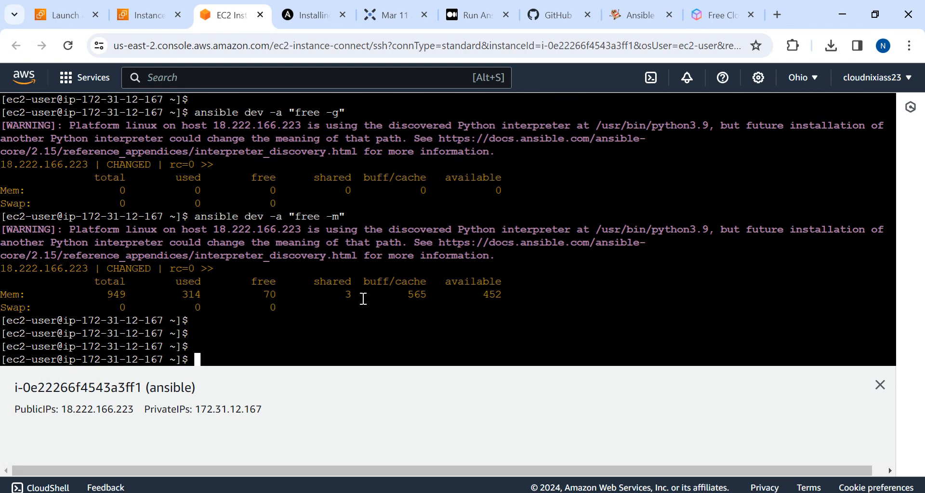
{"action": "mouse_move", "coordinate": [227, 316]}
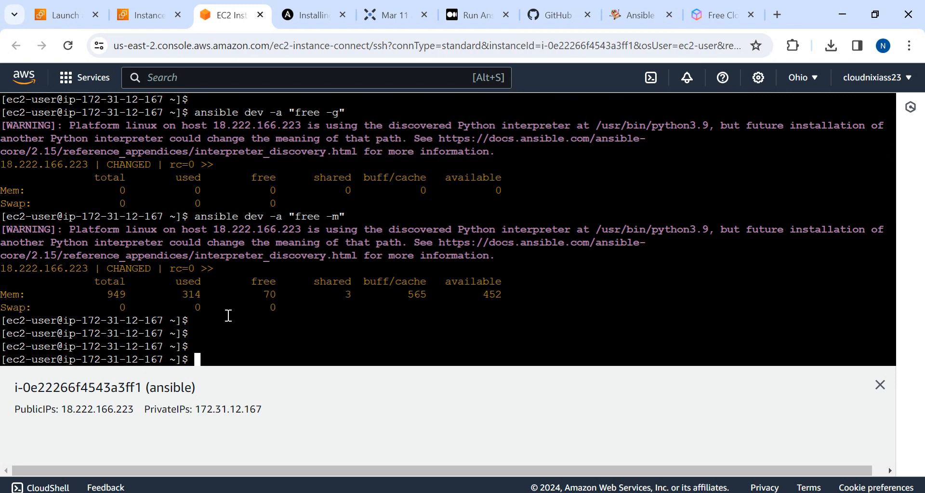
{"action": "mouse_move", "coordinate": [275, 316]}
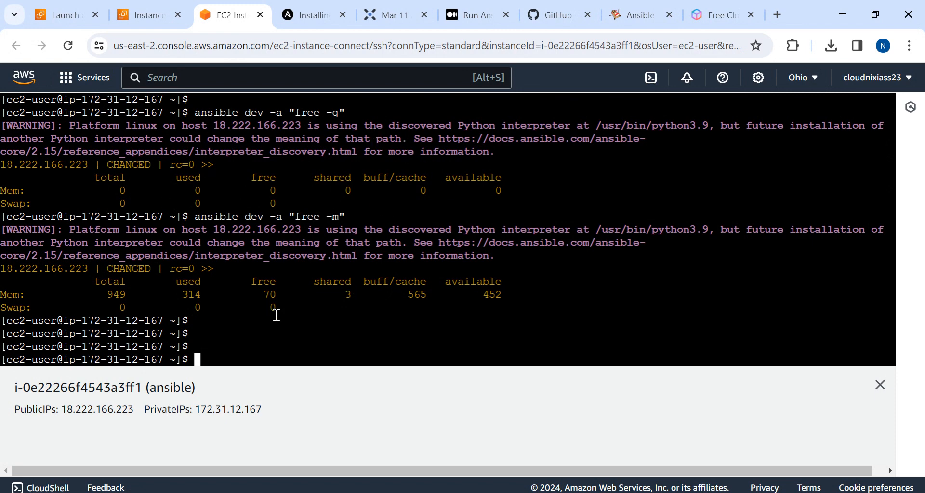
{"action": "mouse_move", "coordinate": [282, 279]}
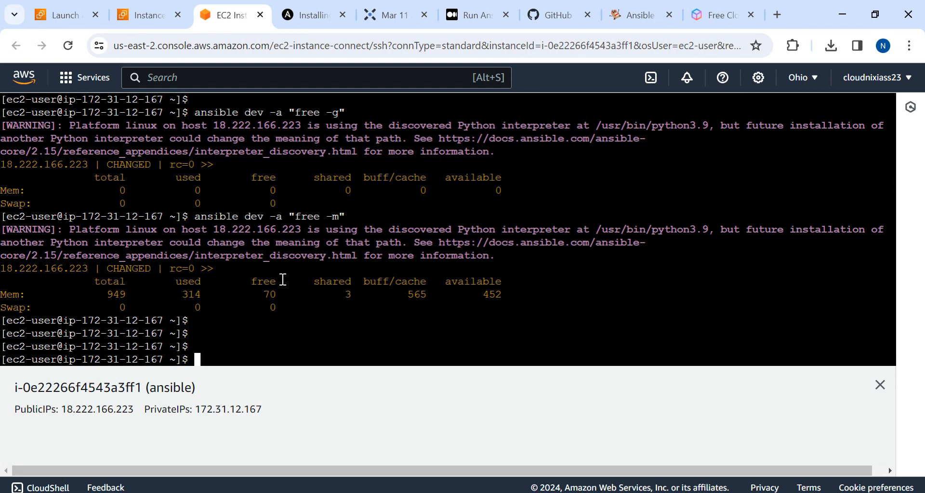
{"action": "mouse_move", "coordinate": [488, 303]}
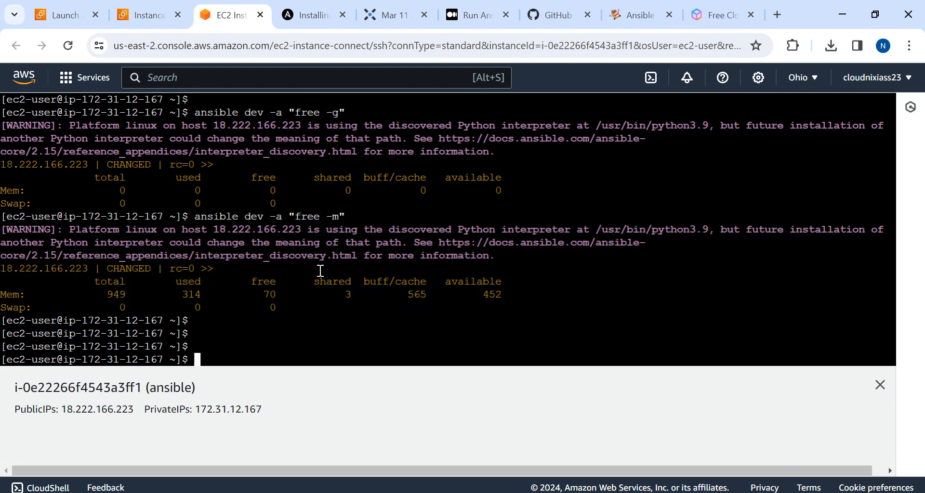
- Return to the ansible instance's EC2 details page and switch windows
{"action": "left_click", "coordinate": [61, 15]}
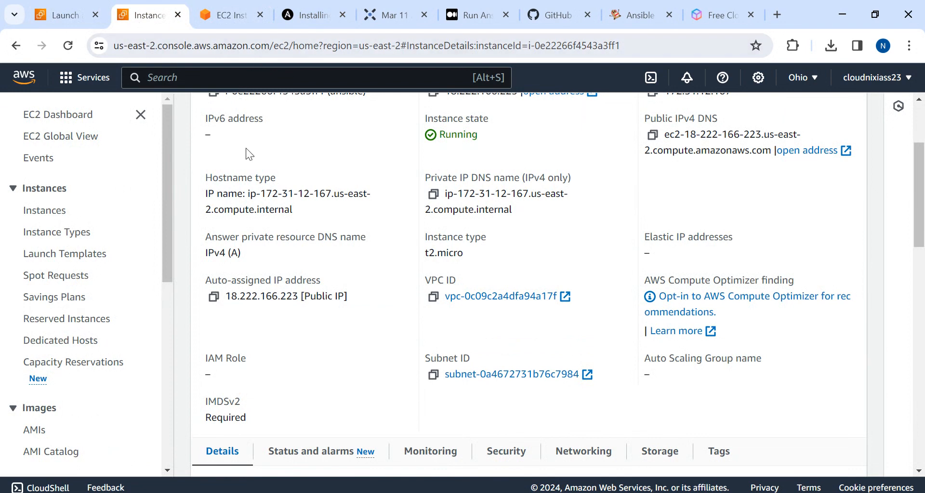
{"action": "key", "text": "alt+tab"}
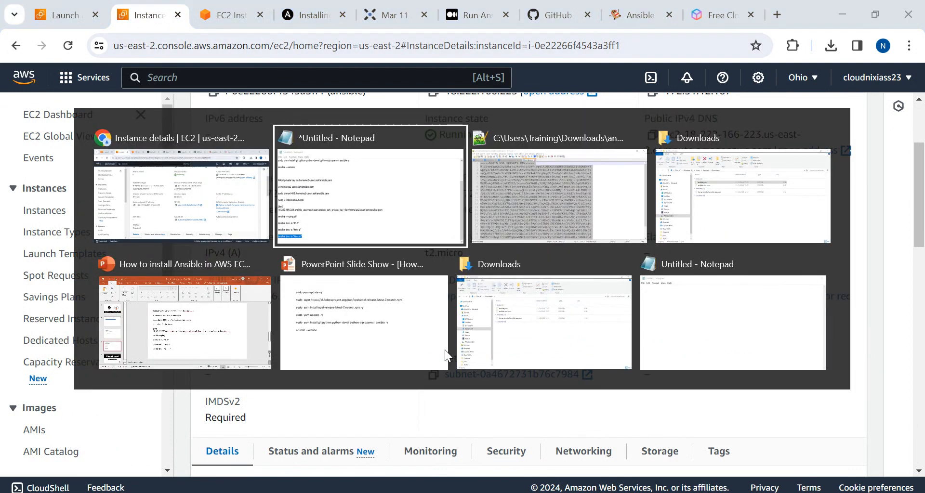